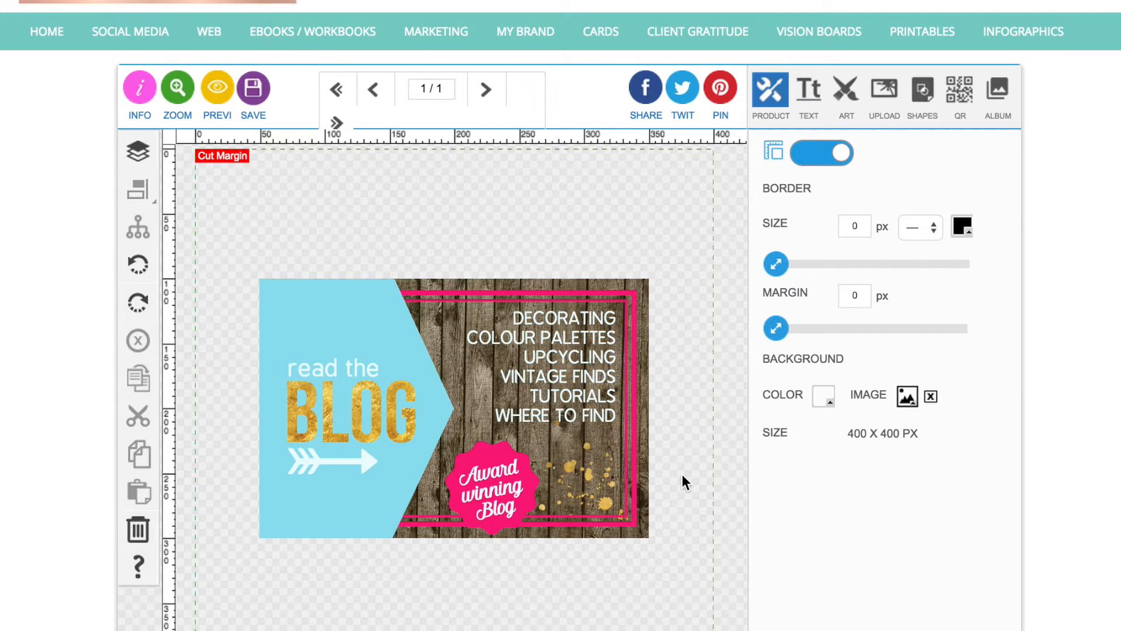
pyautogui.moveTo(630, 618)
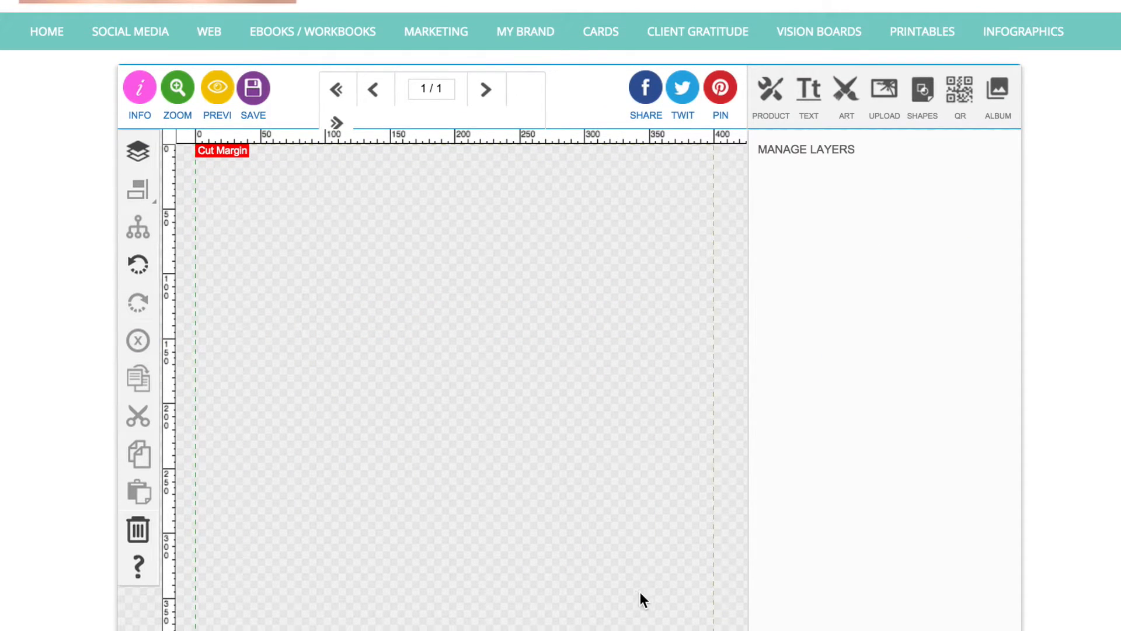
pyautogui.moveTo(751, 247)
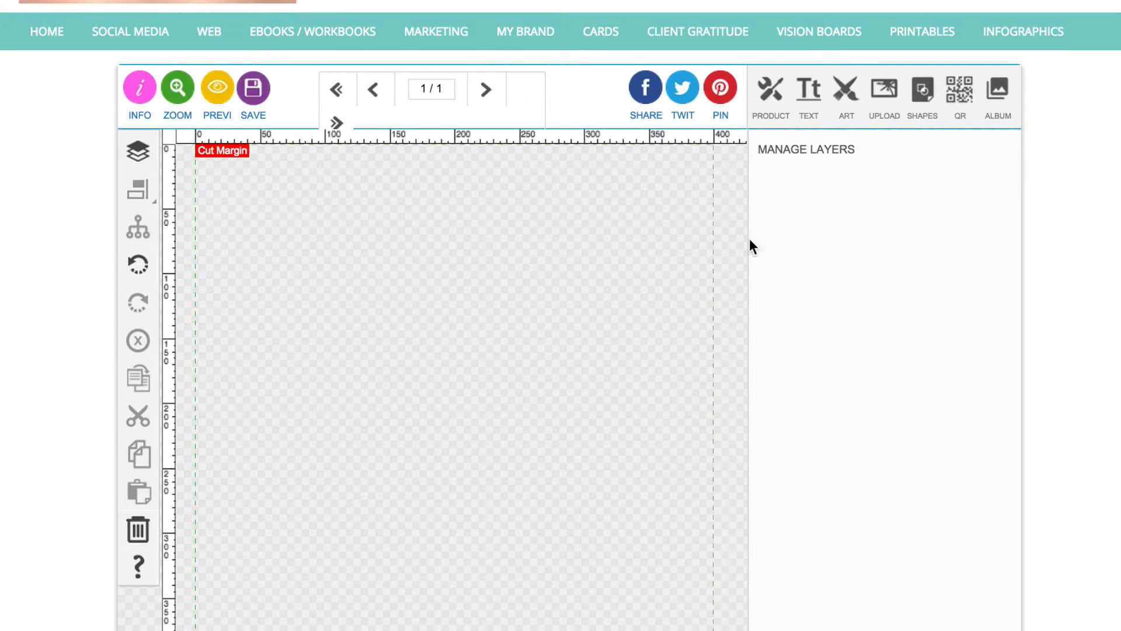
# Step: Set the canvas background colour to white (#ffffff) from the Product tab
pyautogui.click(771, 90)
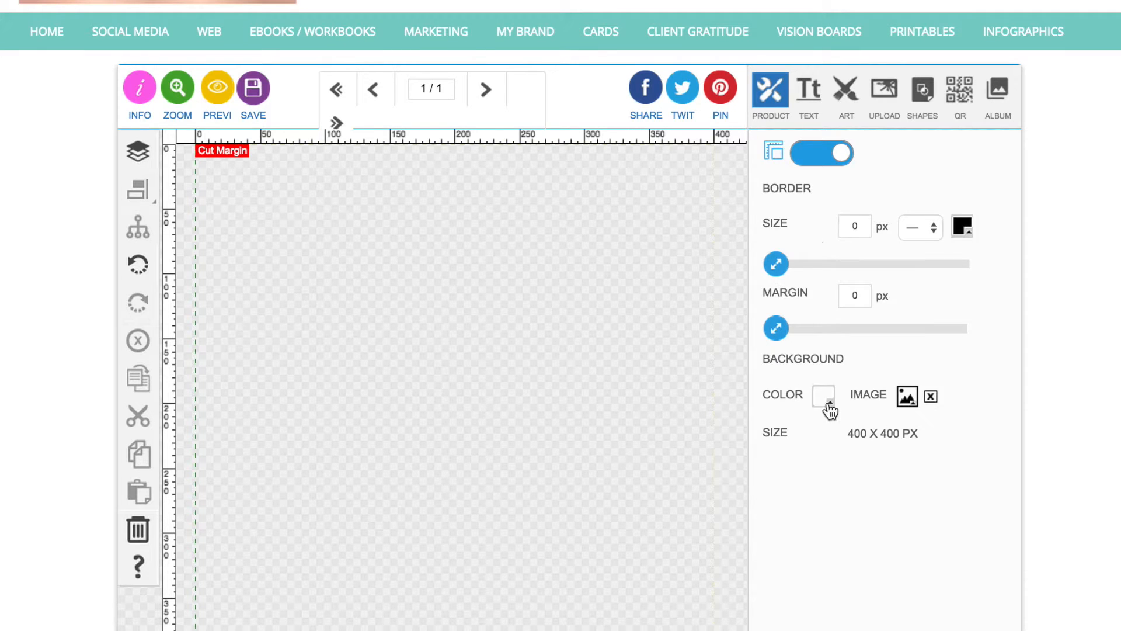
pyautogui.click(823, 394)
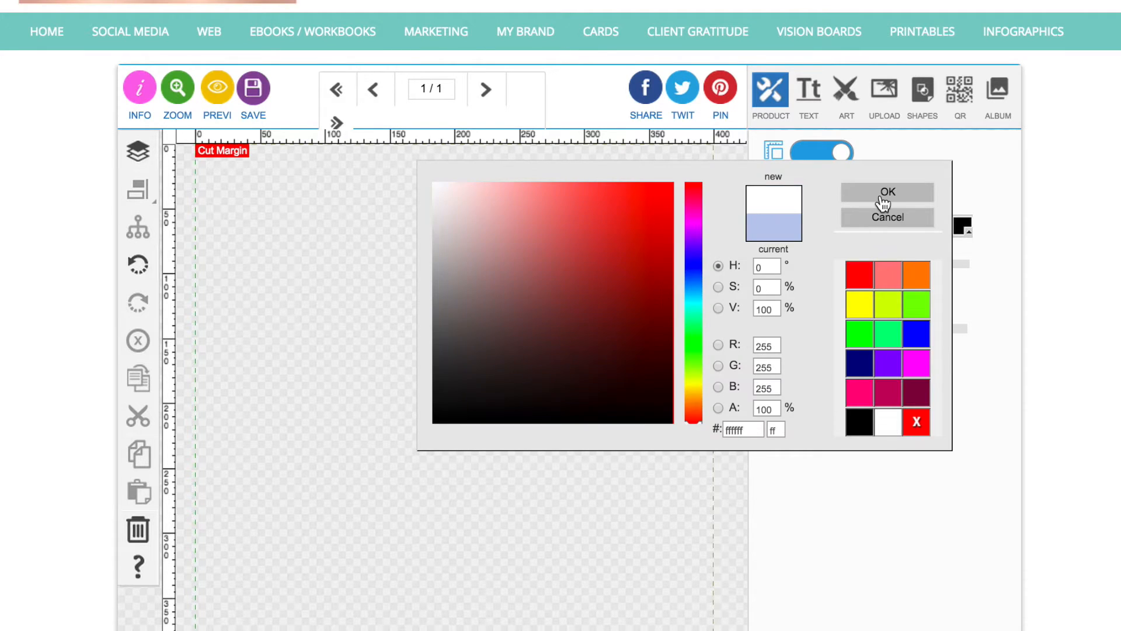
pyautogui.click(886, 191)
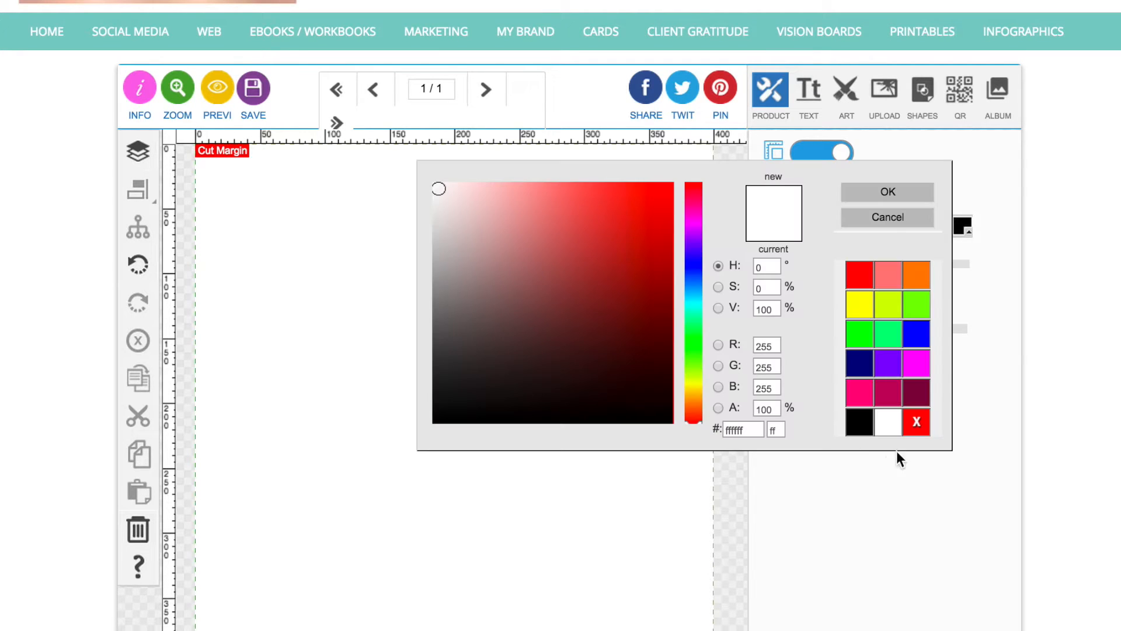
pyautogui.click(916, 421)
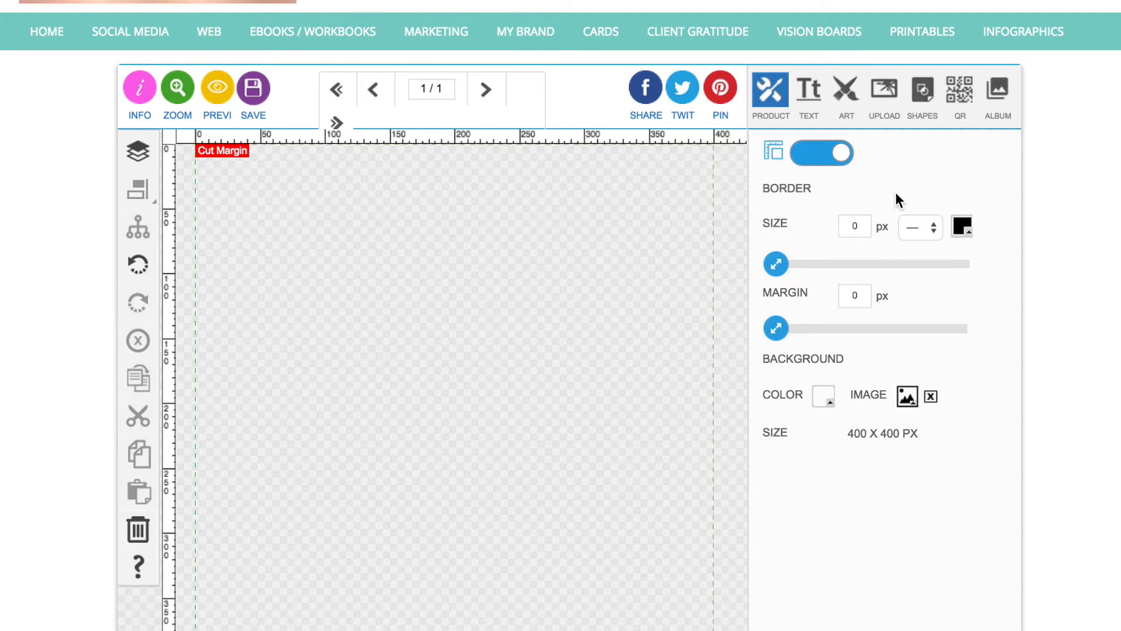
pyautogui.moveTo(997, 90)
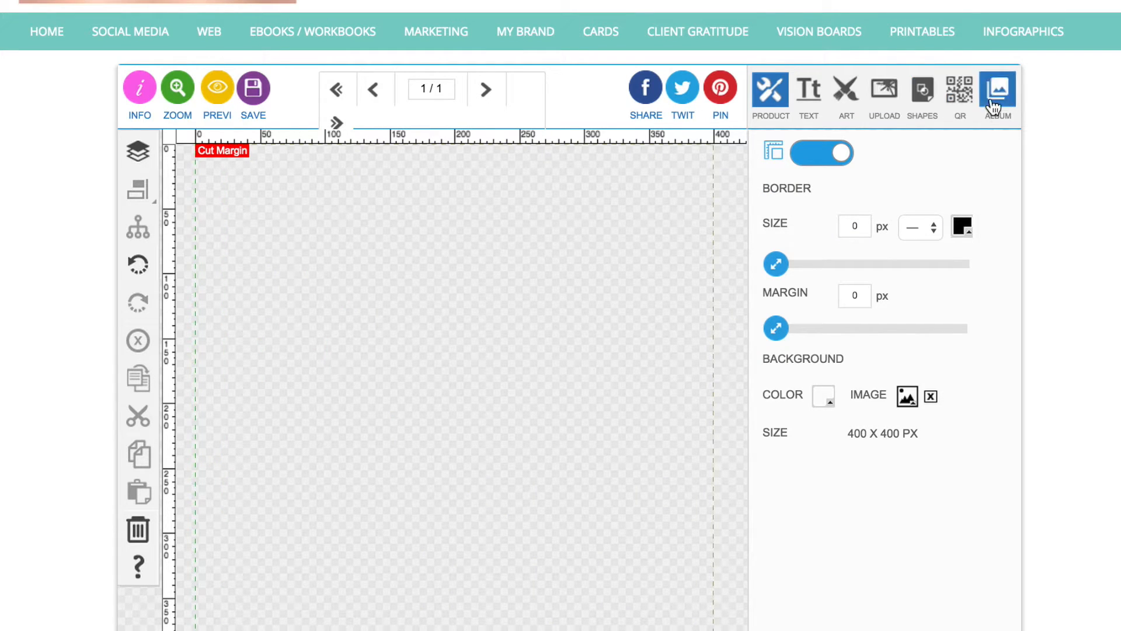
# Step: Add the wooden plank texture from Album > Textured Backgrounds
pyautogui.click(997, 91)
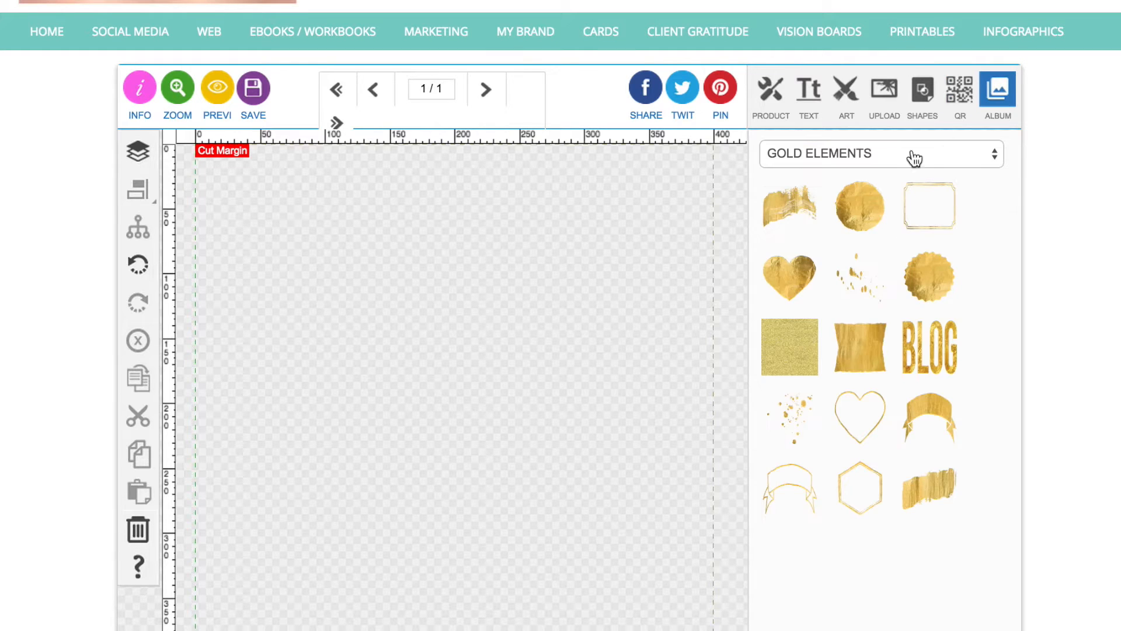
pyautogui.click(881, 153)
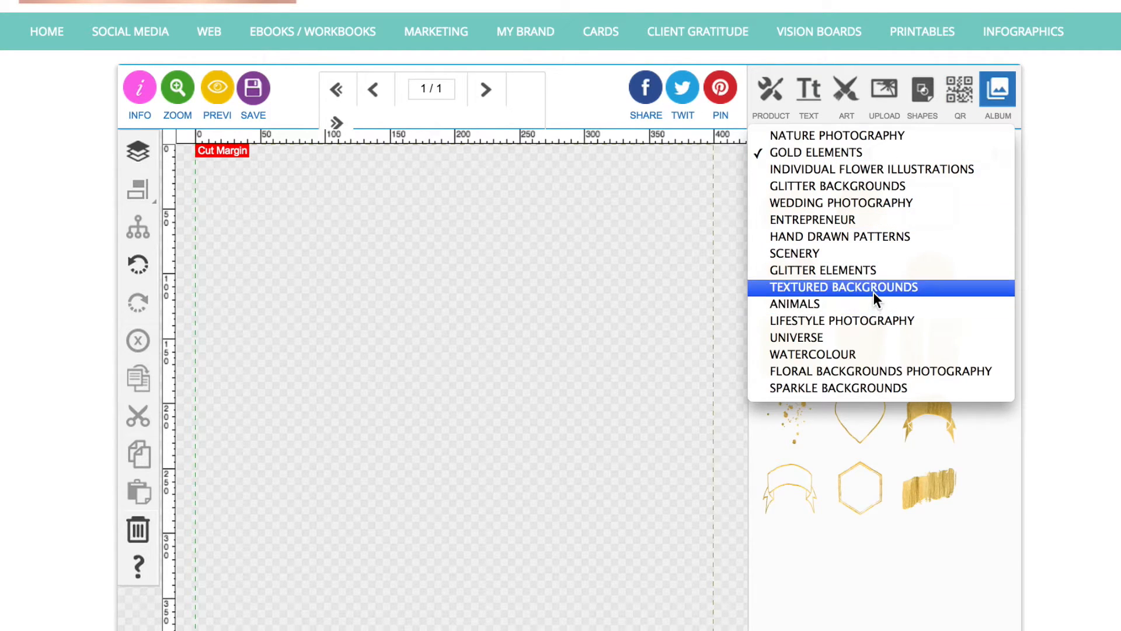
pyautogui.click(845, 286)
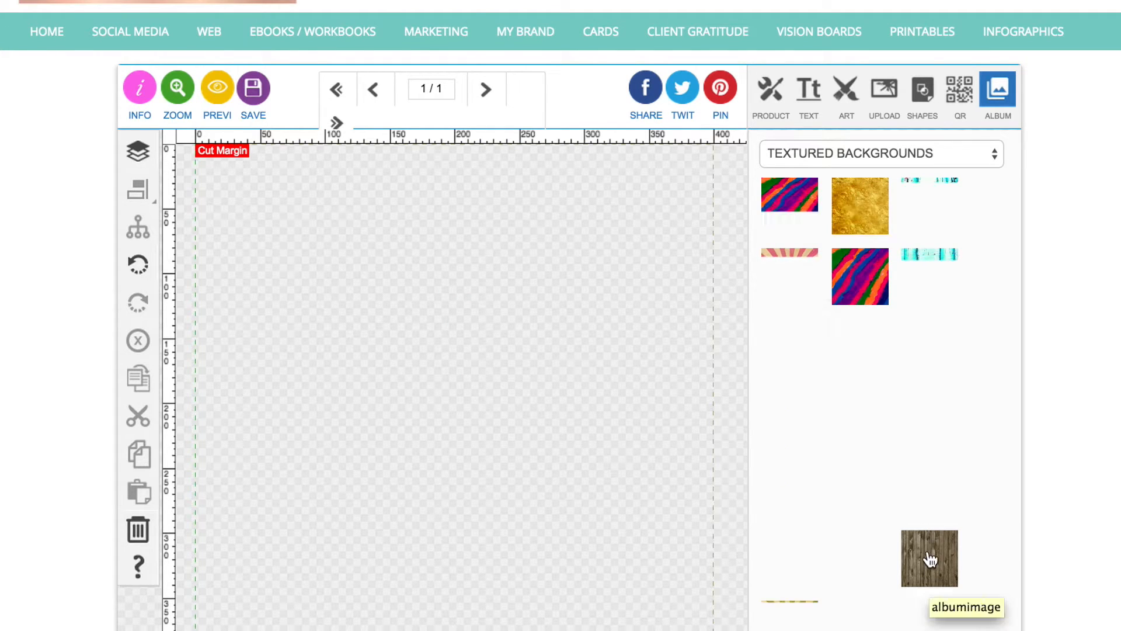
pyautogui.click(929, 559)
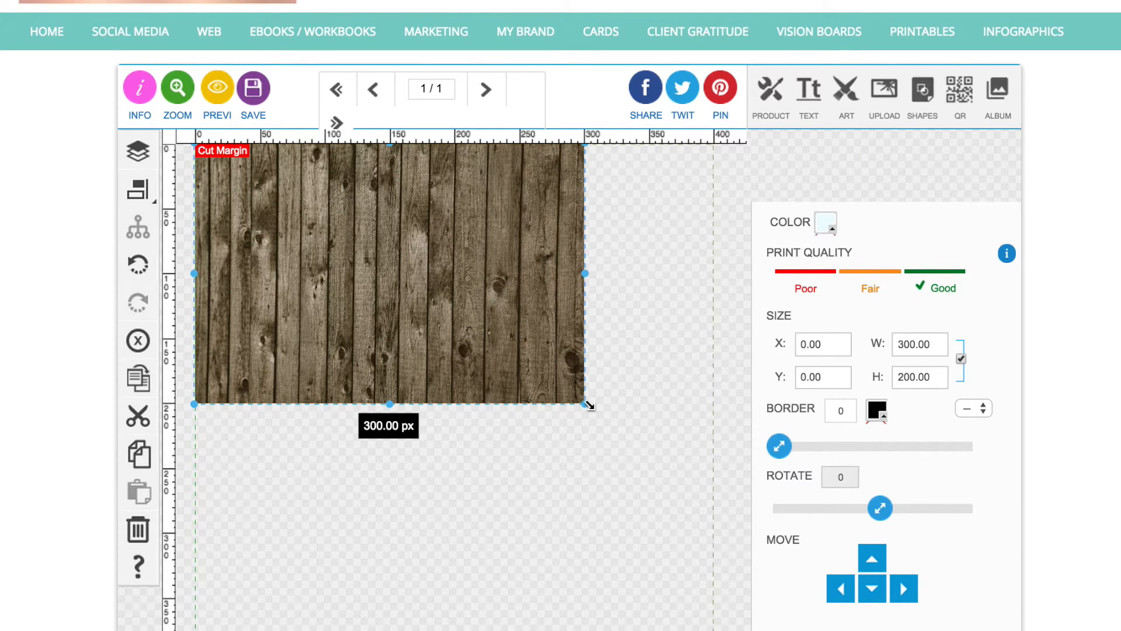
# Step: Resize the wood texture to about 301 × 201 px and centre it on the page
pyautogui.moveTo(587, 404); pyautogui.dragTo(597, 411)
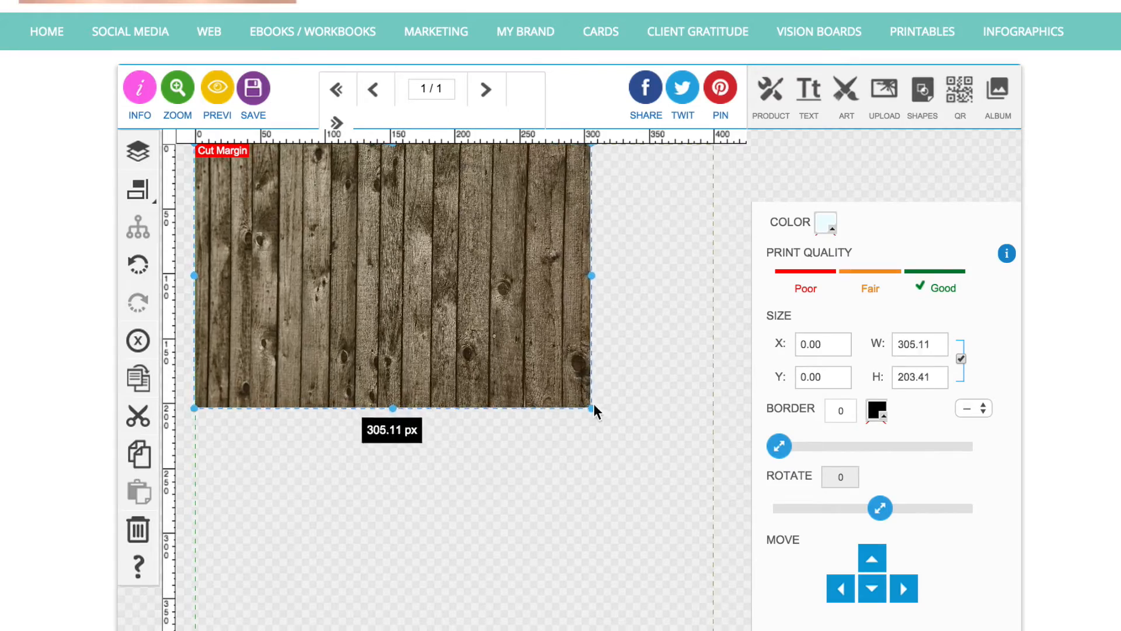
pyautogui.moveTo(593, 409); pyautogui.dragTo(587, 402)
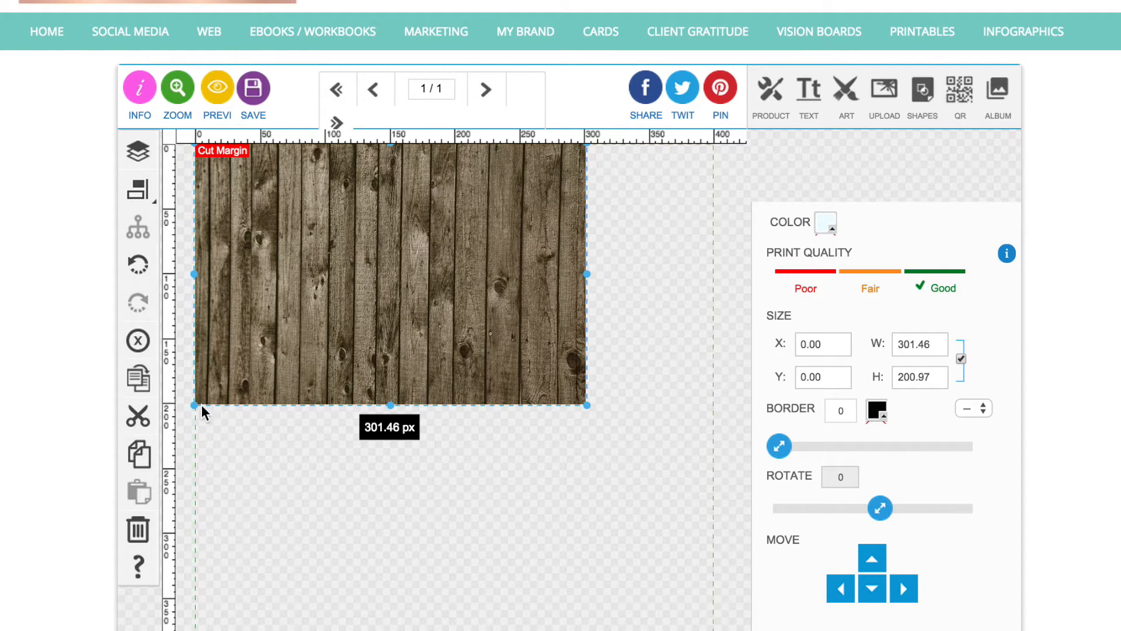
pyautogui.click(137, 188)
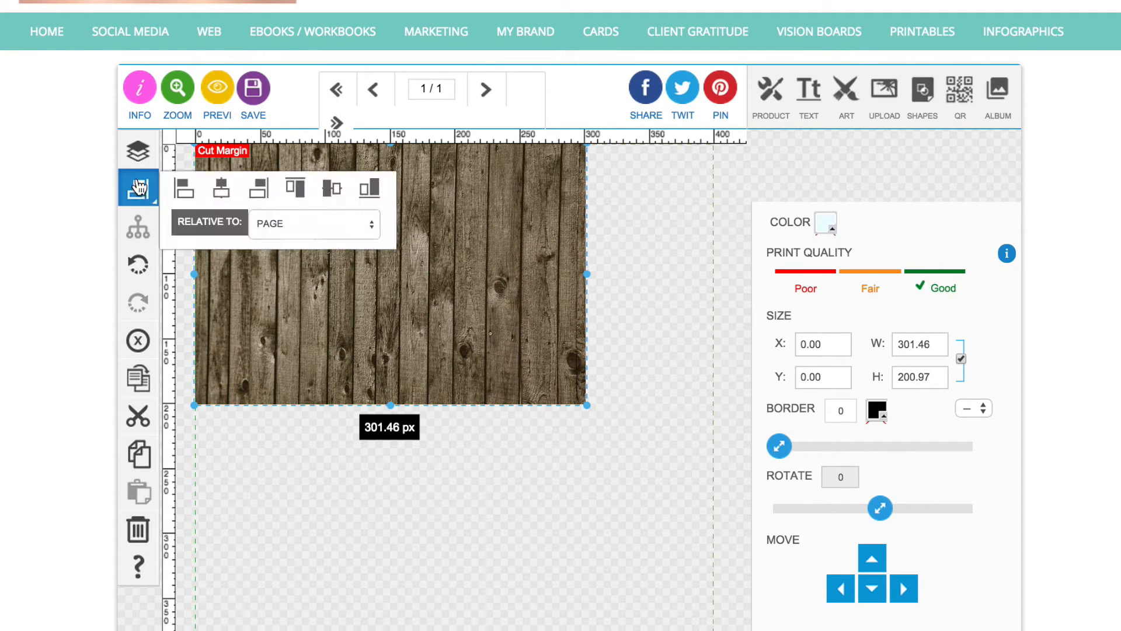
pyautogui.moveTo(222, 188)
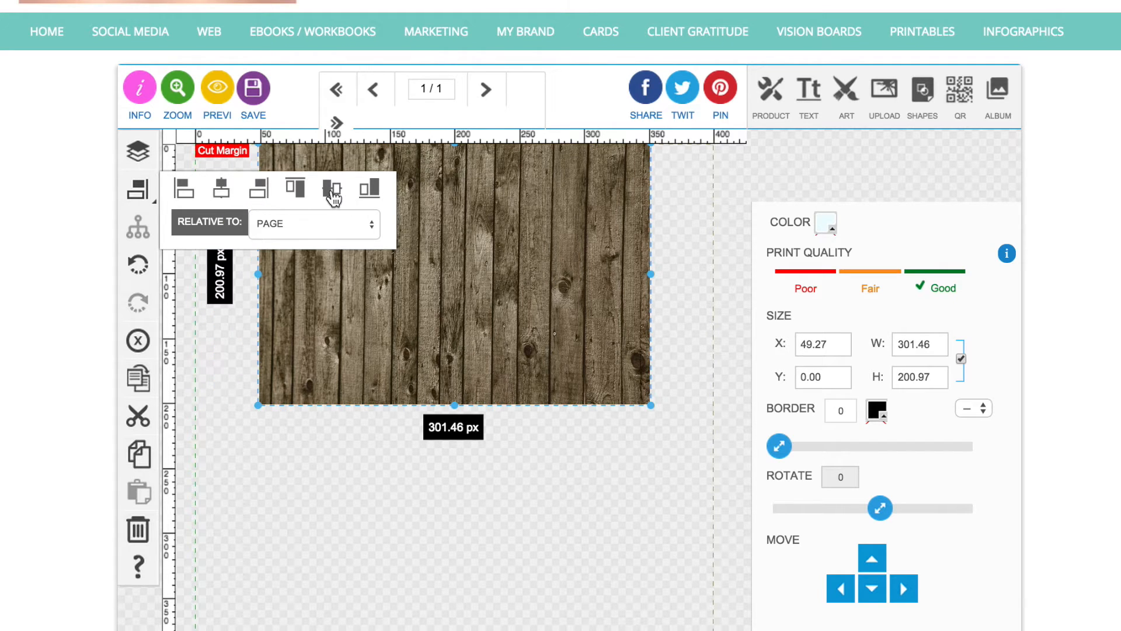
pyautogui.click(332, 188)
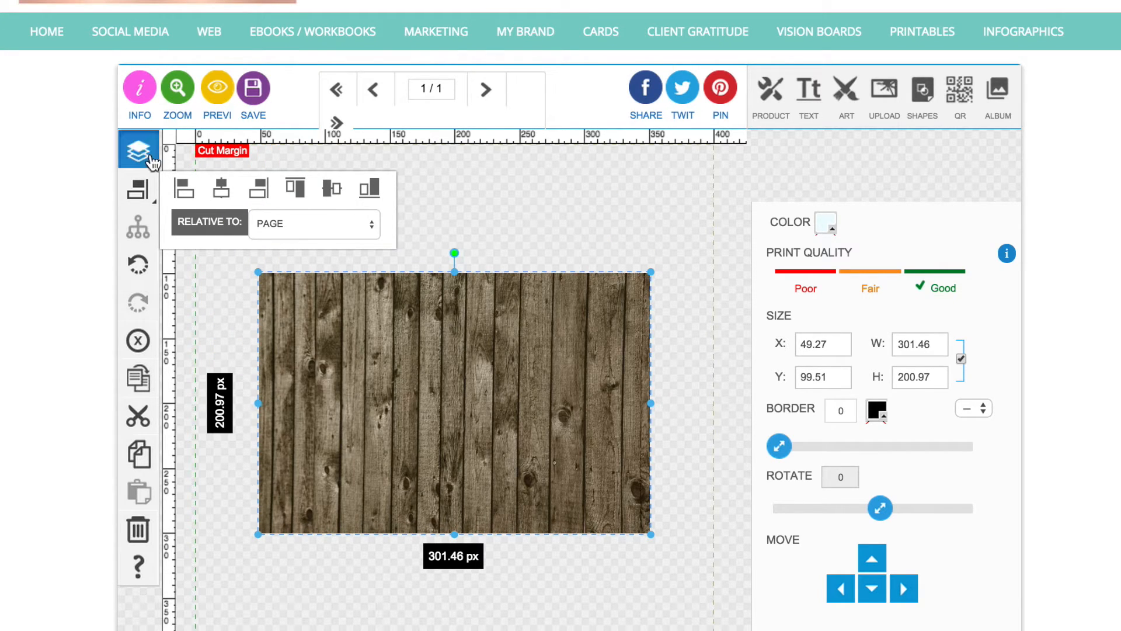
pyautogui.click(139, 150)
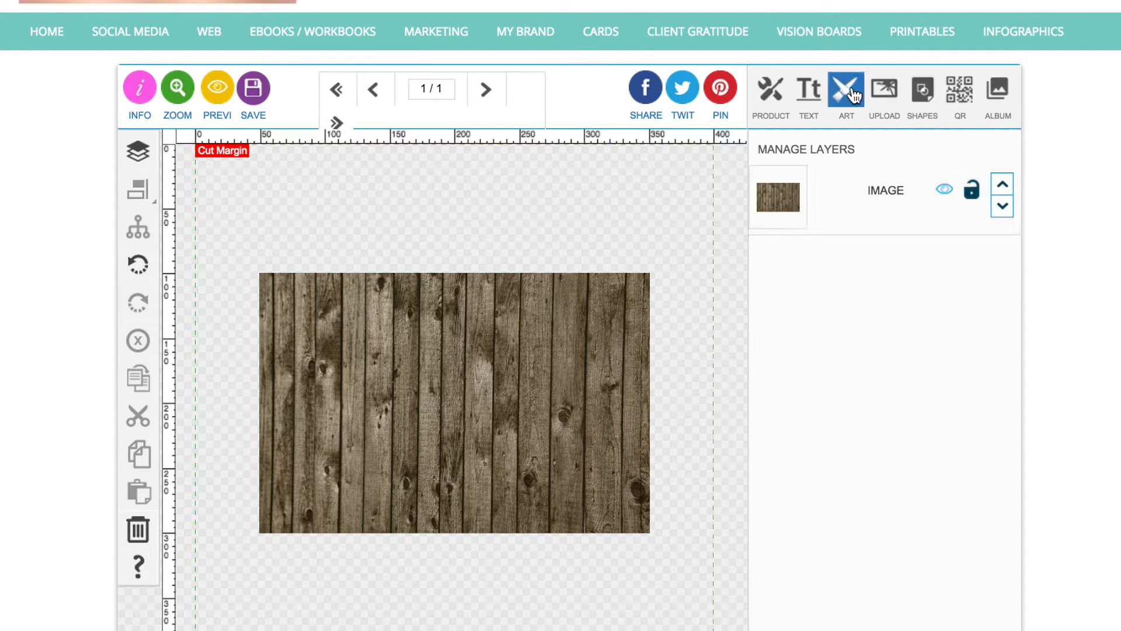
# Step: Add the Facebook Ads Elements arrow panel and fit it over the wood's left side
pyautogui.click(846, 89)
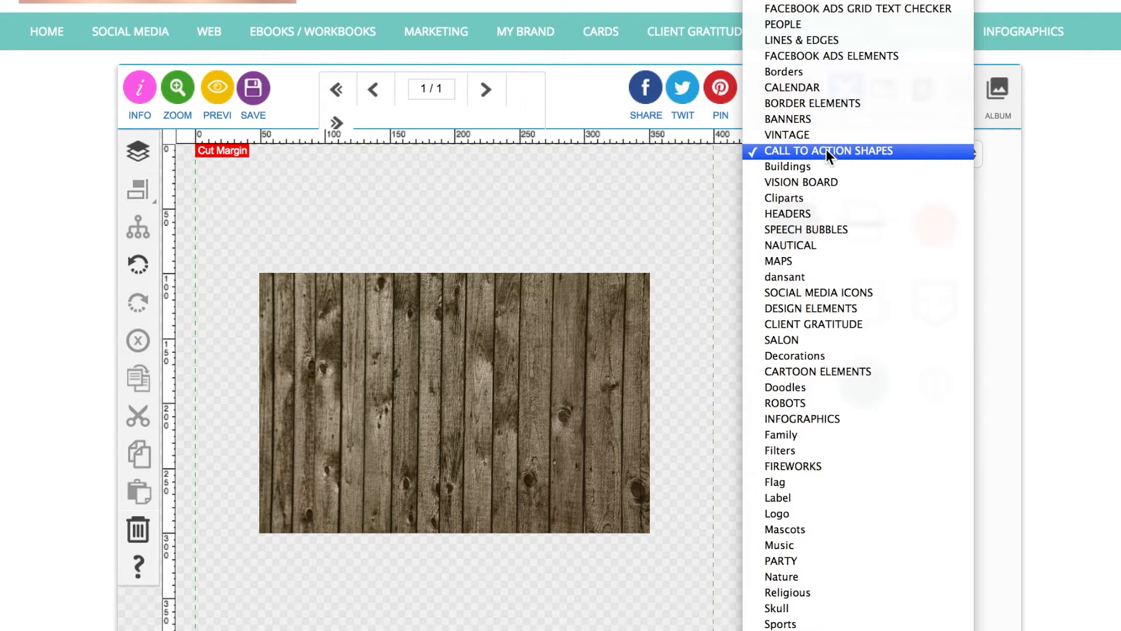
pyautogui.moveTo(854, 63)
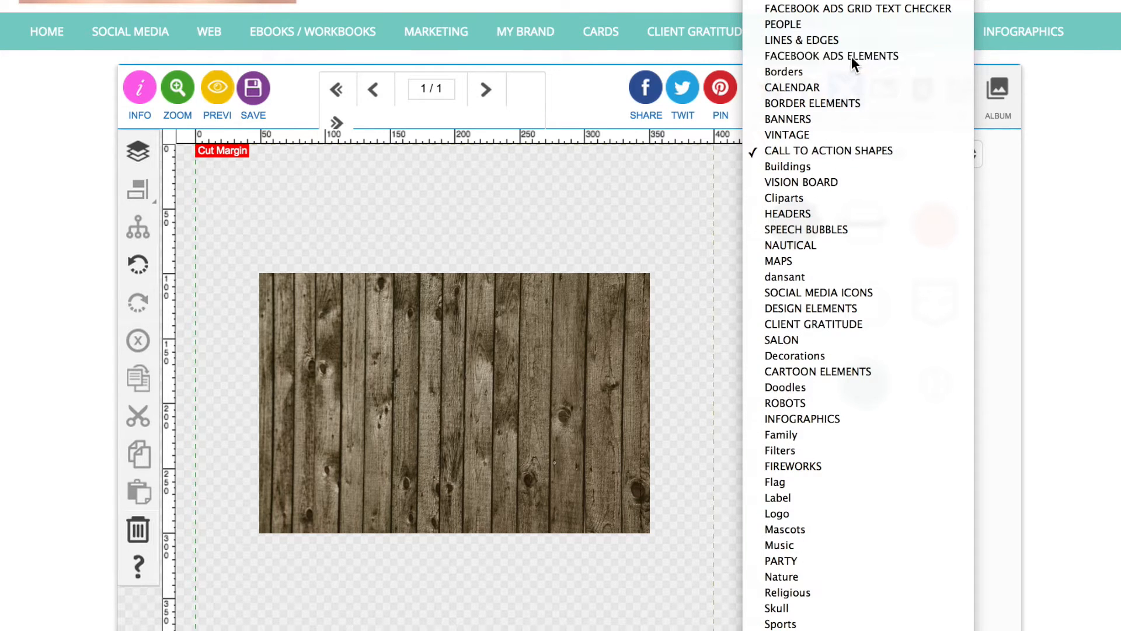
pyautogui.click(831, 56)
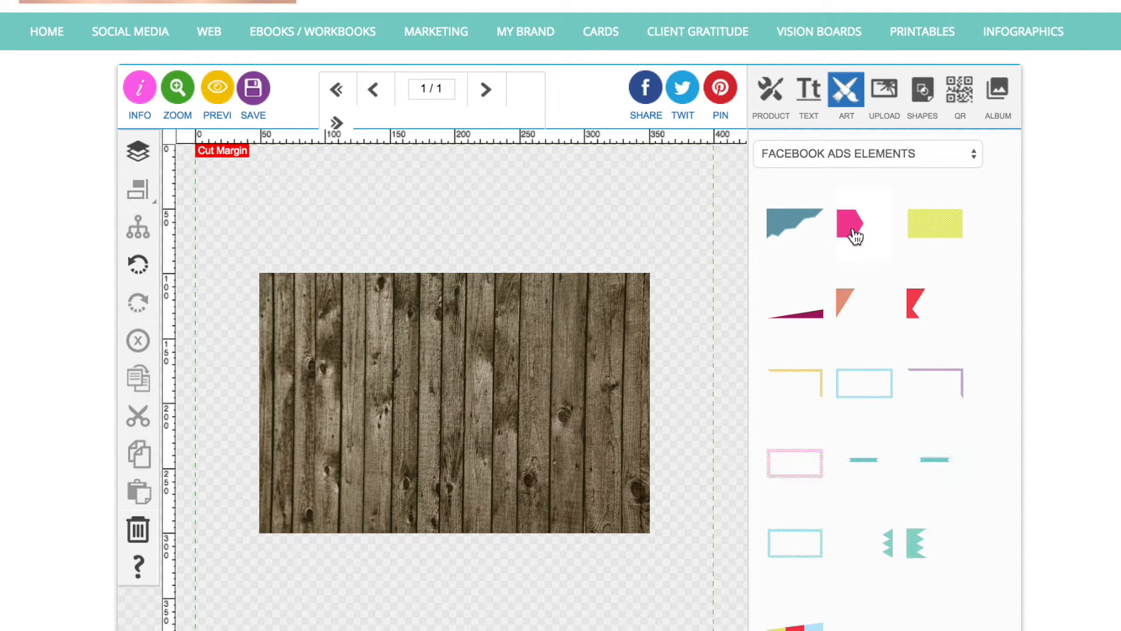
pyautogui.moveTo(851, 231)
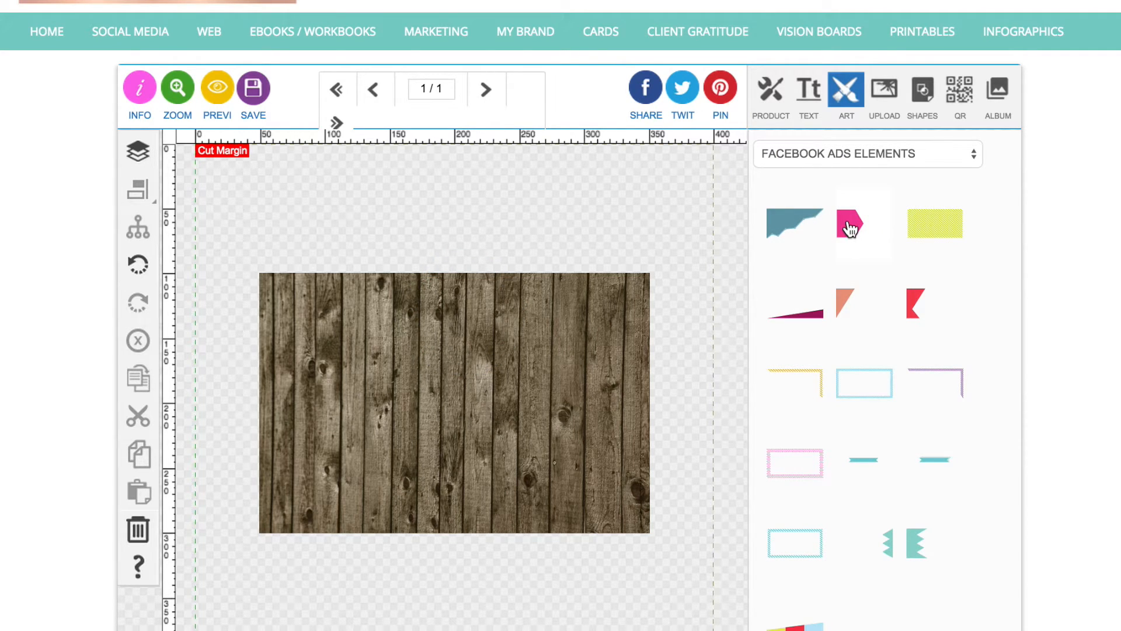
pyautogui.moveTo(877, 331)
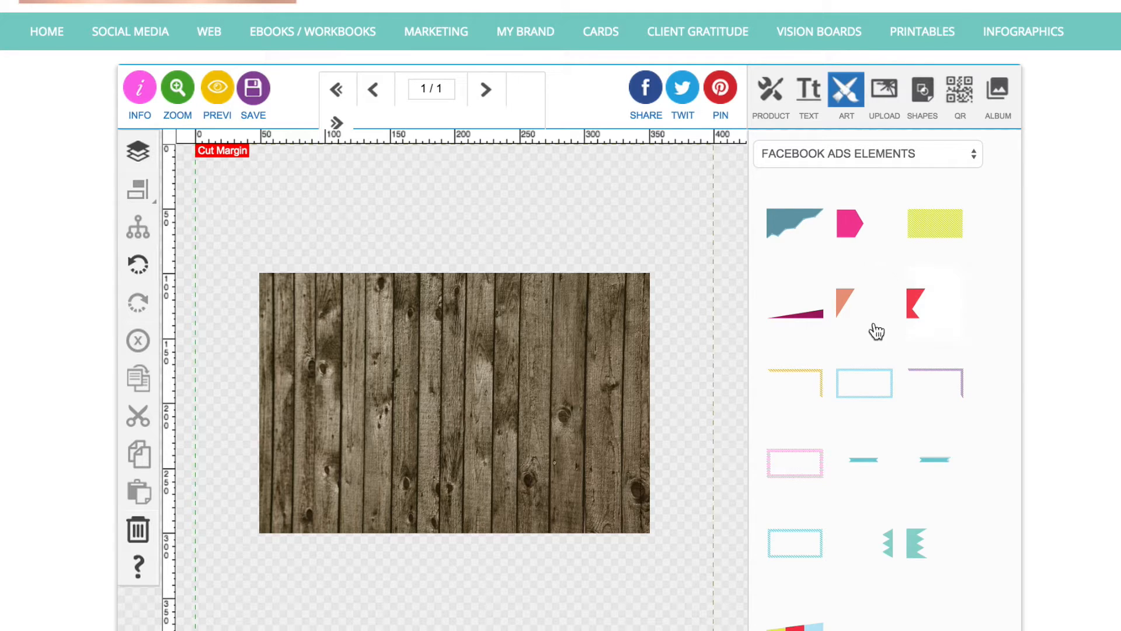
pyautogui.moveTo(851, 230)
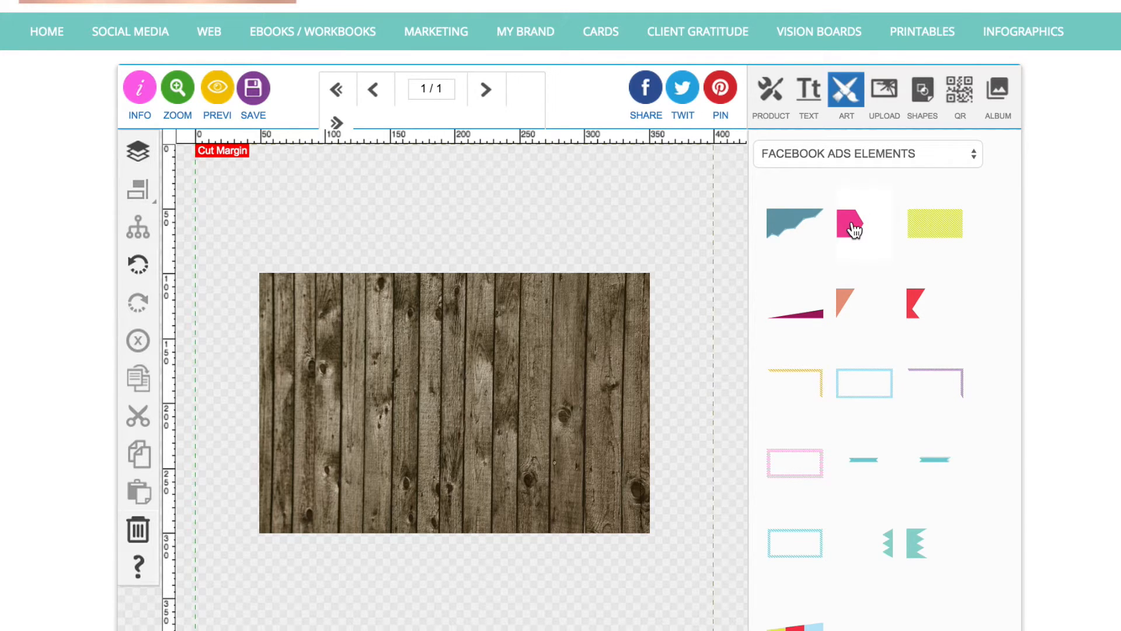
pyautogui.click(863, 228)
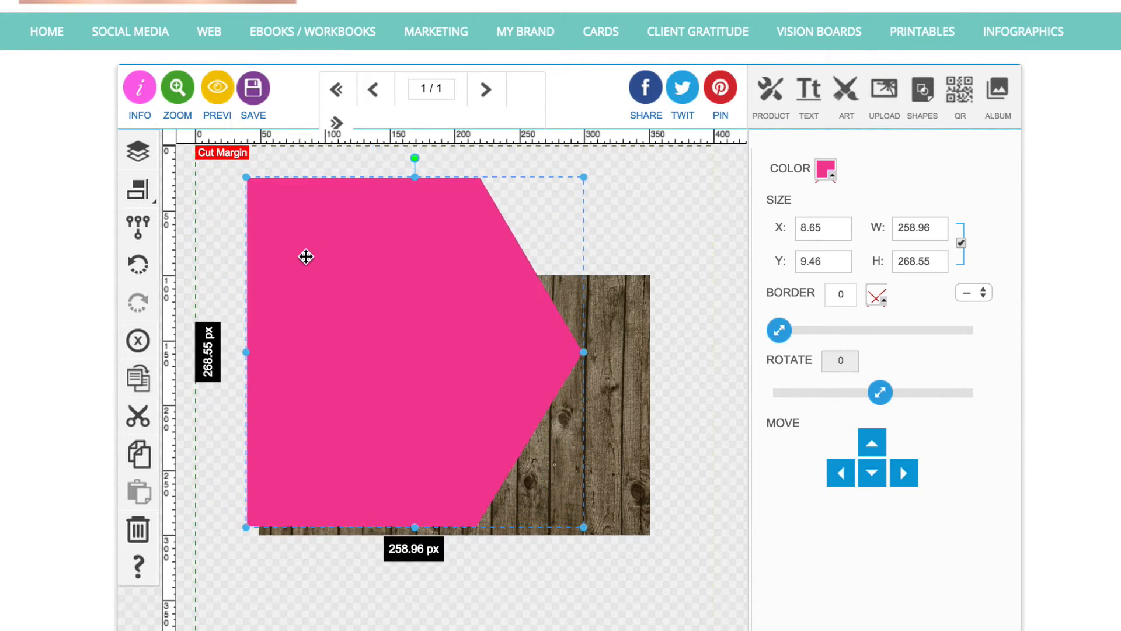
pyautogui.moveTo(306, 258); pyautogui.dragTo(340, 273)
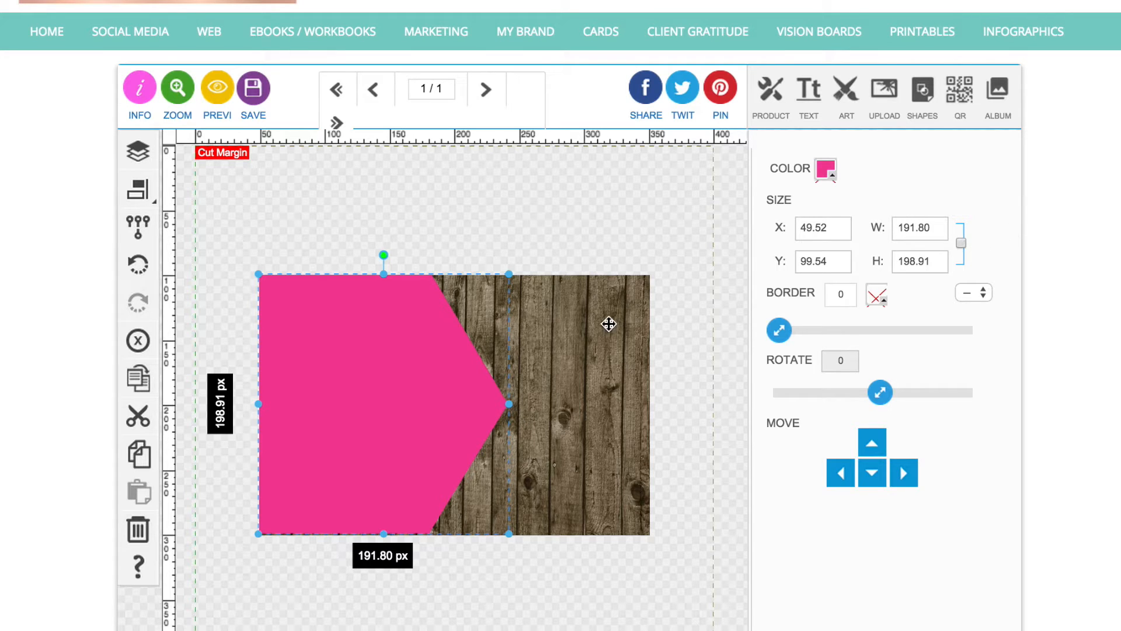
pyautogui.moveTo(509, 404); pyautogui.dragTo(458, 404)
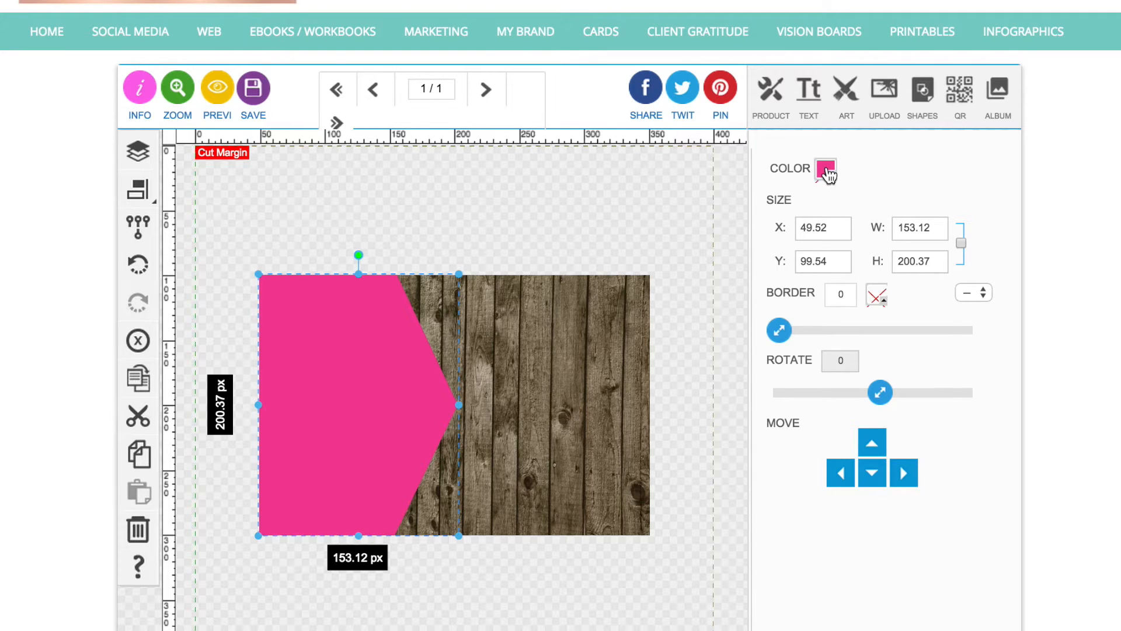
# Step: Recolour the arrow panel light blue
pyautogui.click(825, 169)
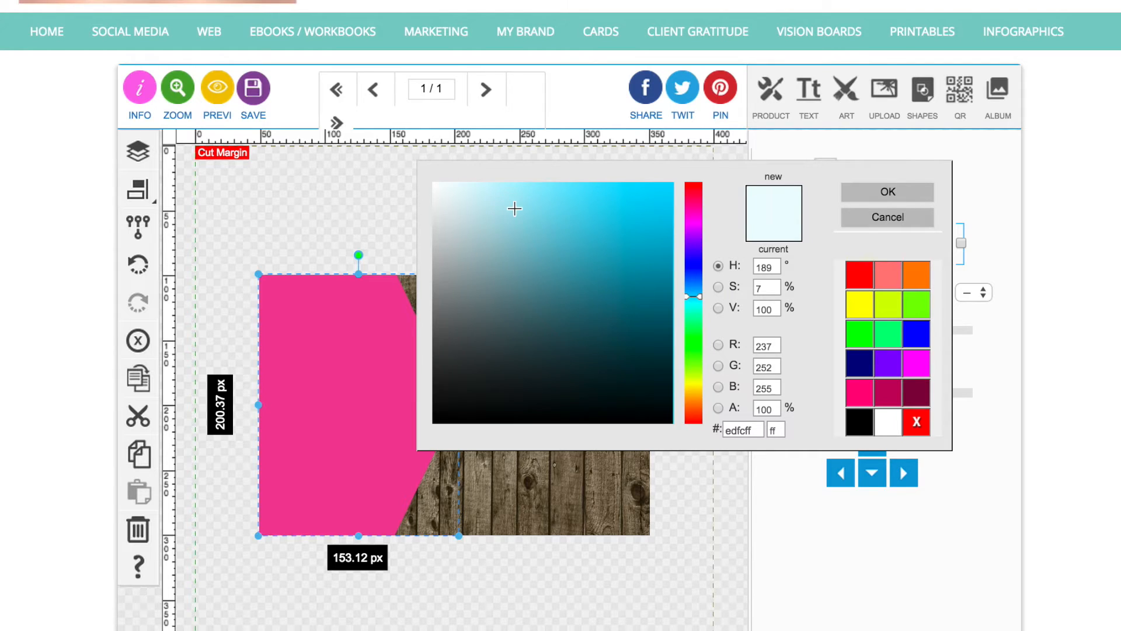
pyautogui.click(482, 188)
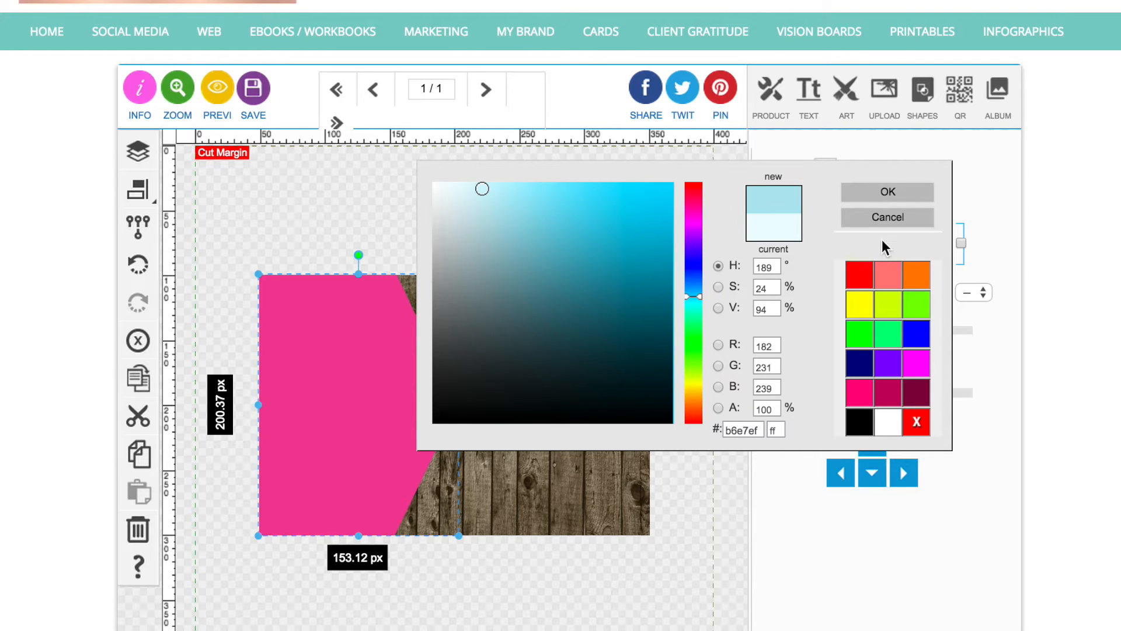
pyautogui.click(887, 192)
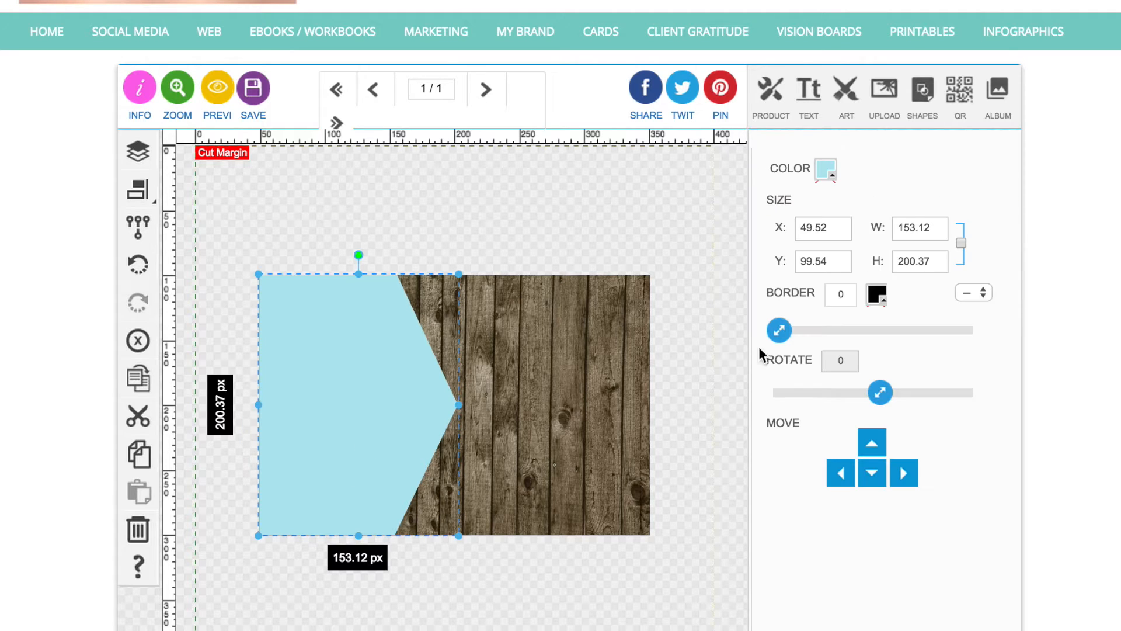
pyautogui.moveTo(358, 538); pyautogui.dragTo(357, 539)
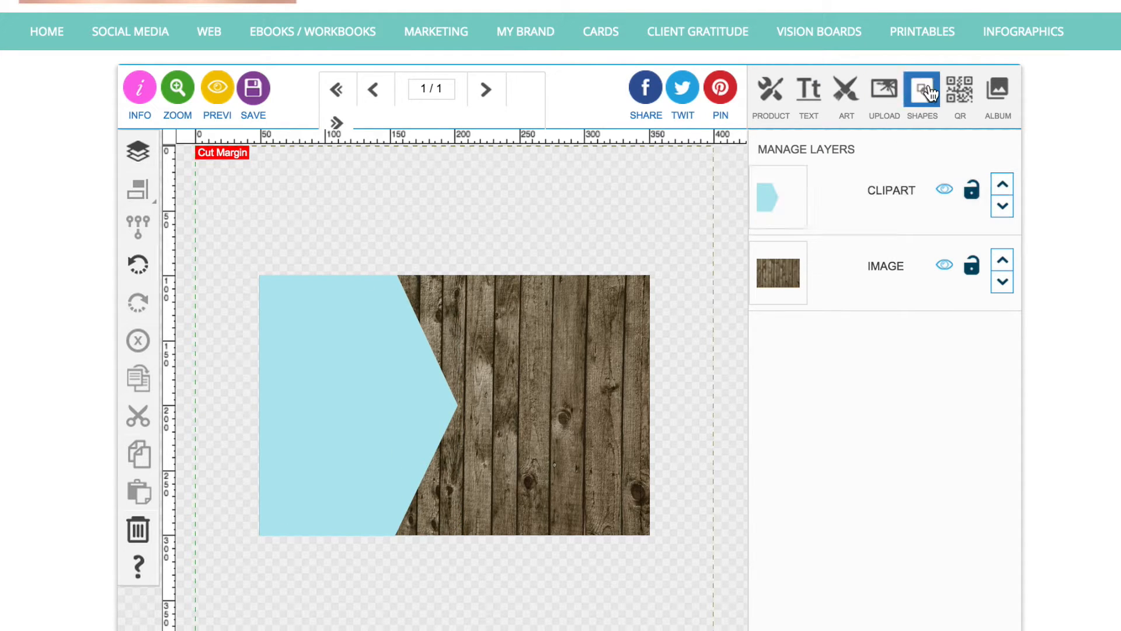
# Step: Draw a rectangle about 276 × 177 px across the backdrop
pyautogui.click(922, 89)
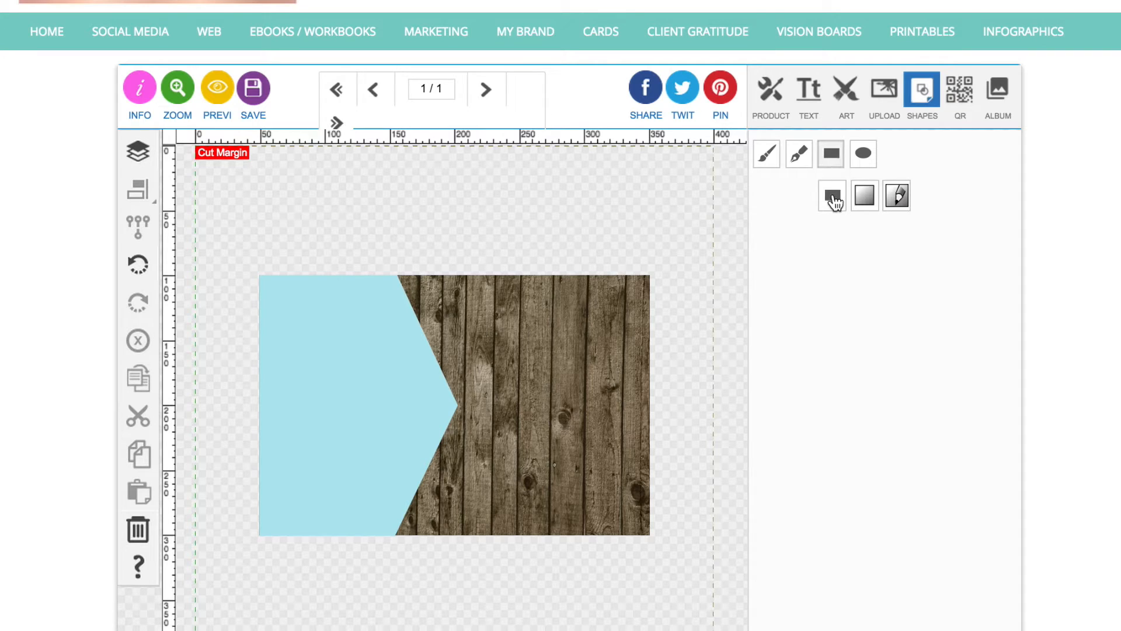
pyautogui.click(770, 90)
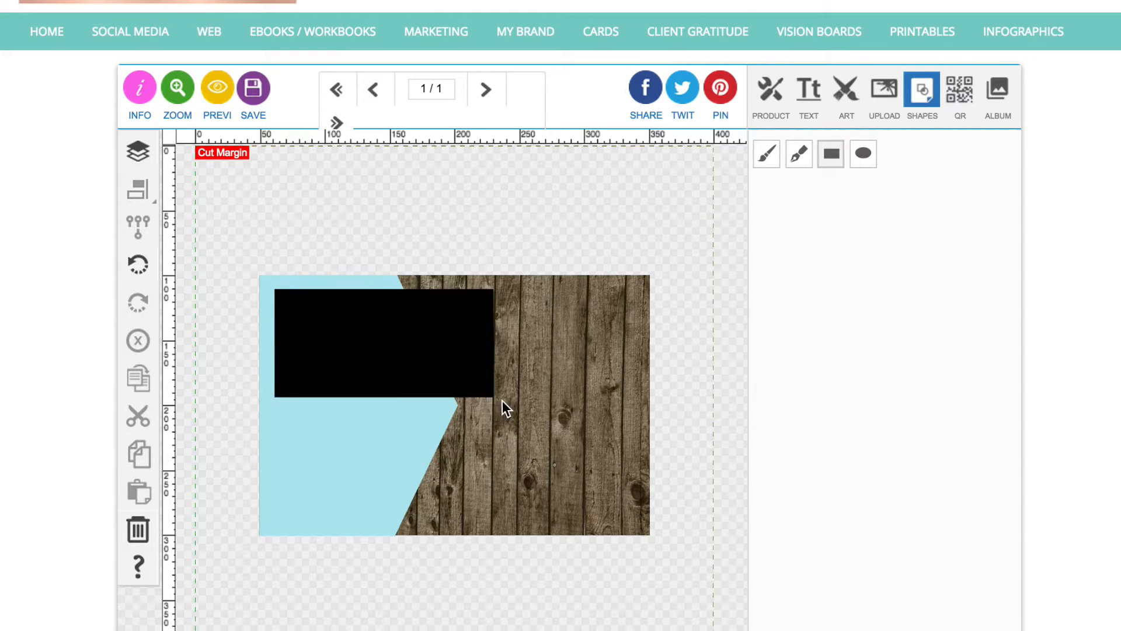
pyautogui.moveTo(494, 393); pyautogui.dragTo(636, 525)
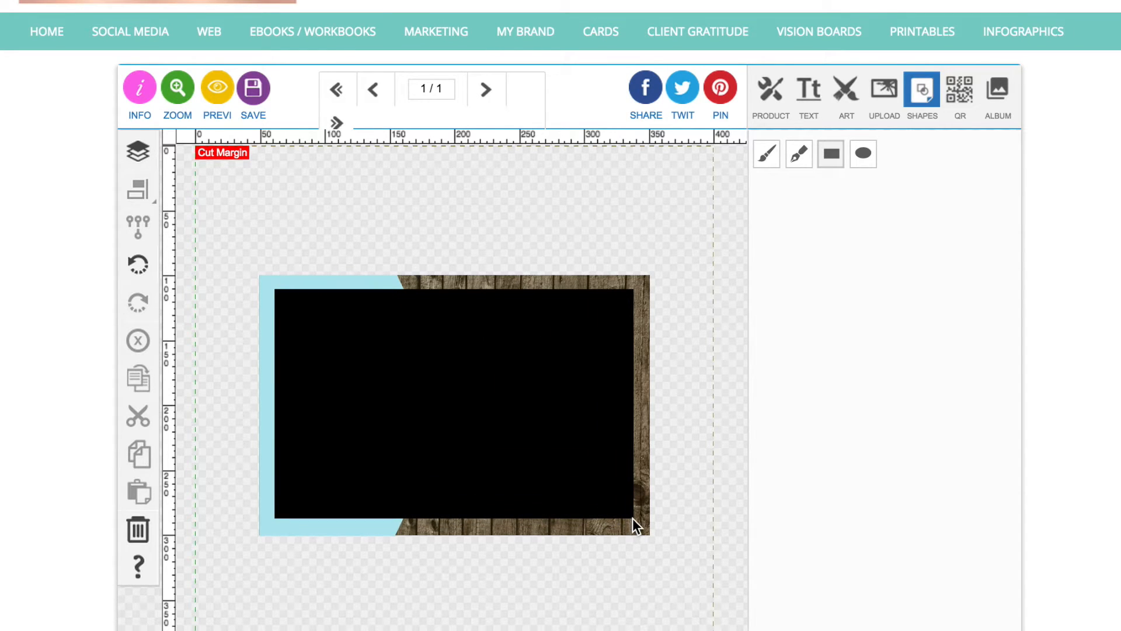
pyautogui.click(455, 404)
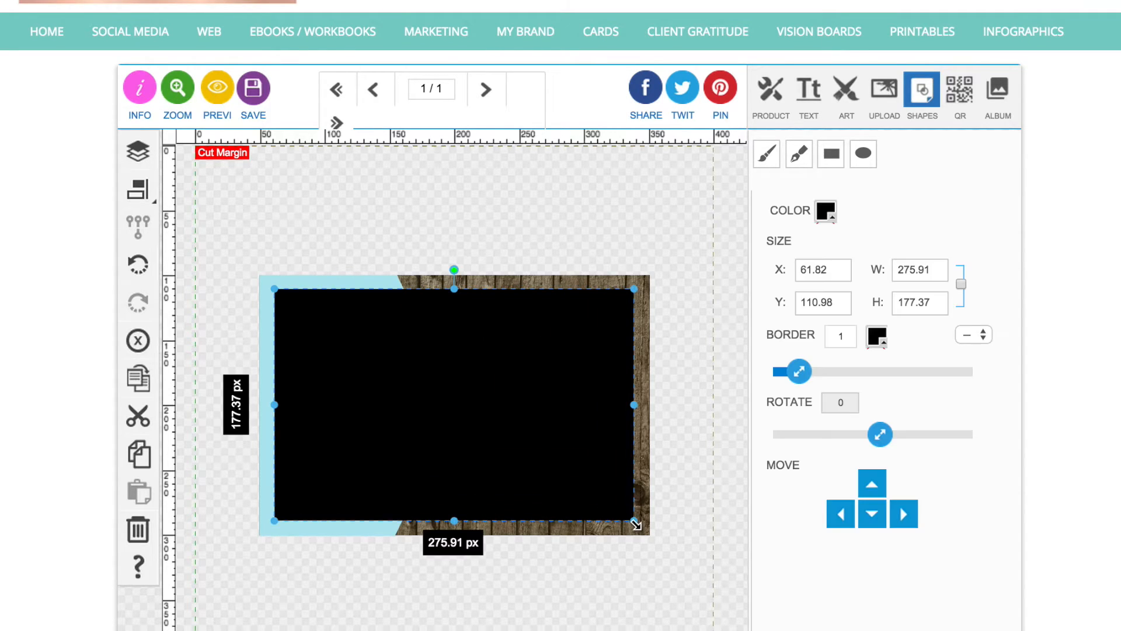
# Step: Give the rectangle a transparent fill and a thick pink border of 3
pyautogui.click(825, 210)
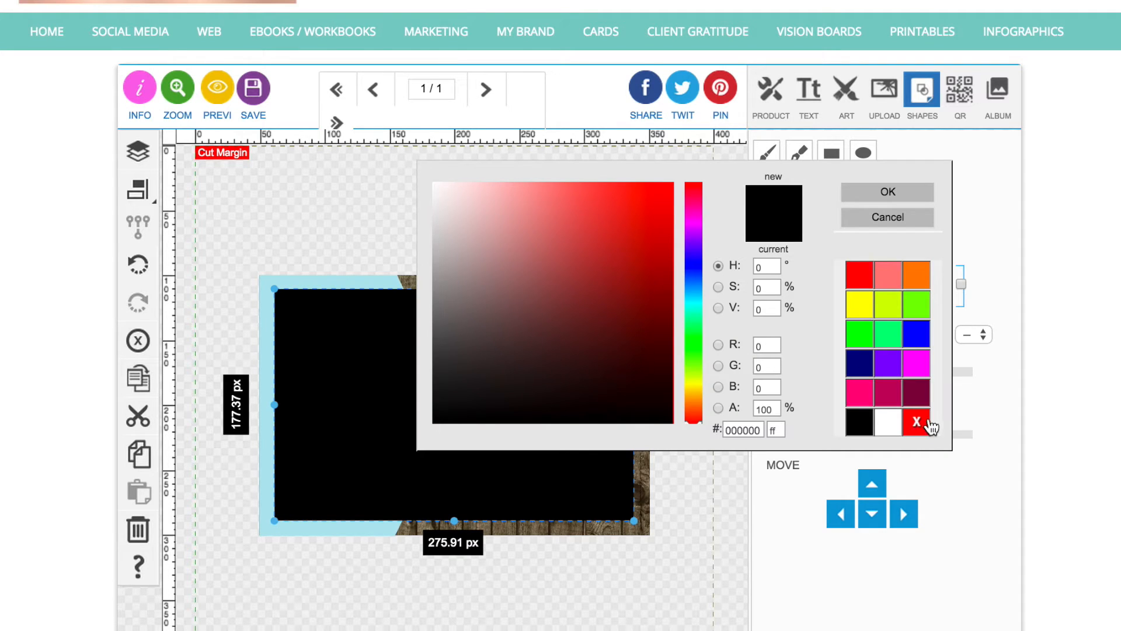
pyautogui.click(918, 421)
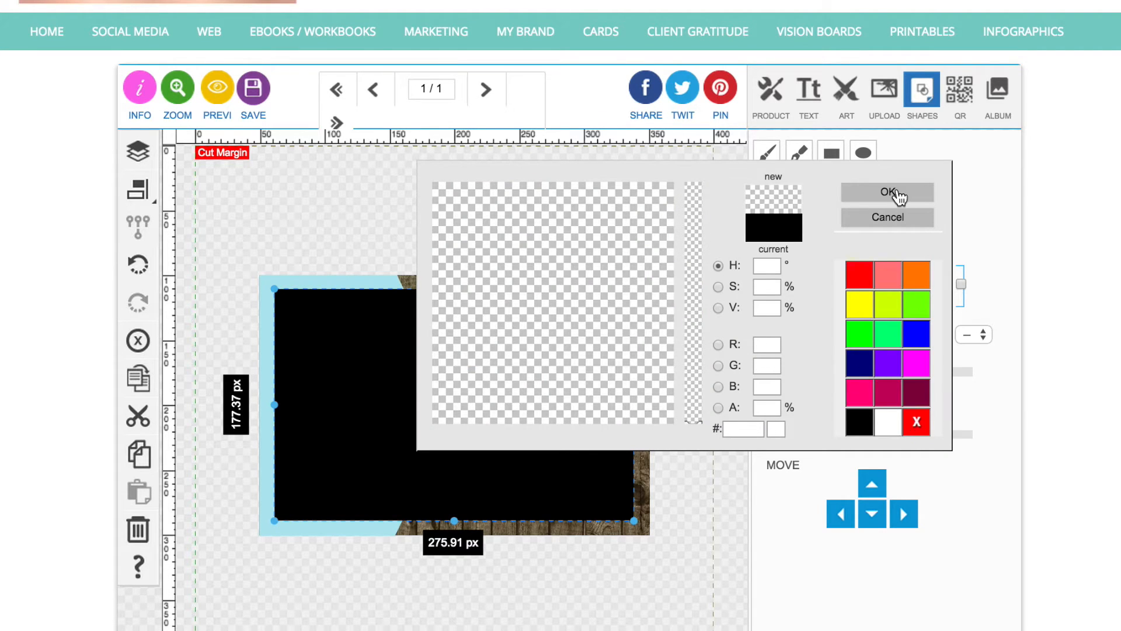
pyautogui.click(887, 193)
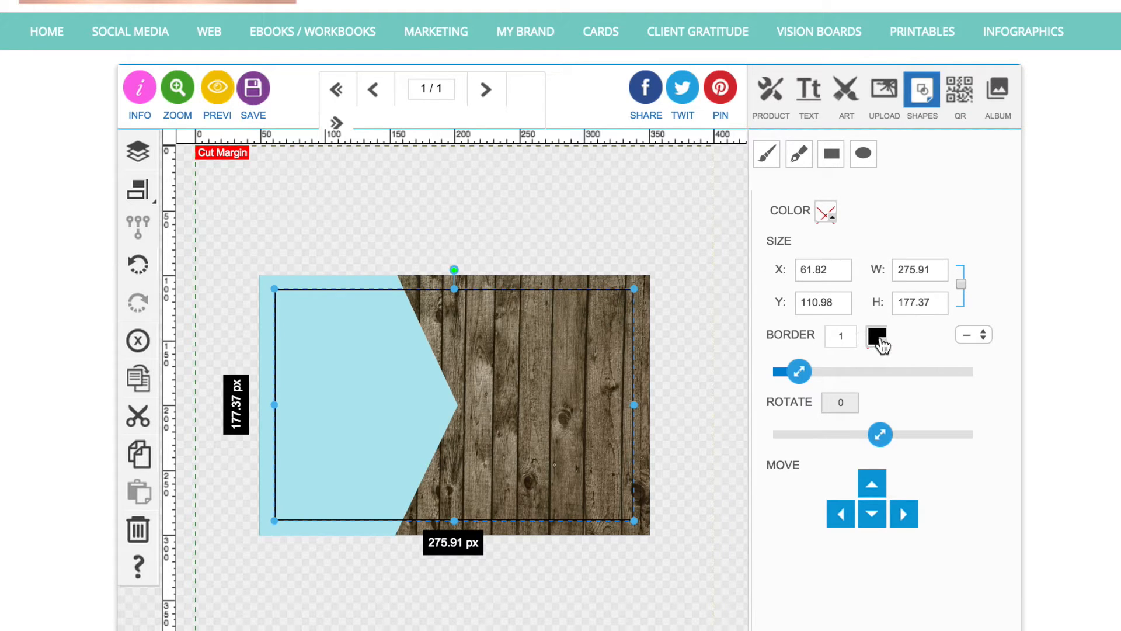
pyautogui.moveTo(796, 372); pyautogui.dragTo(839, 371)
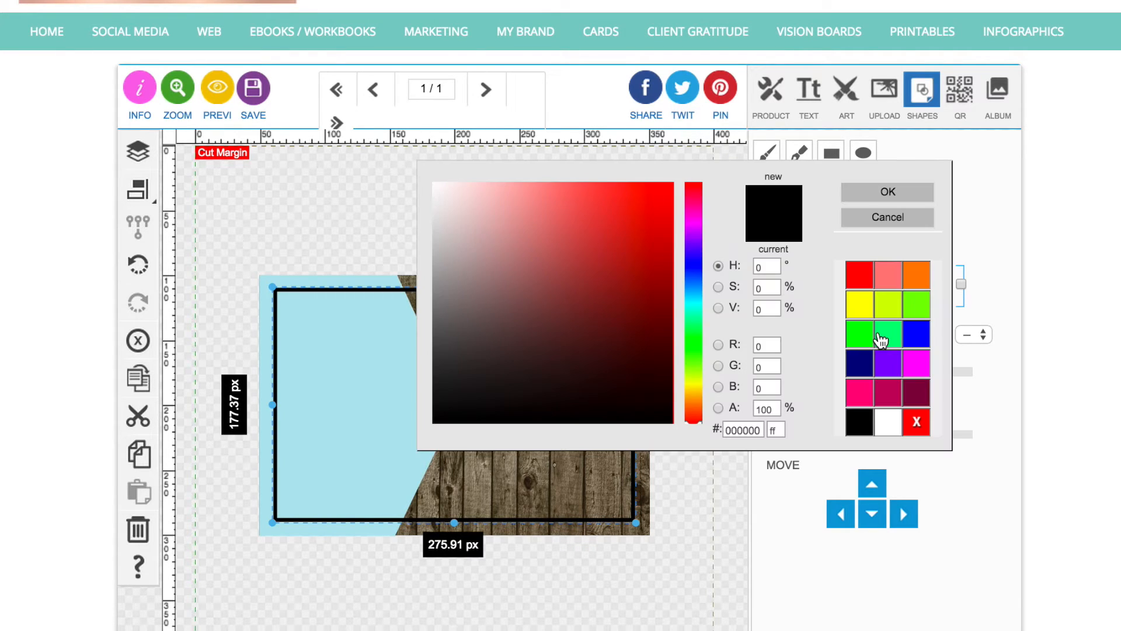
pyautogui.click(692, 201)
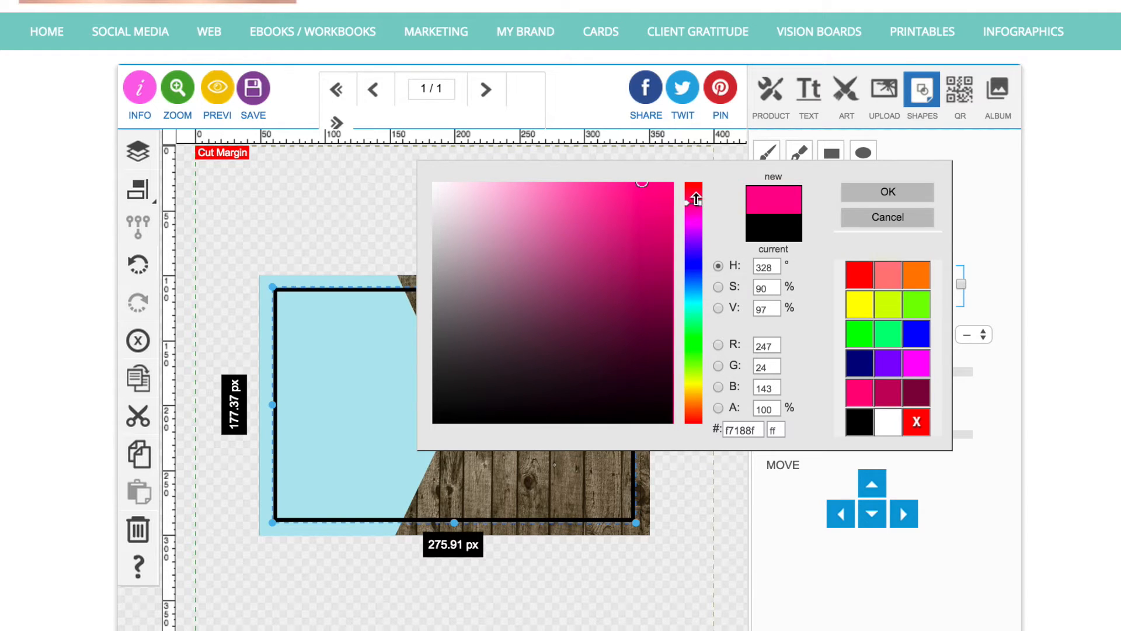
pyautogui.click(887, 192)
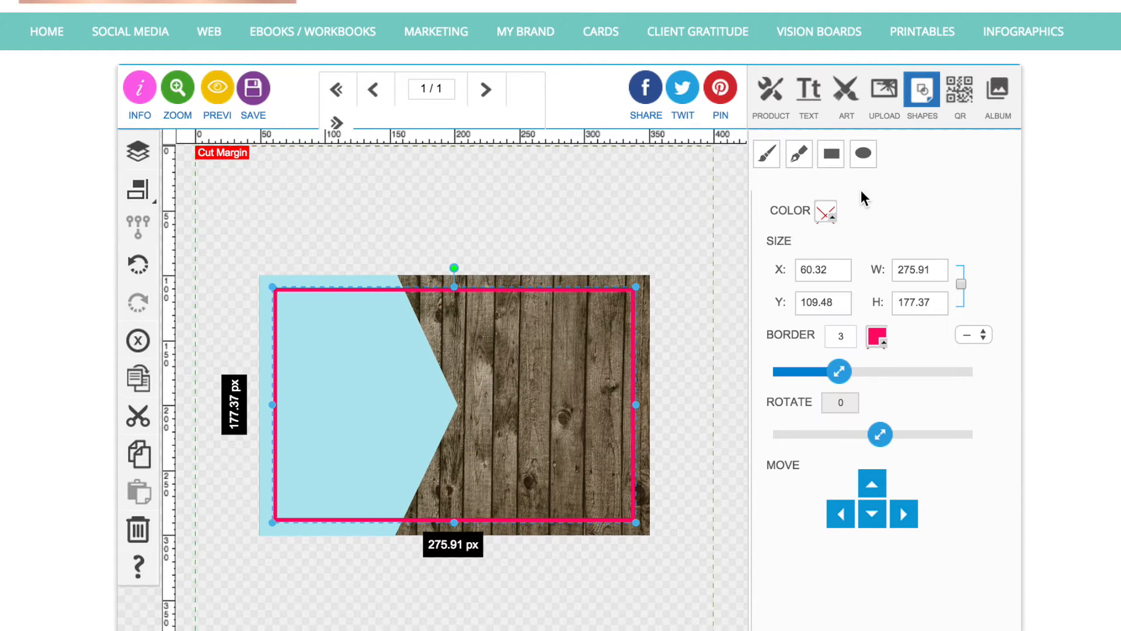
# Step: Duplicate the frame, shrink the copy to about 266 × 168 px, border 1, page-centred
pyautogui.click(138, 378)
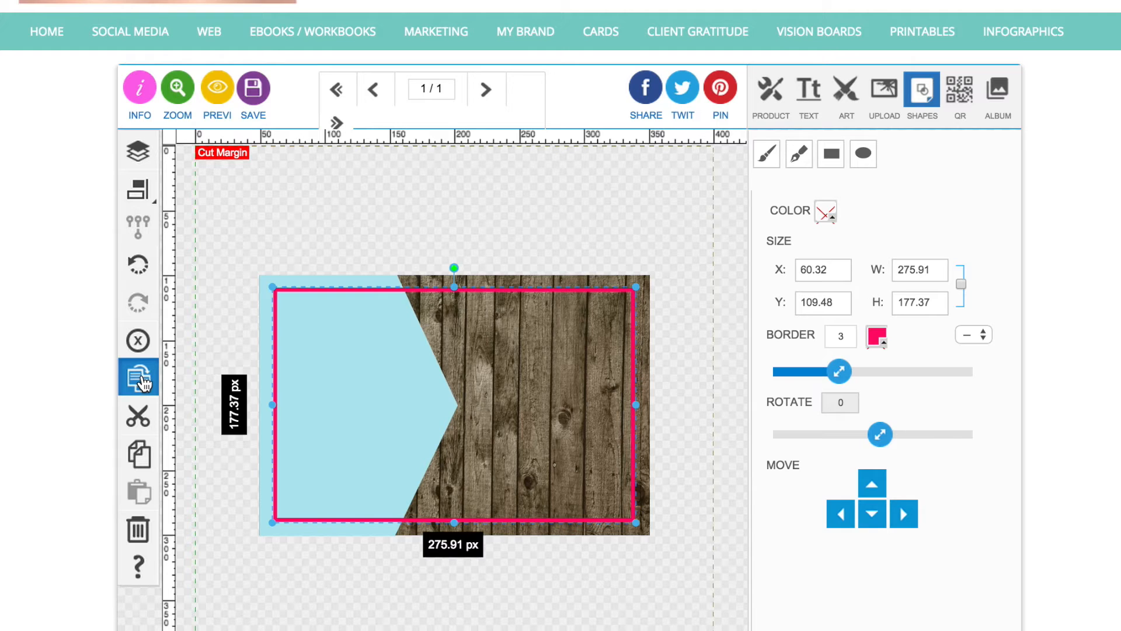
pyautogui.moveTo(455, 286); pyautogui.dragTo(472, 307)
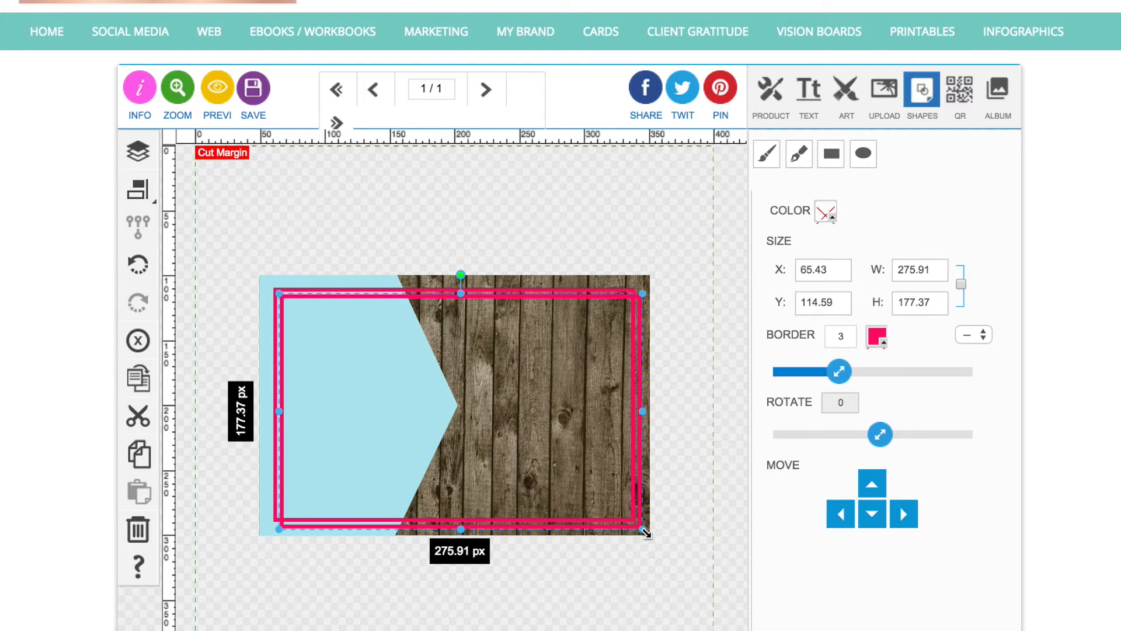
pyautogui.moveTo(644, 535); pyautogui.dragTo(630, 517)
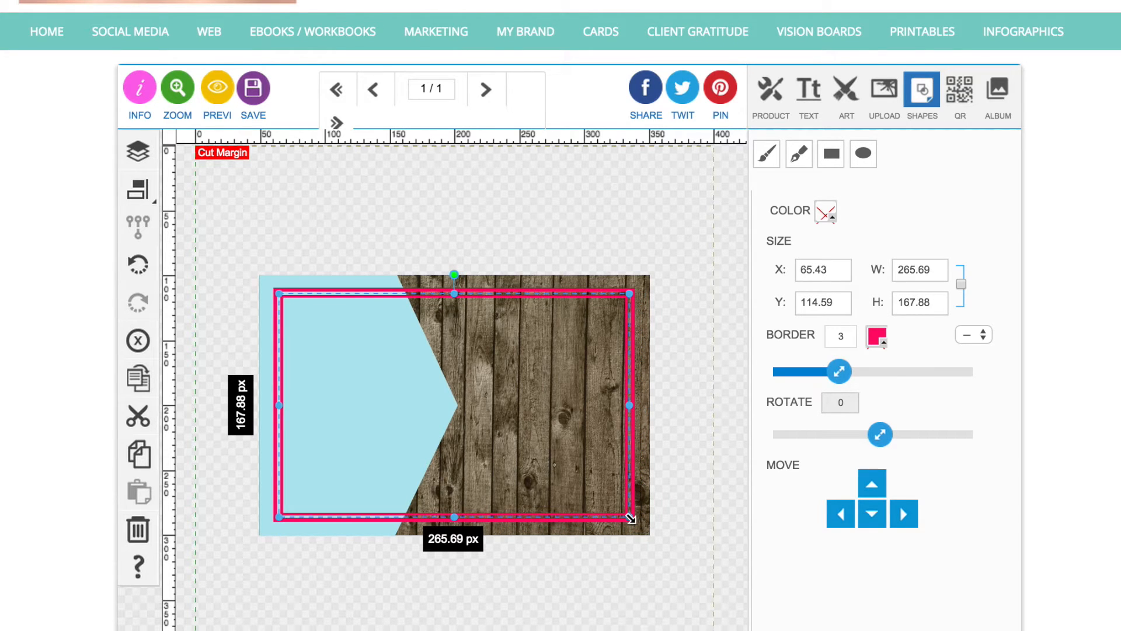
pyautogui.moveTo(838, 372); pyautogui.dragTo(818, 371)
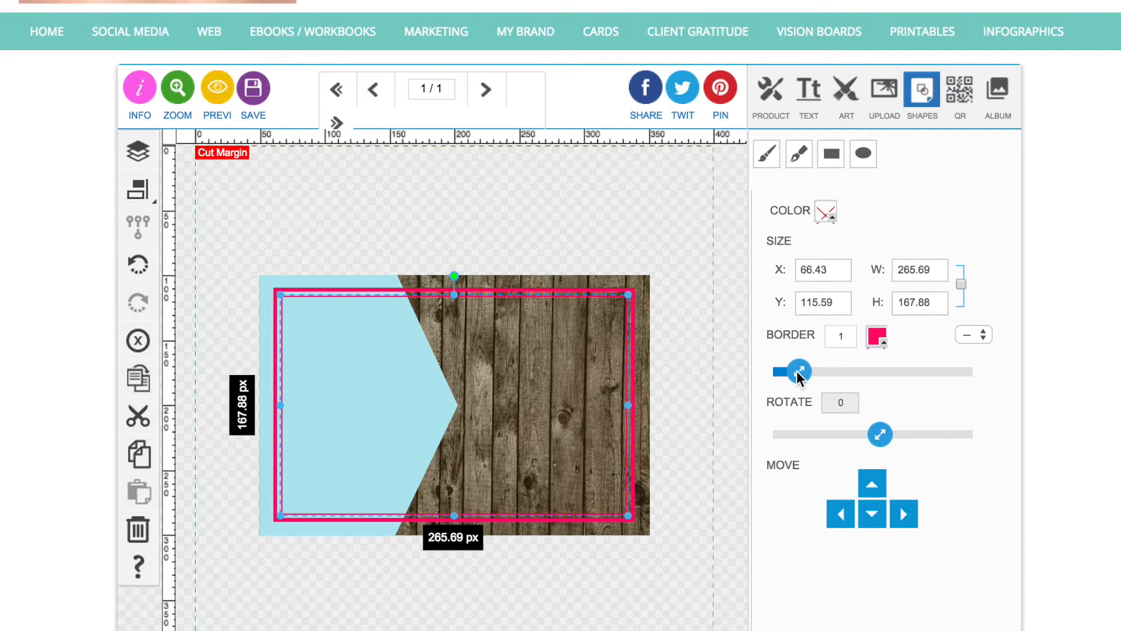
pyautogui.click(137, 189)
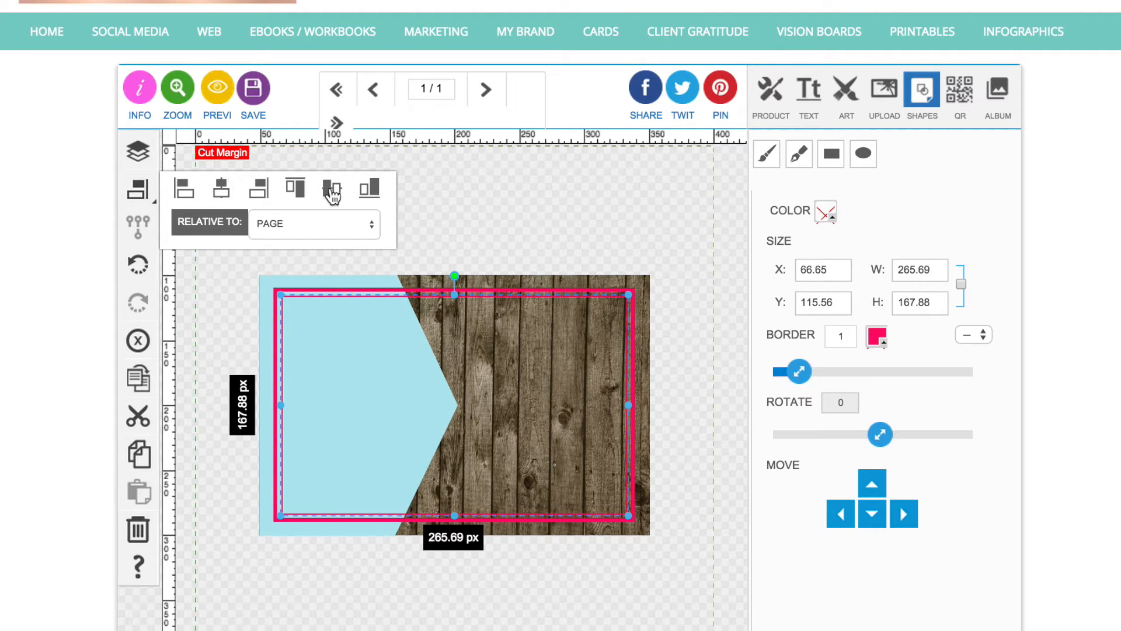
pyautogui.click(137, 152)
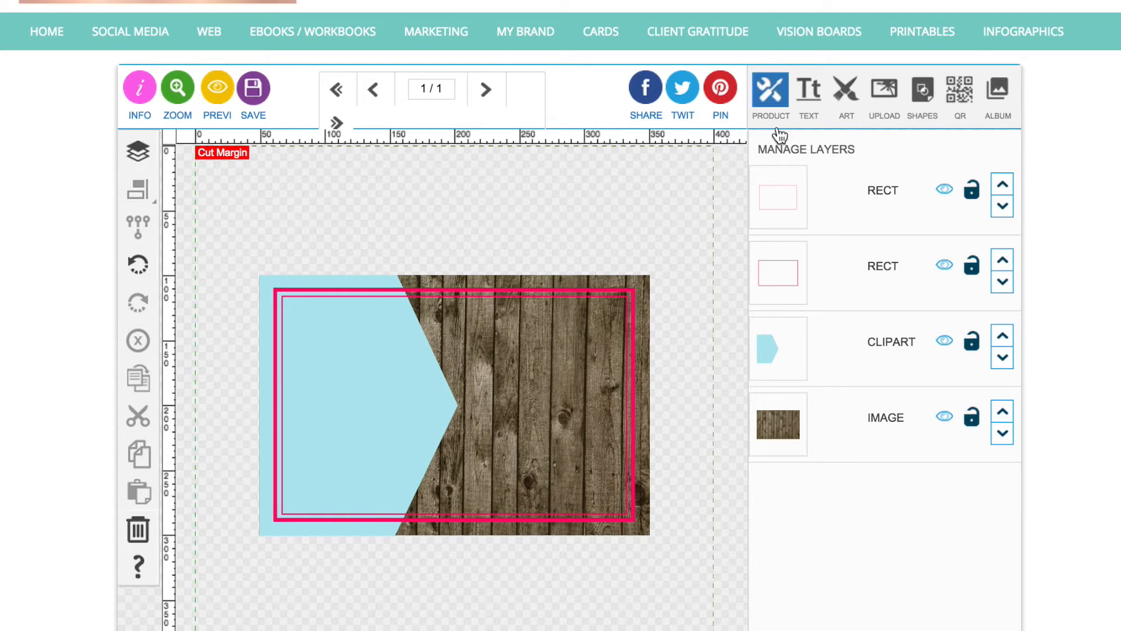
# Step: Raise the CLIPART arrow layer above both RECT layers in Manage Layers
pyautogui.click(137, 150)
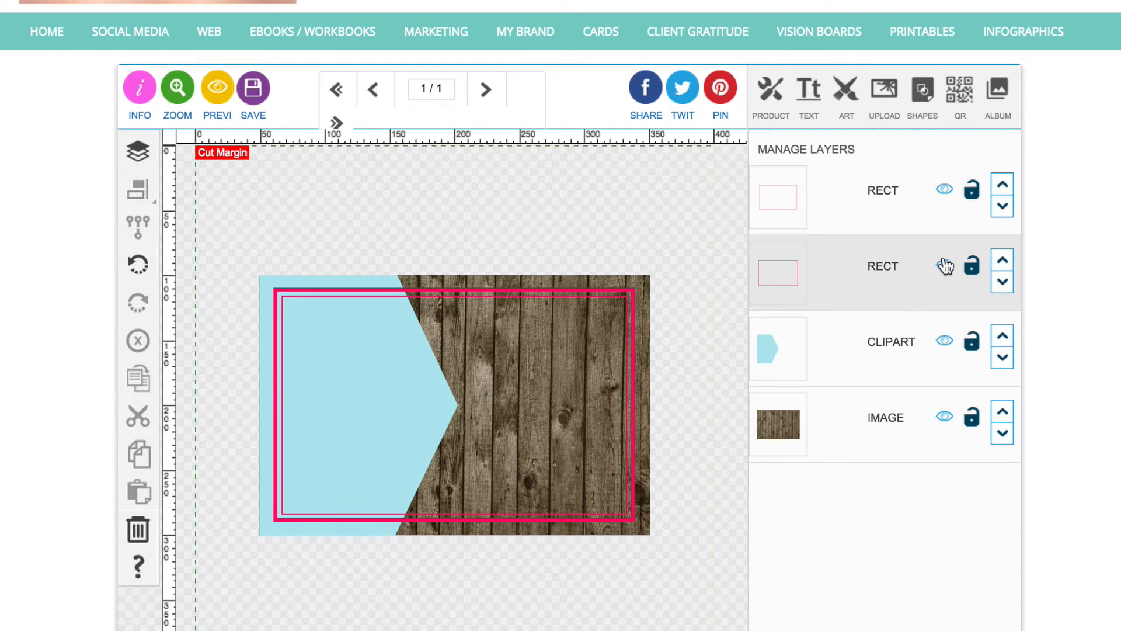
pyautogui.click(1003, 280)
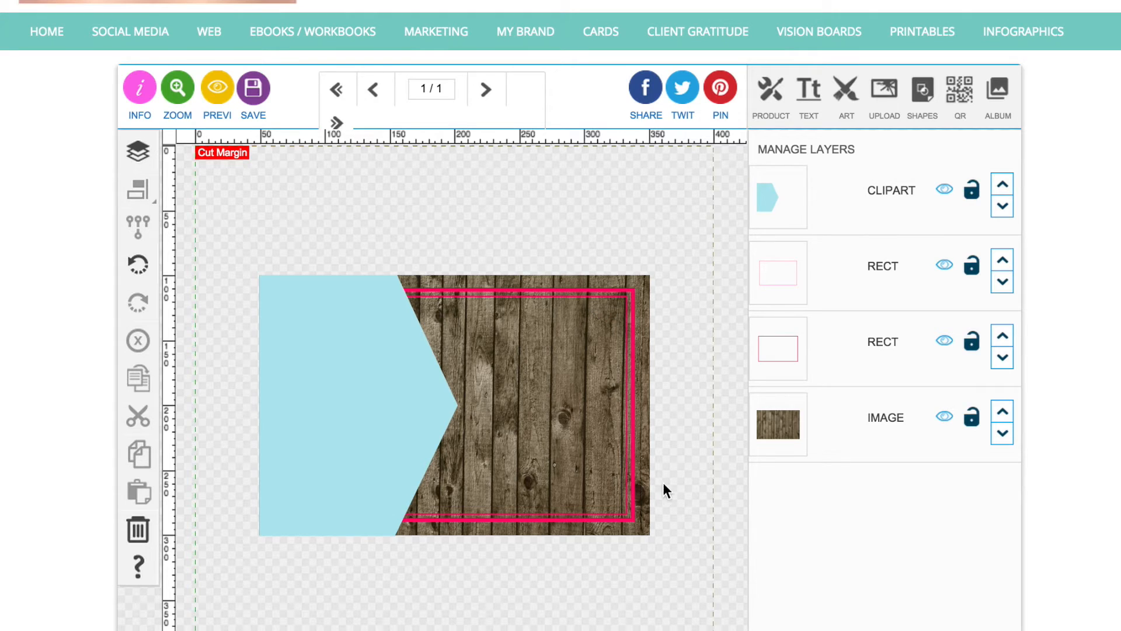
pyautogui.moveTo(998, 156)
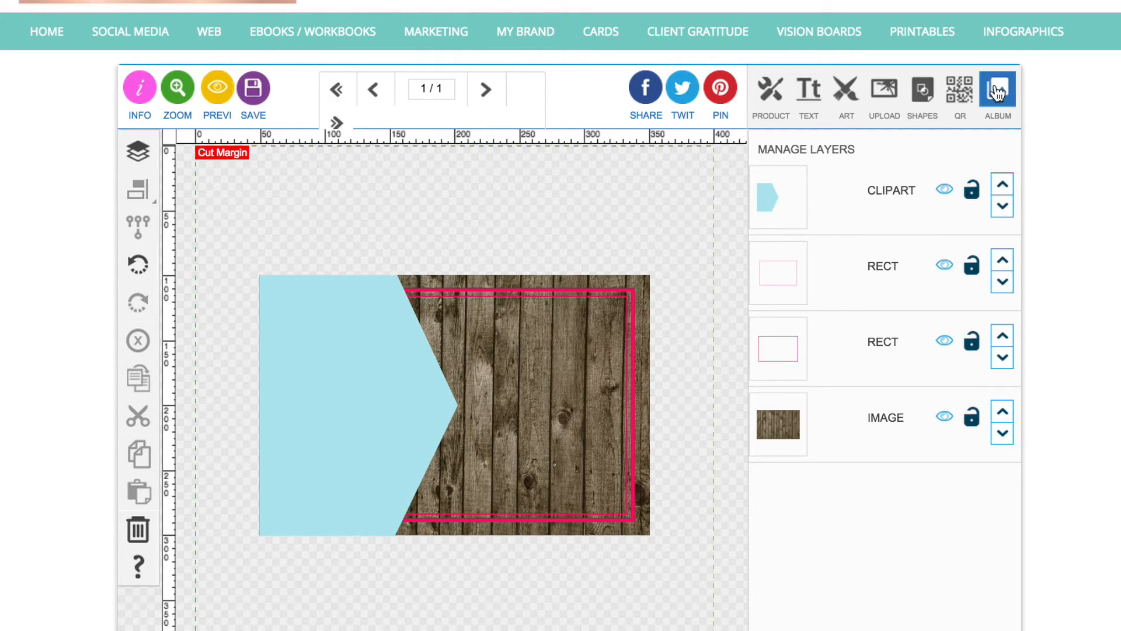
pyautogui.moveTo(1000, 102)
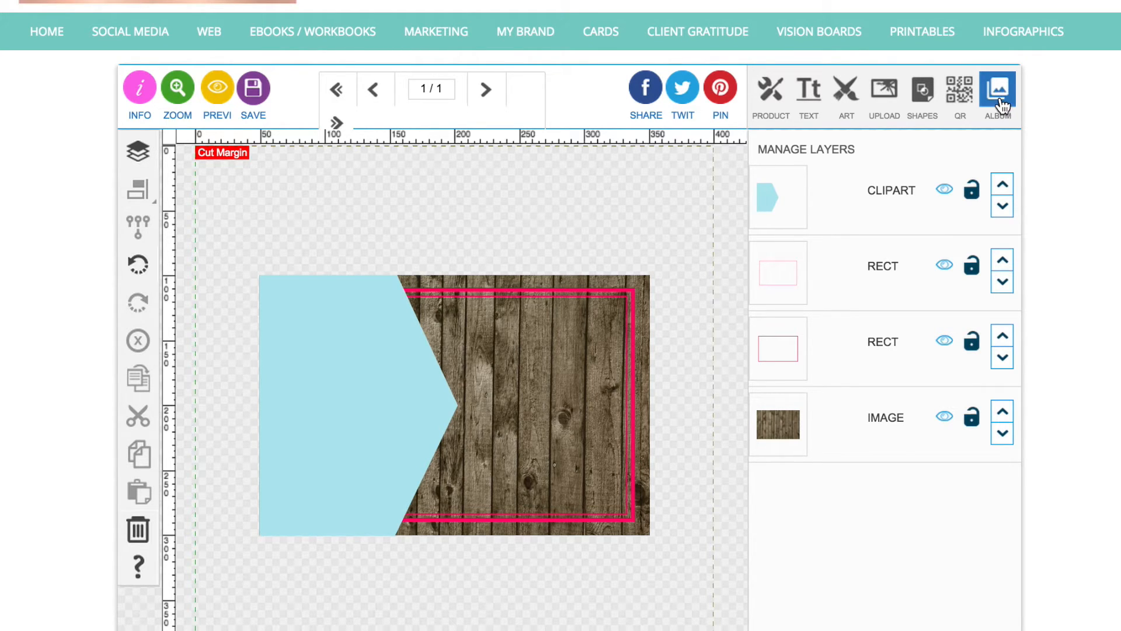
# Step: Add the gold BLOG lettering from Gold Elements
pyautogui.click(996, 86)
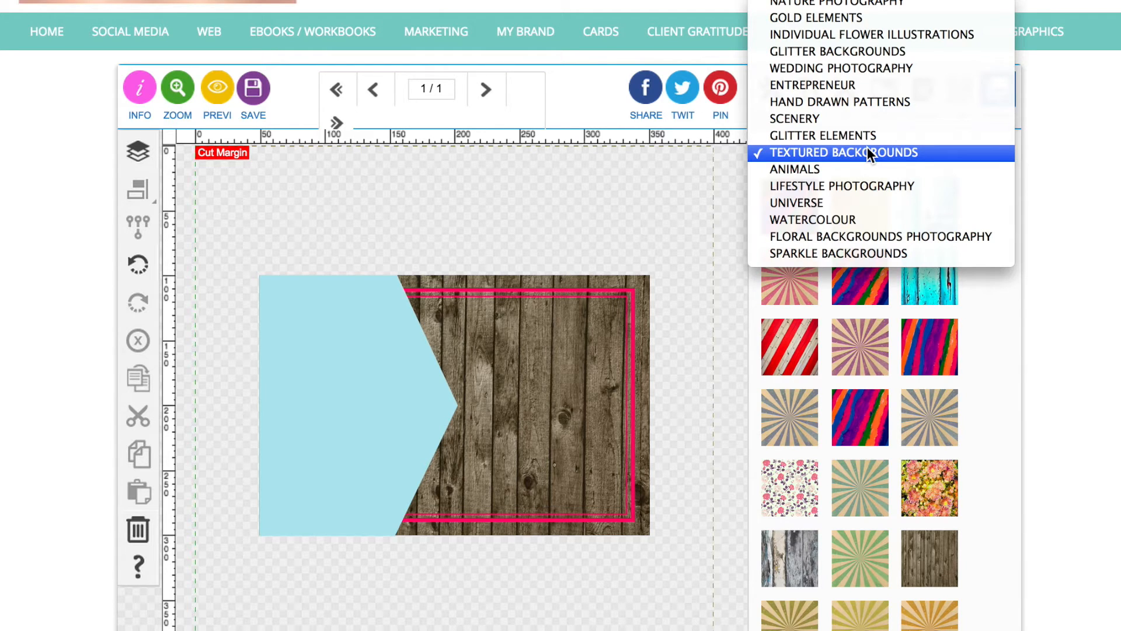
pyautogui.moveTo(880, 35)
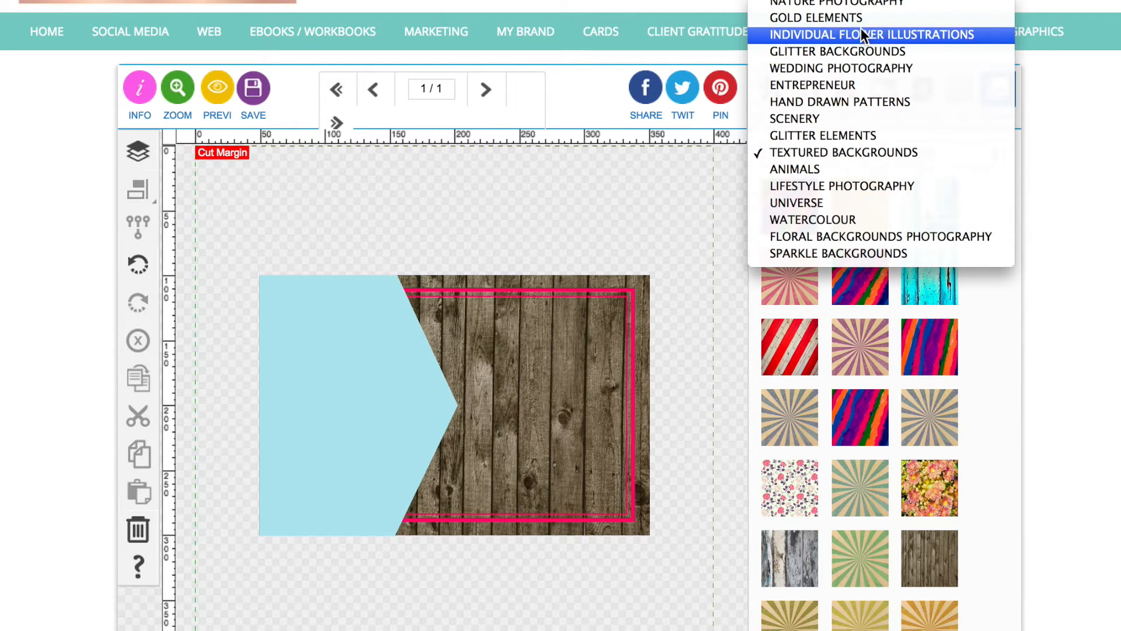
pyautogui.click(816, 17)
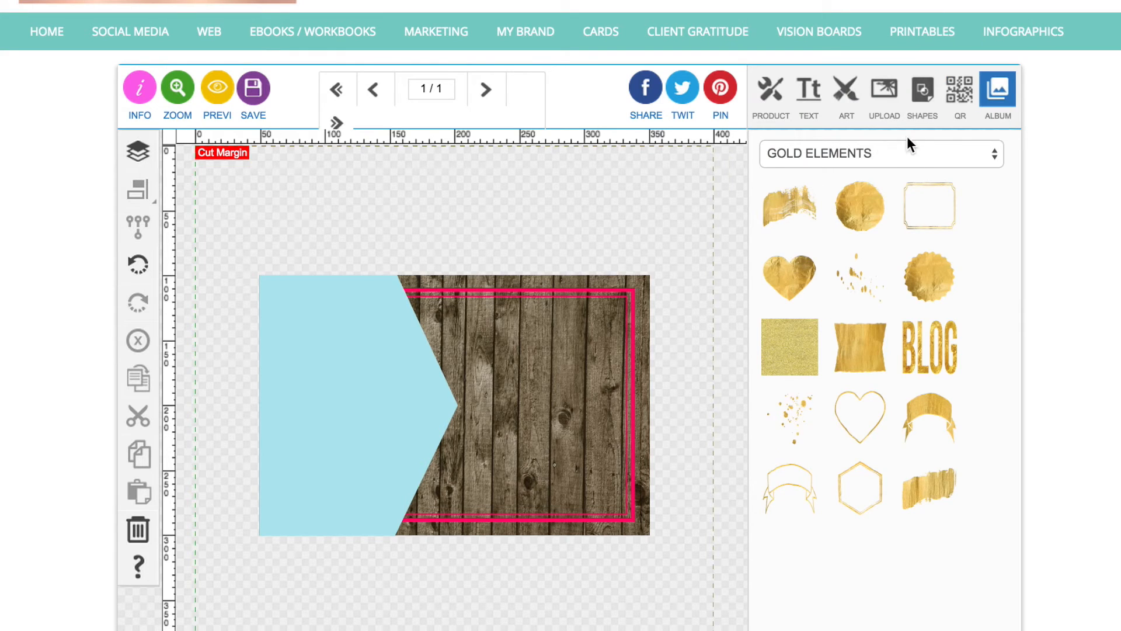
pyautogui.click(930, 350)
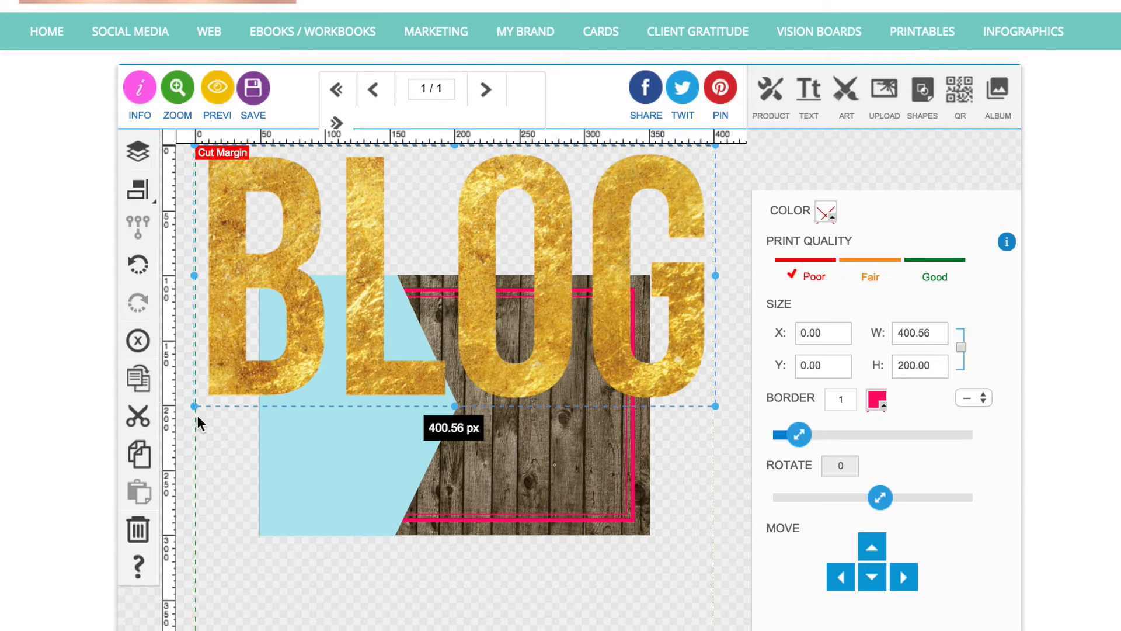
# Step: Position BLOG on the arrow panel, enlarged to about 113 × 56 px
pyautogui.moveTo(193, 406); pyautogui.dragTo(361, 351)
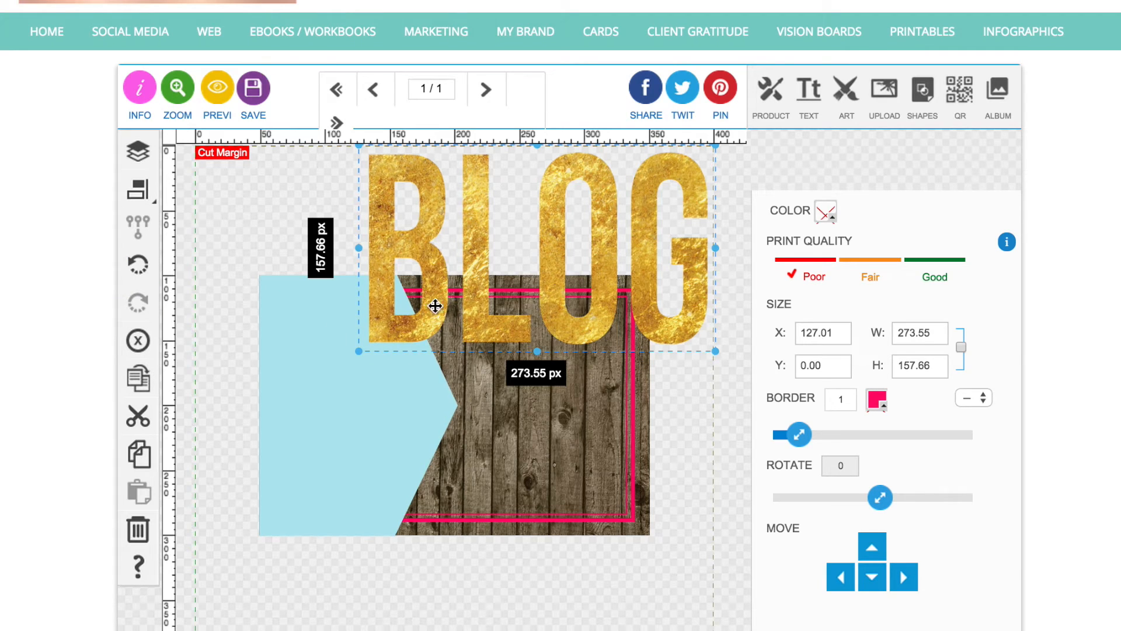
pyautogui.moveTo(959, 354)
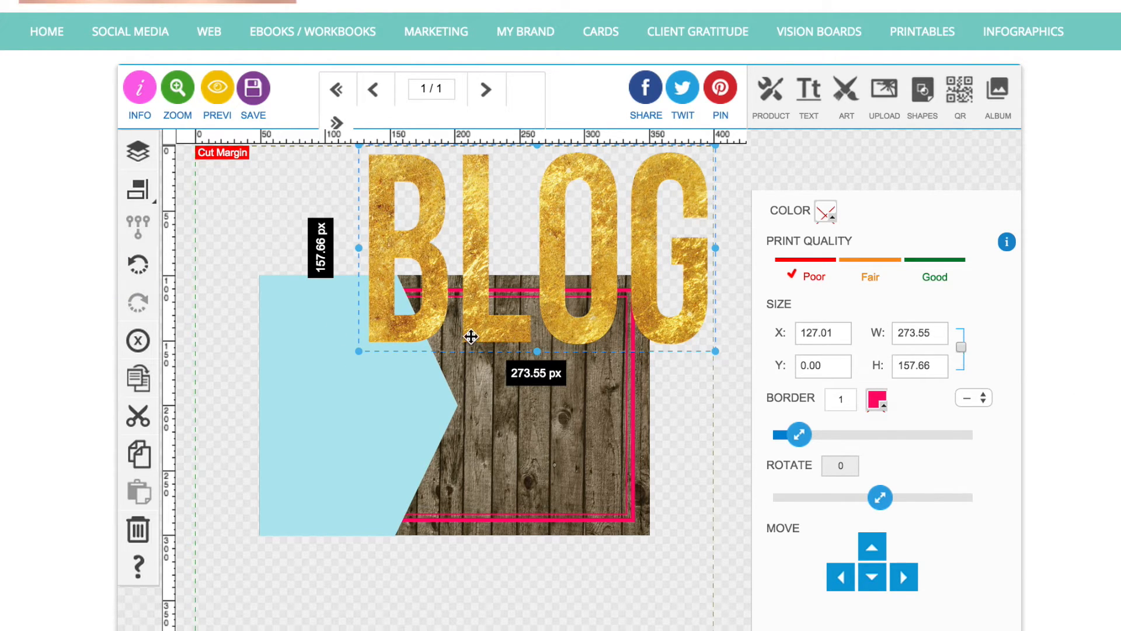
pyautogui.click(137, 262)
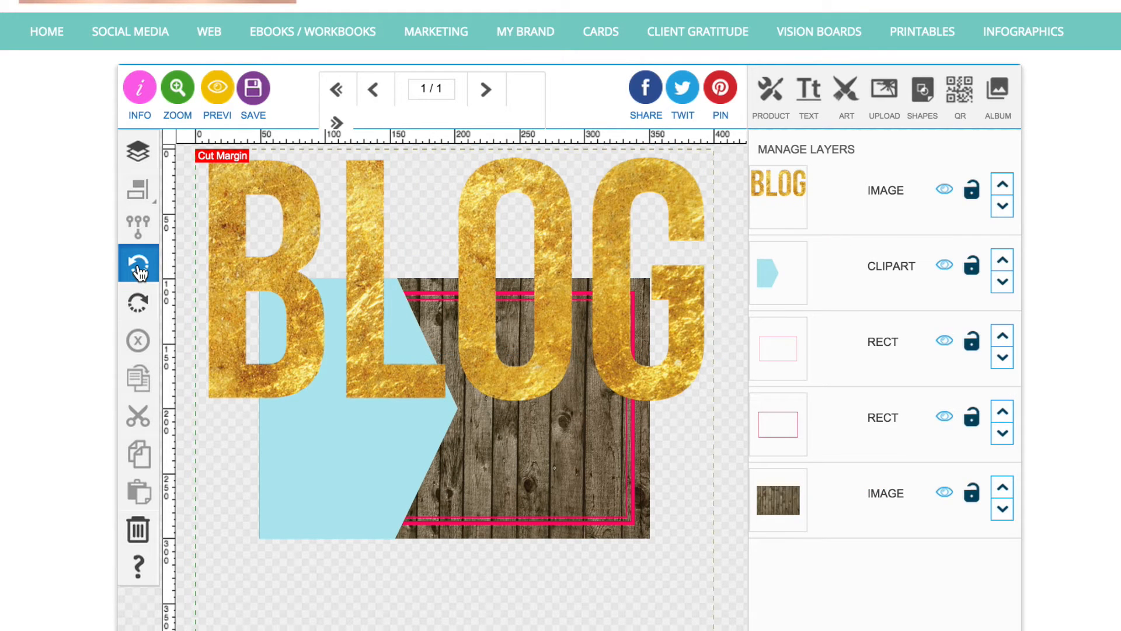
pyautogui.click(778, 184)
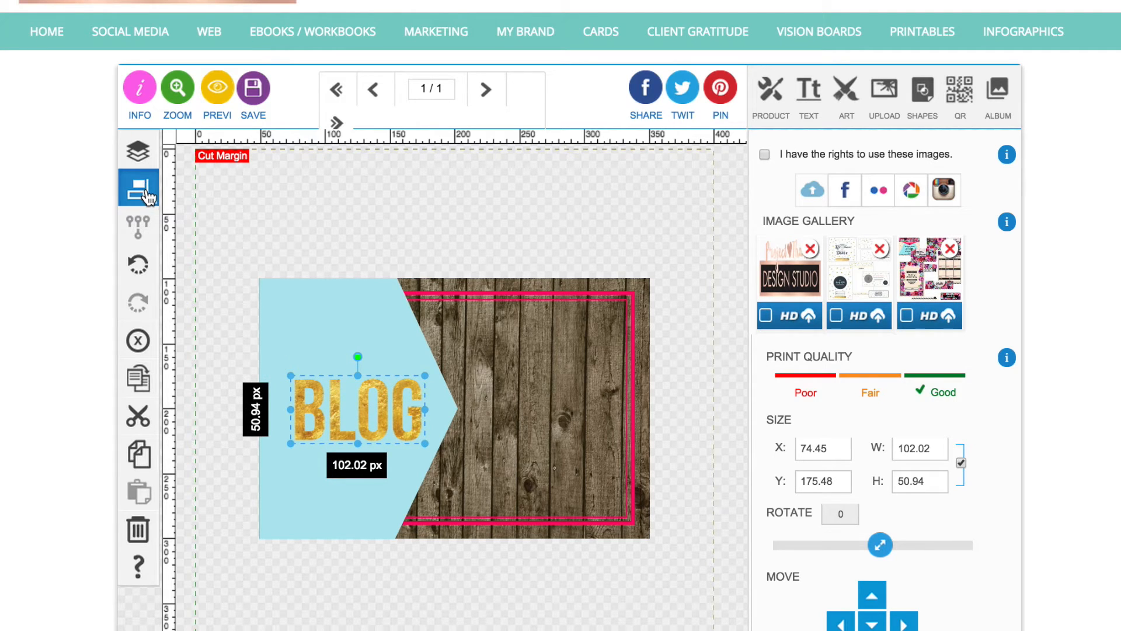
pyautogui.click(138, 188)
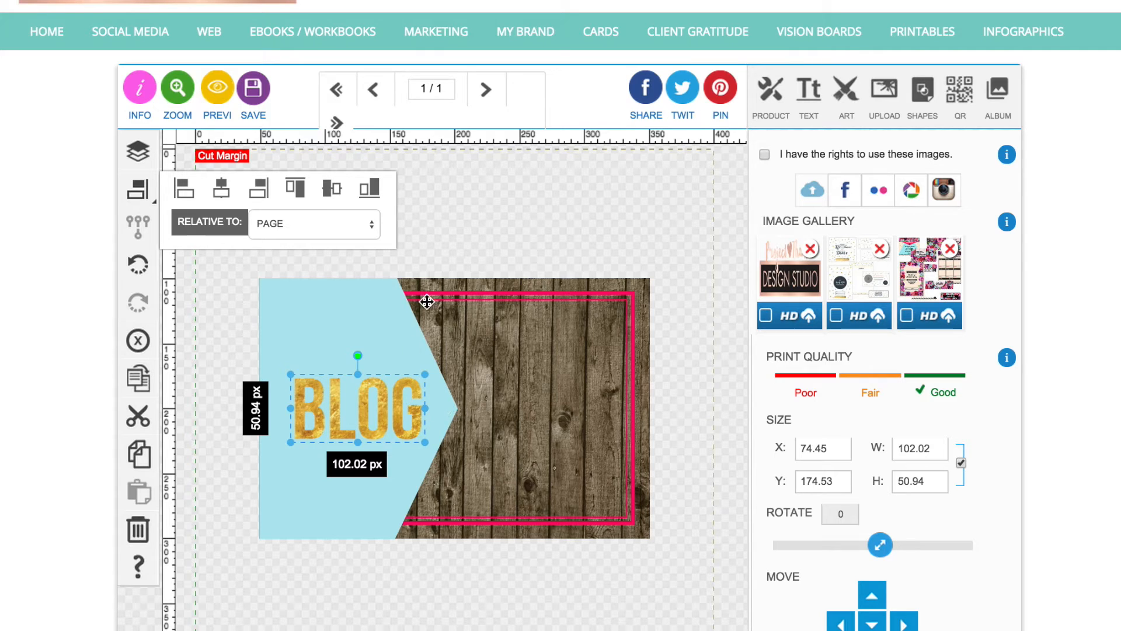
pyautogui.click(137, 149)
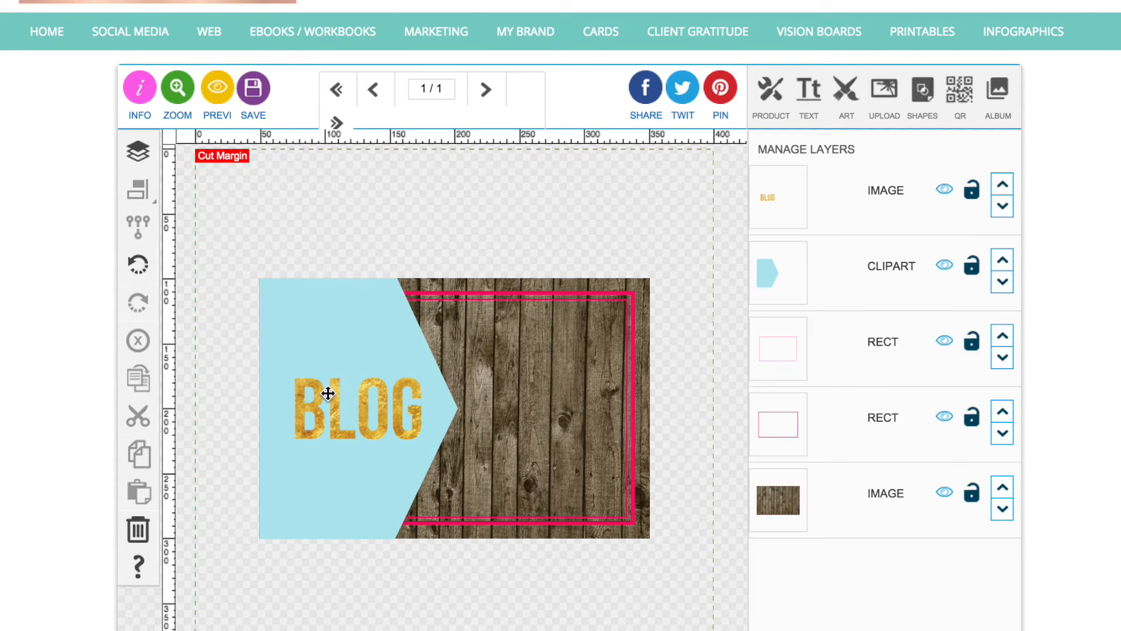
pyautogui.click(351, 408)
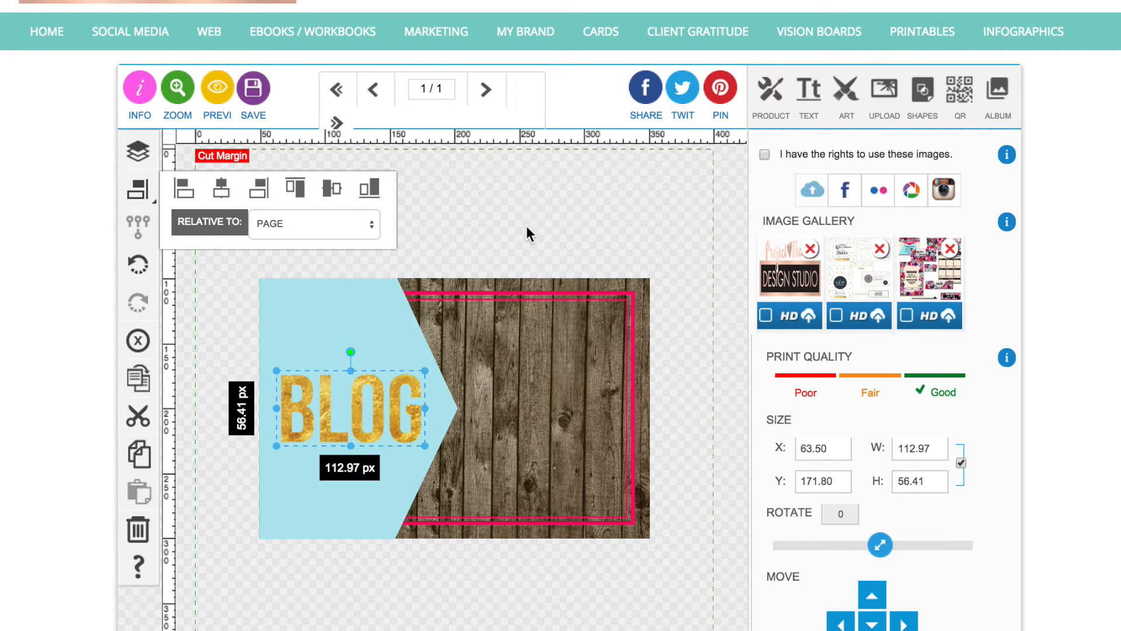
# Step: Add straight 'read the' text above BLOG, about 79 × 23 px, in BPreplay
pyautogui.click(808, 92)
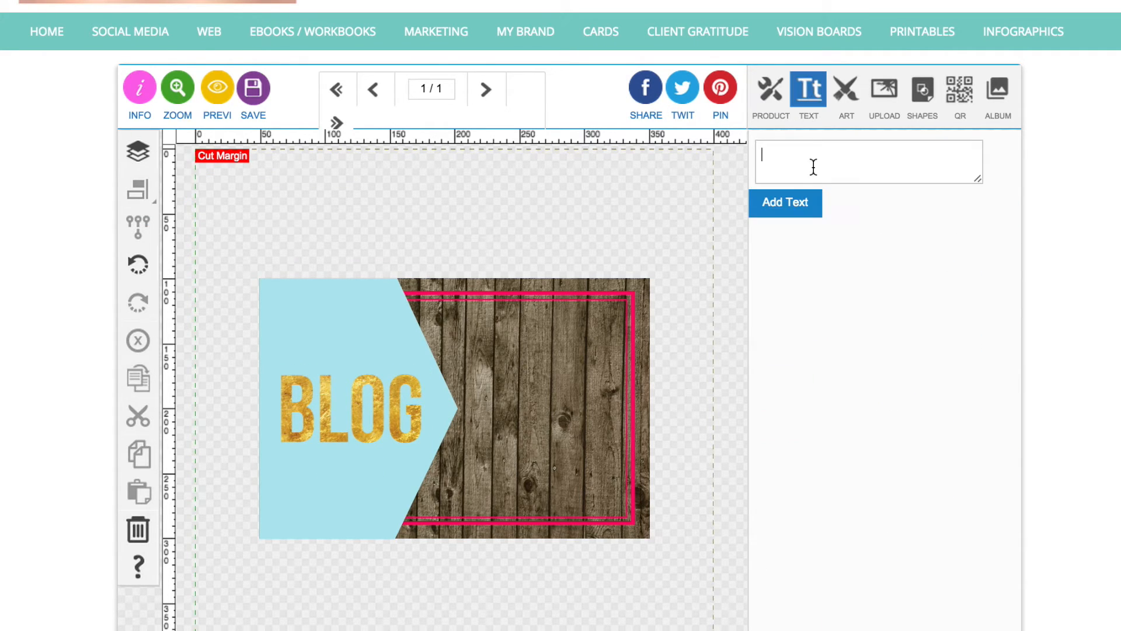
pyautogui.write('read')
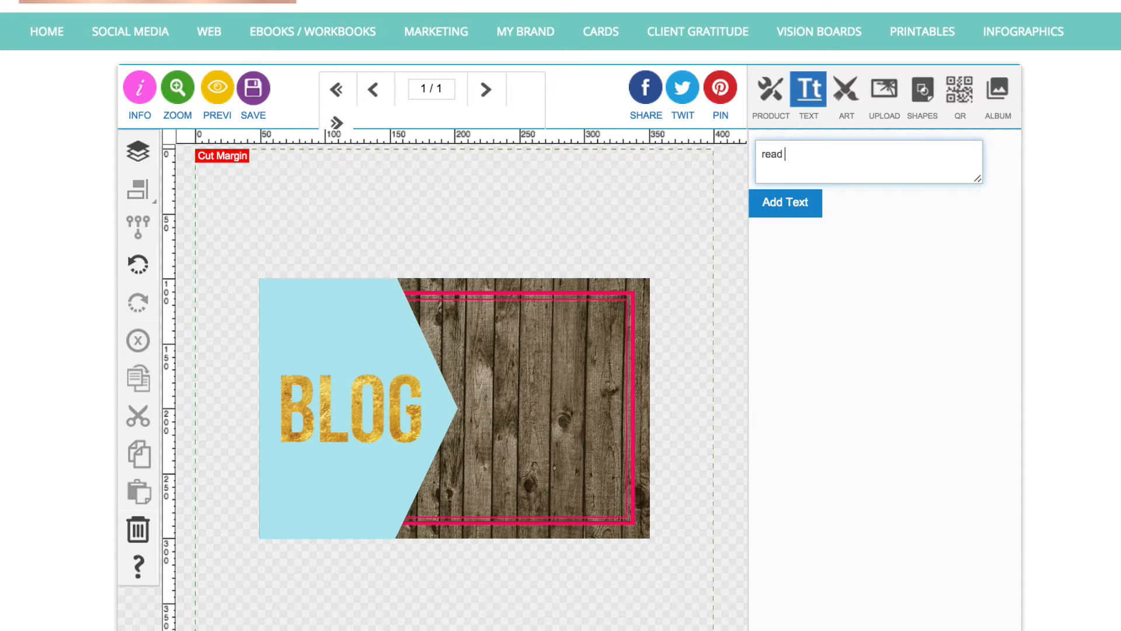
pyautogui.click(785, 203)
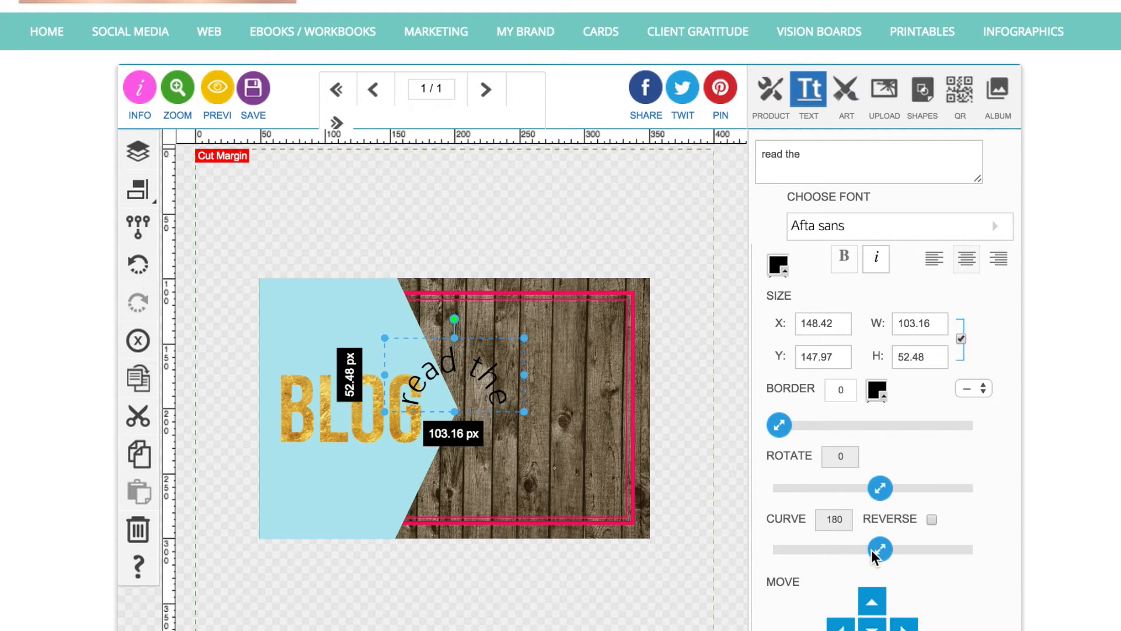
pyautogui.moveTo(879, 549); pyautogui.dragTo(778, 549)
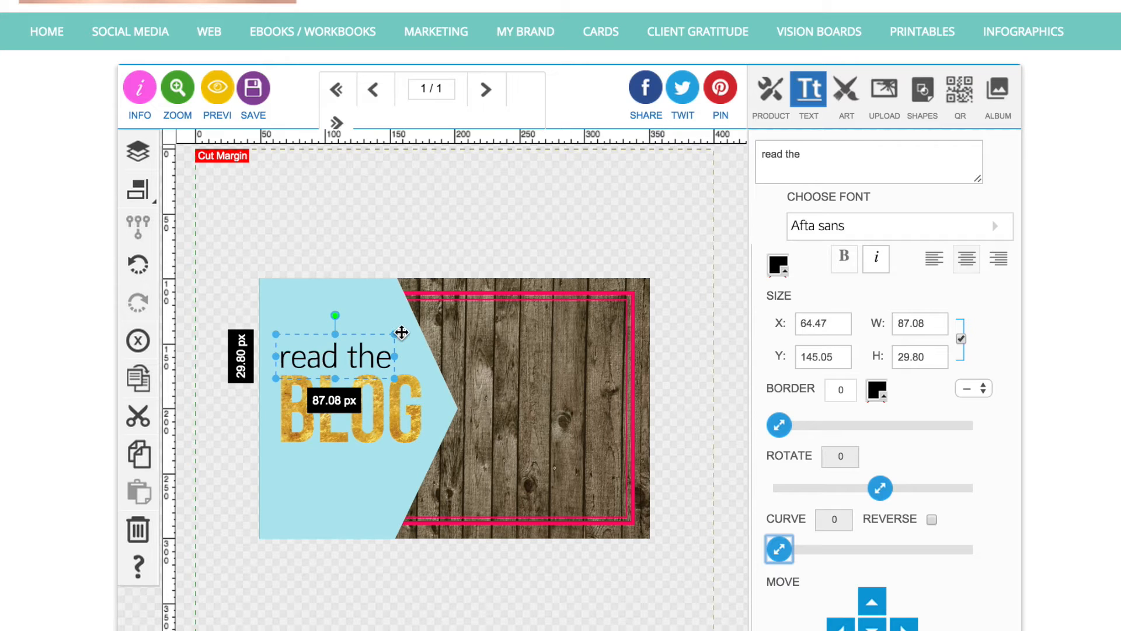
pyautogui.moveTo(401, 331); pyautogui.dragTo(389, 334)
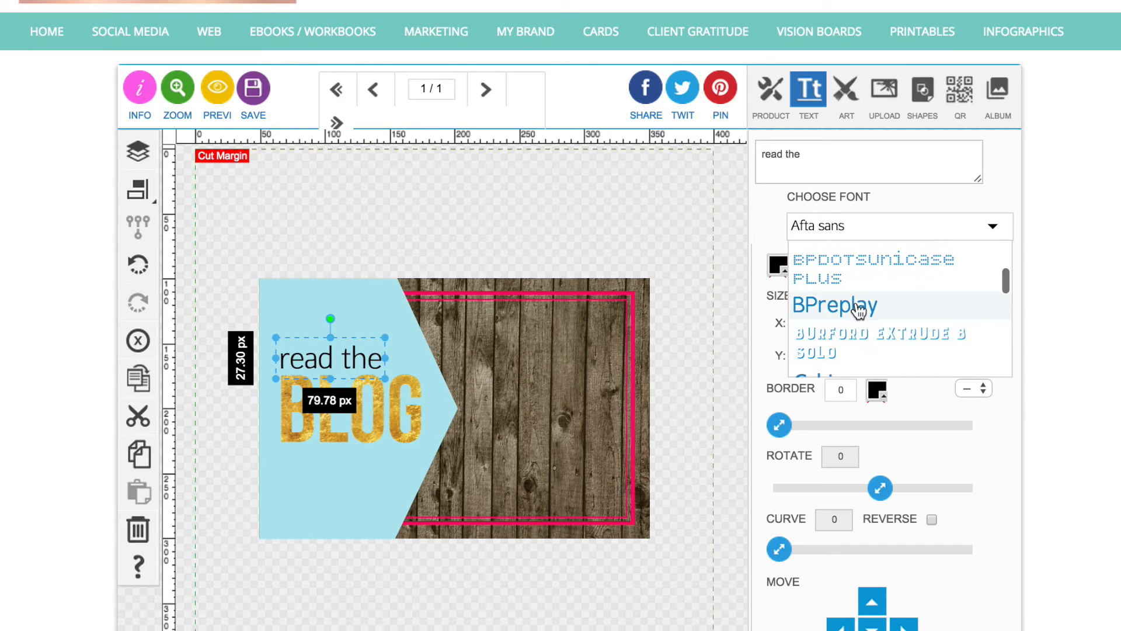
pyautogui.click(834, 304)
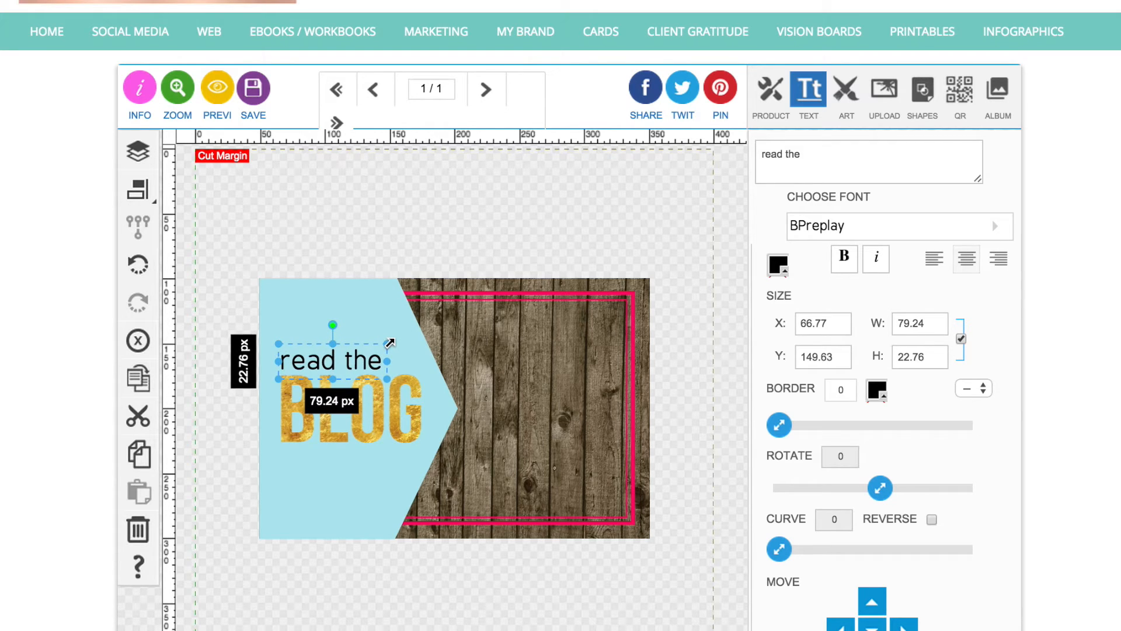
pyautogui.click(777, 265)
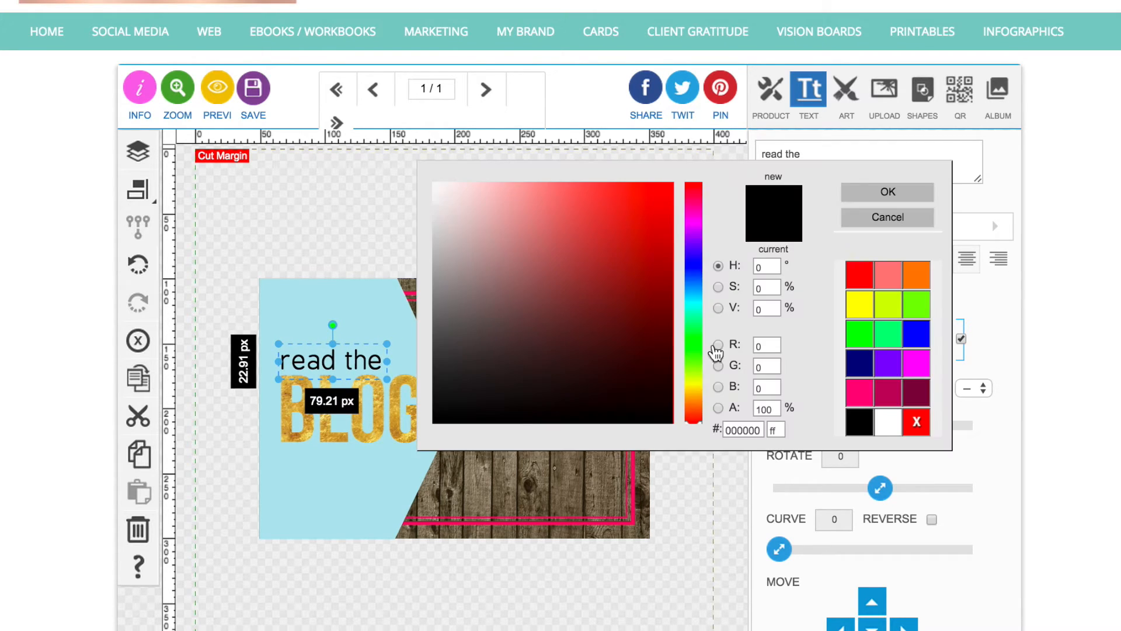
# Step: Read the arrow panel's hex colour and give 'read the' a pale near-white blue
pyautogui.click(887, 217)
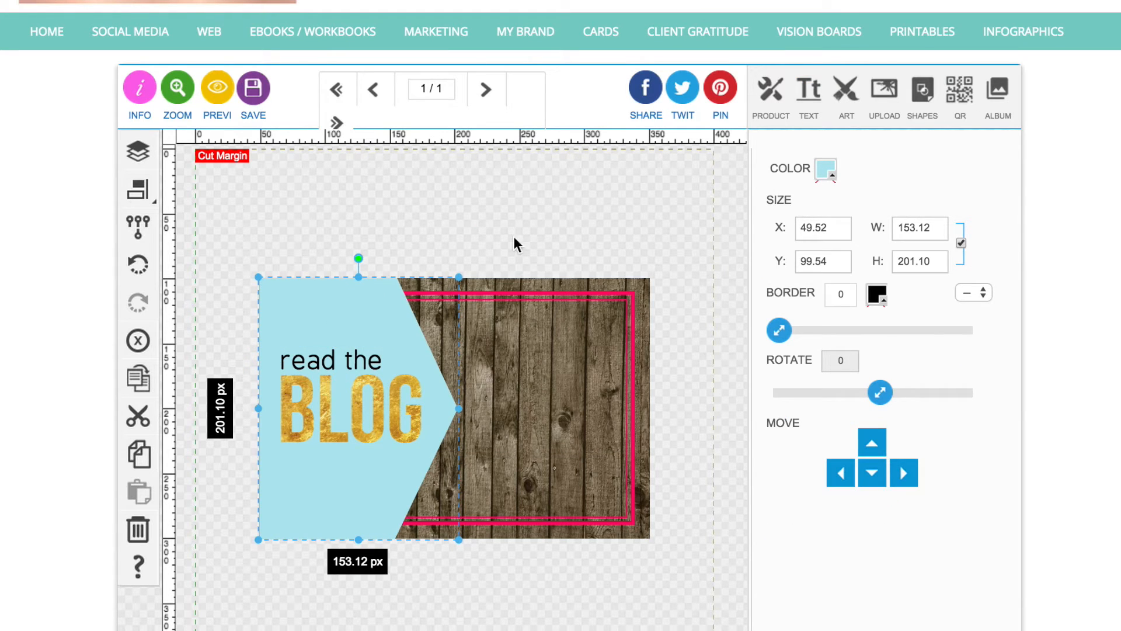
pyautogui.click(826, 169)
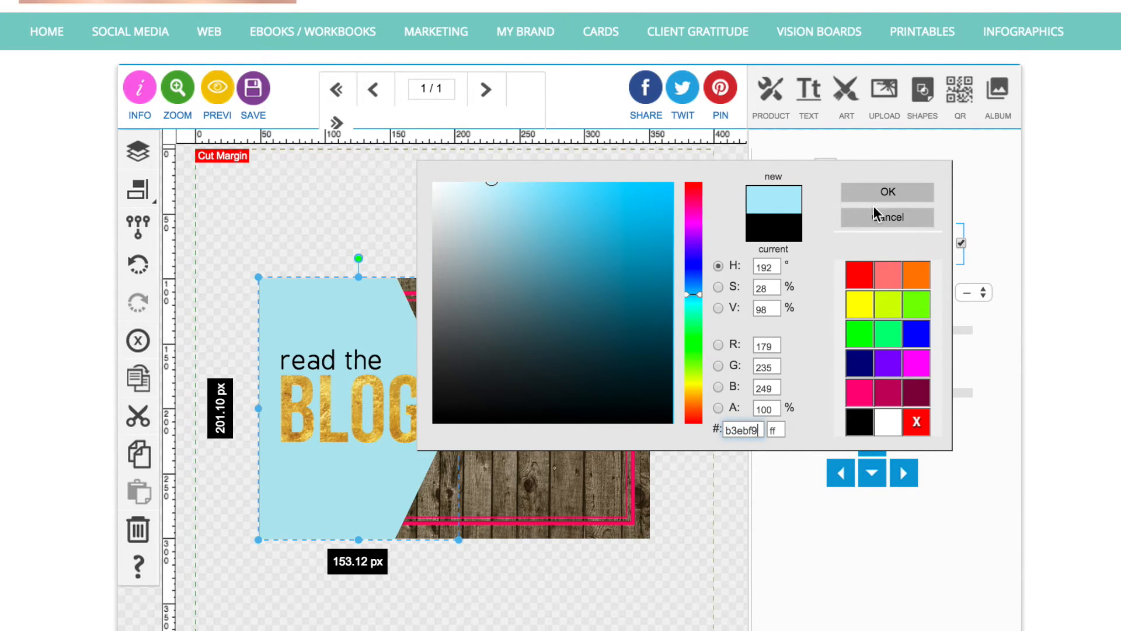
pyautogui.click(886, 192)
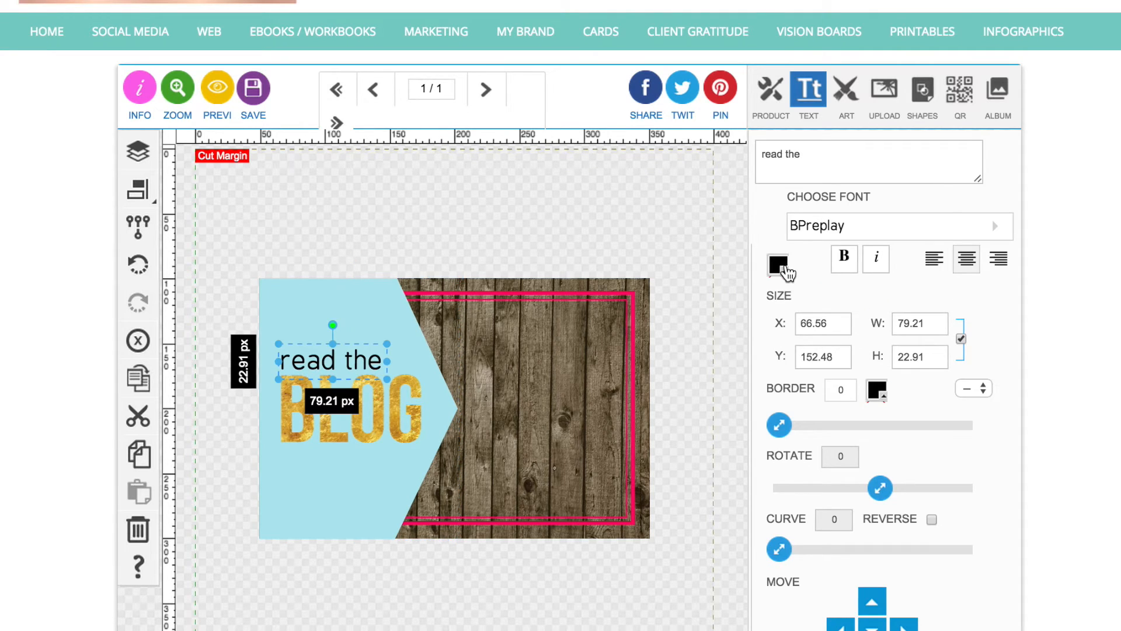
pyautogui.click(778, 265)
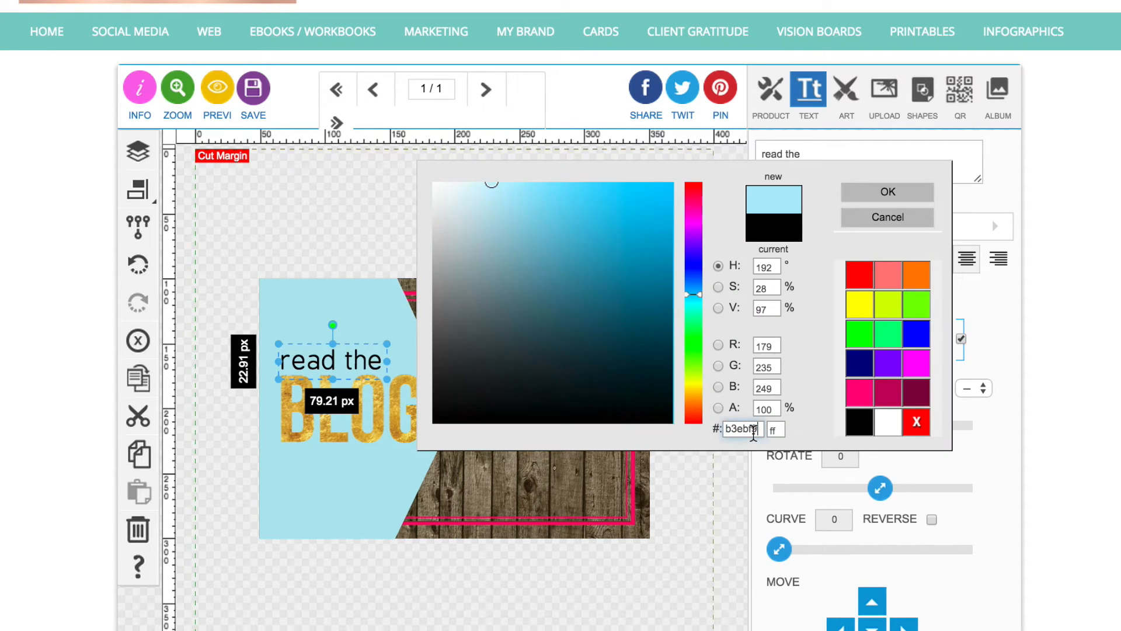
pyautogui.click(458, 185)
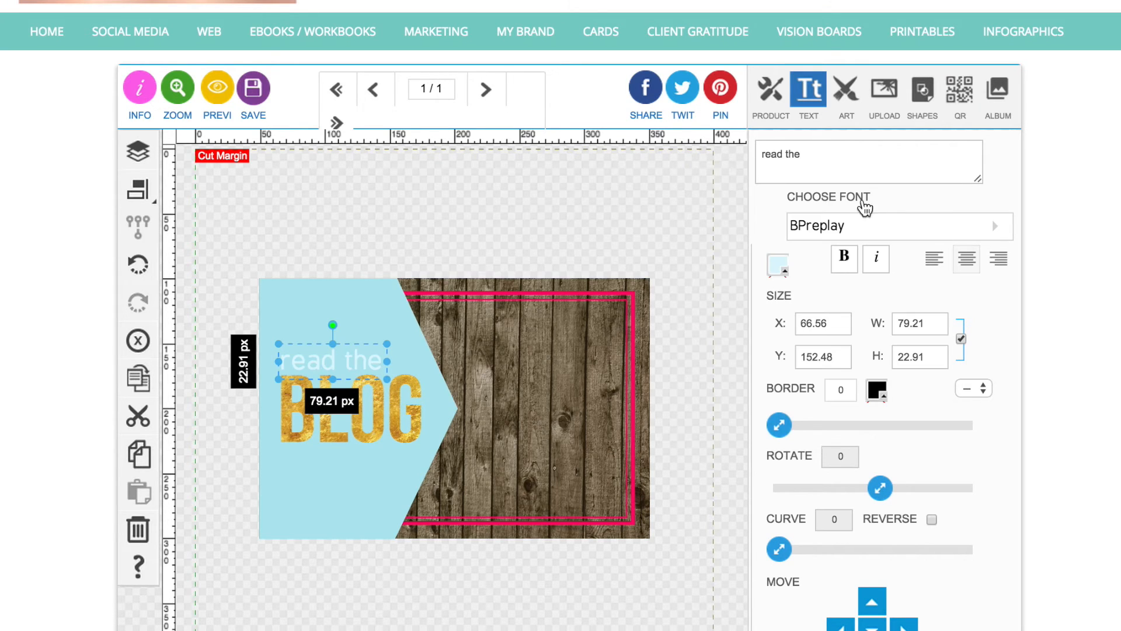
pyautogui.click(777, 266)
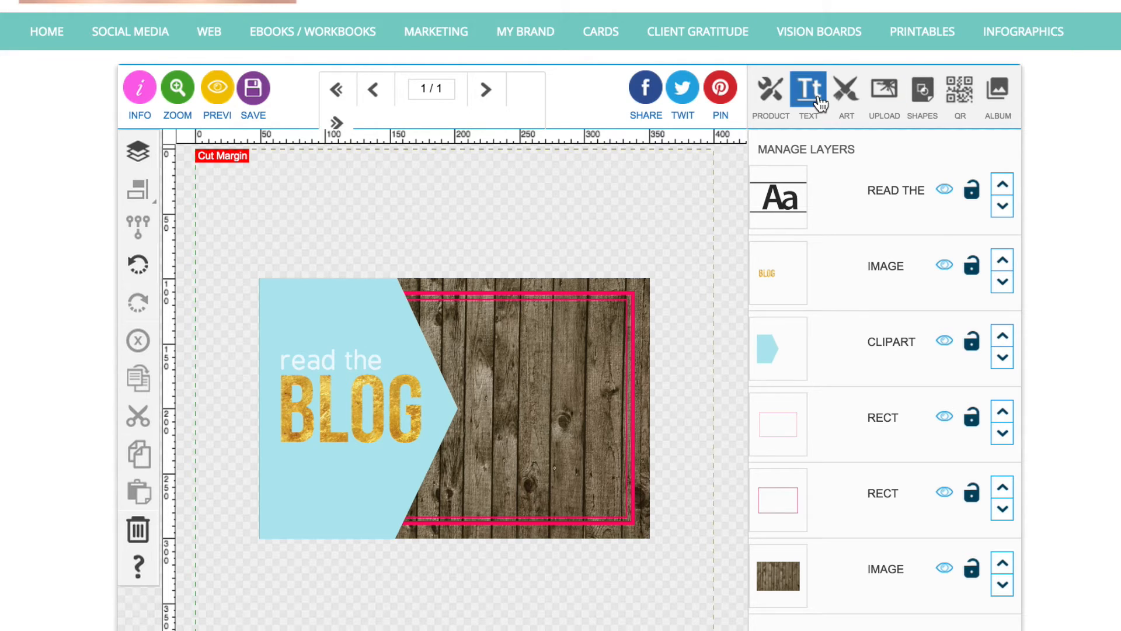
# Step: Add an arrow clipart beneath BLOG
pyautogui.click(846, 90)
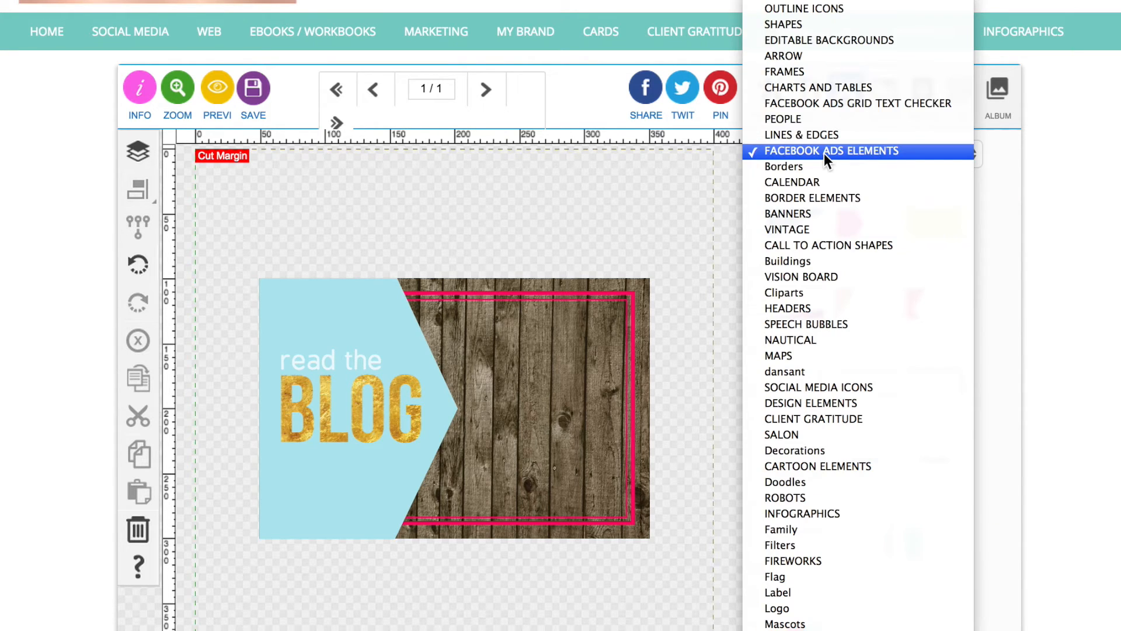
pyautogui.click(783, 56)
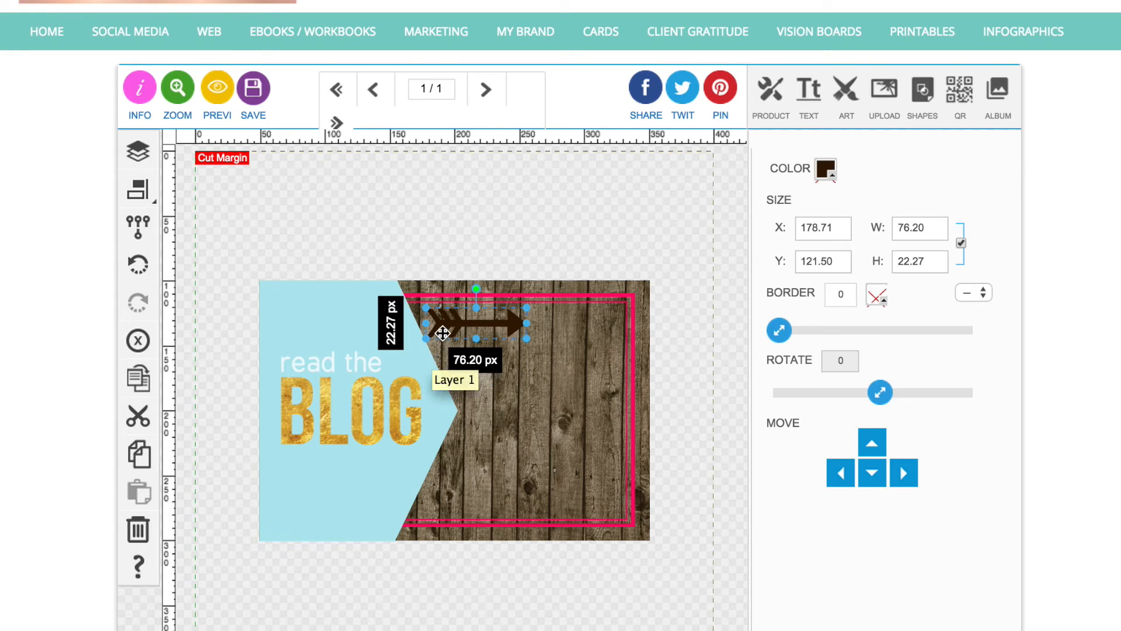
pyautogui.click(921, 91)
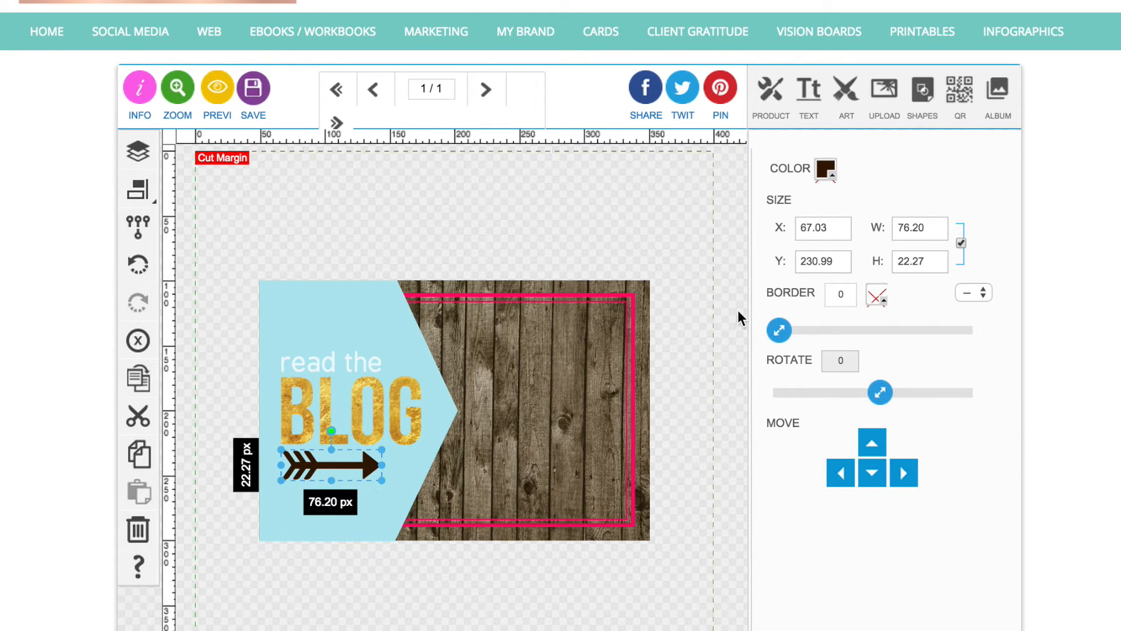
# Step: Copy the 'read the' hex colour onto the arrow, turning it pale blue-white
pyautogui.click(824, 170)
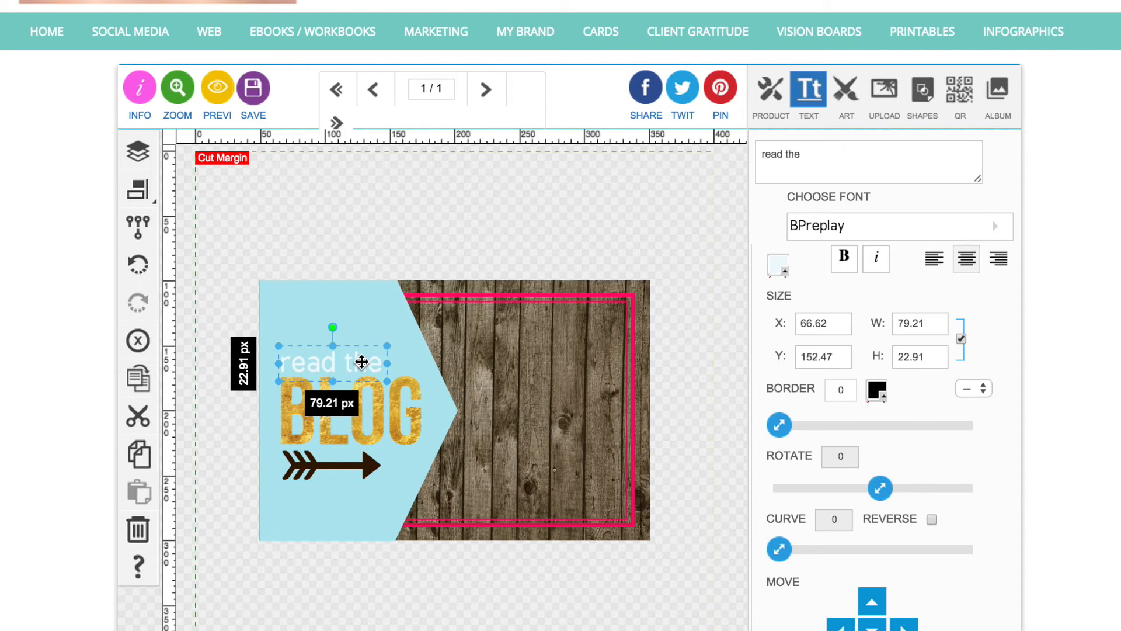
pyautogui.click(777, 265)
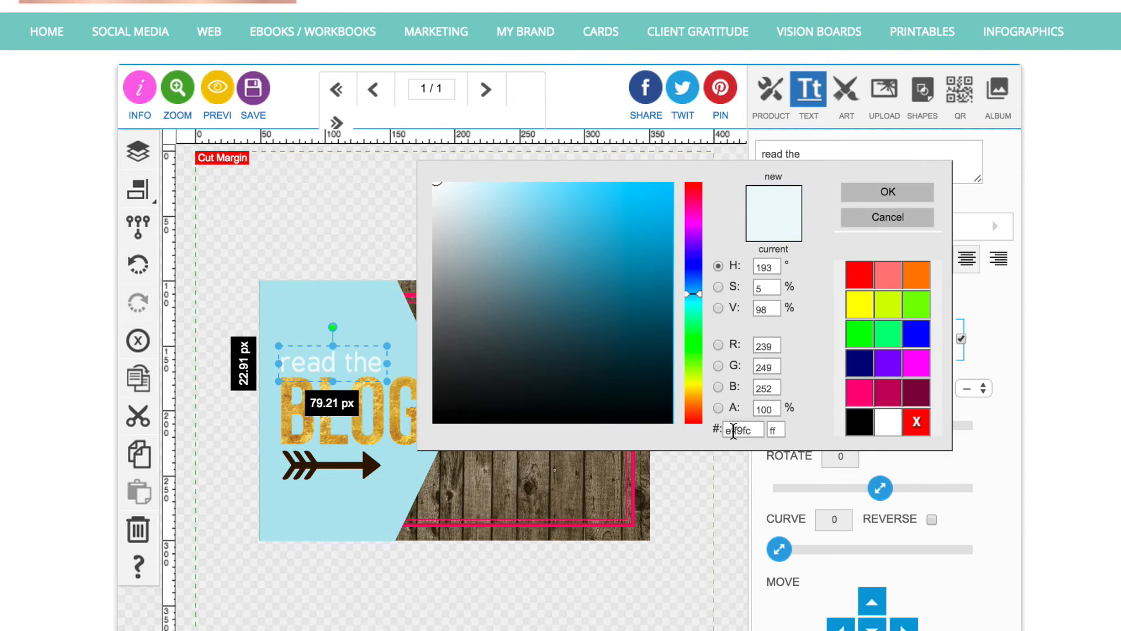
pyautogui.click(887, 192)
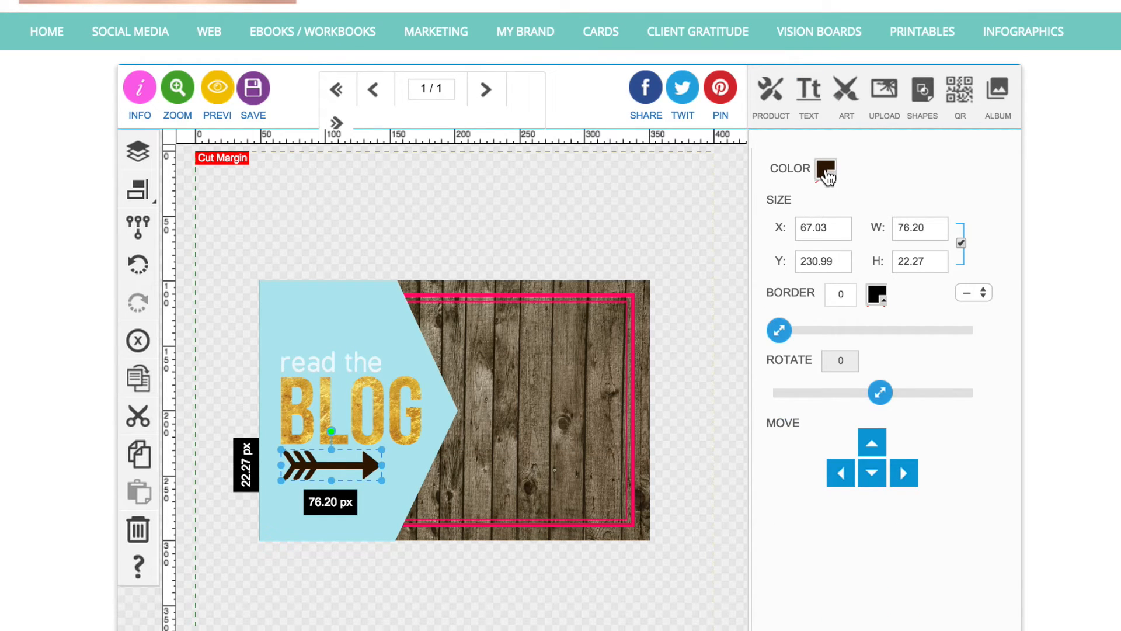
pyautogui.click(826, 170)
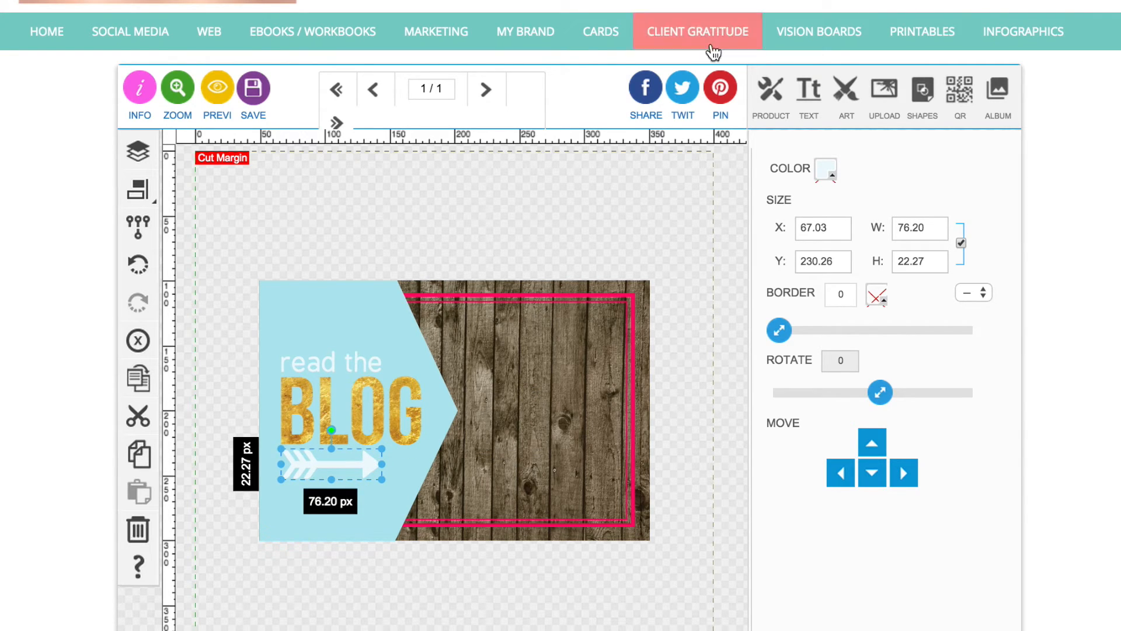
pyautogui.click(960, 93)
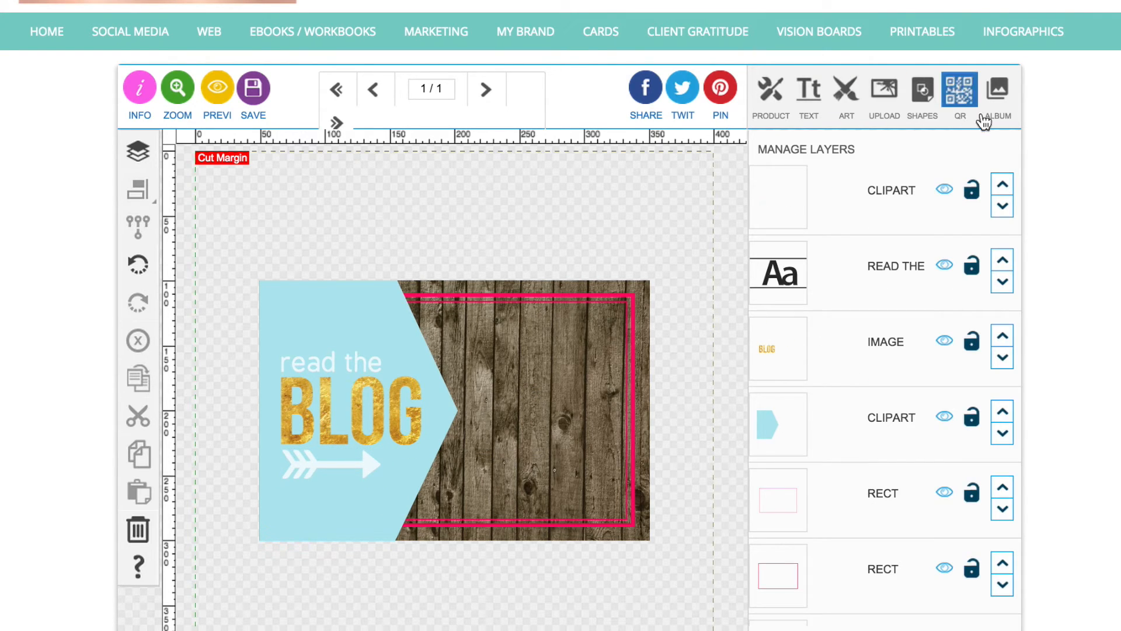
# Step: Add a gold paint splatter, then shrink, rotate and place it on the wood's lower right
pyautogui.click(996, 90)
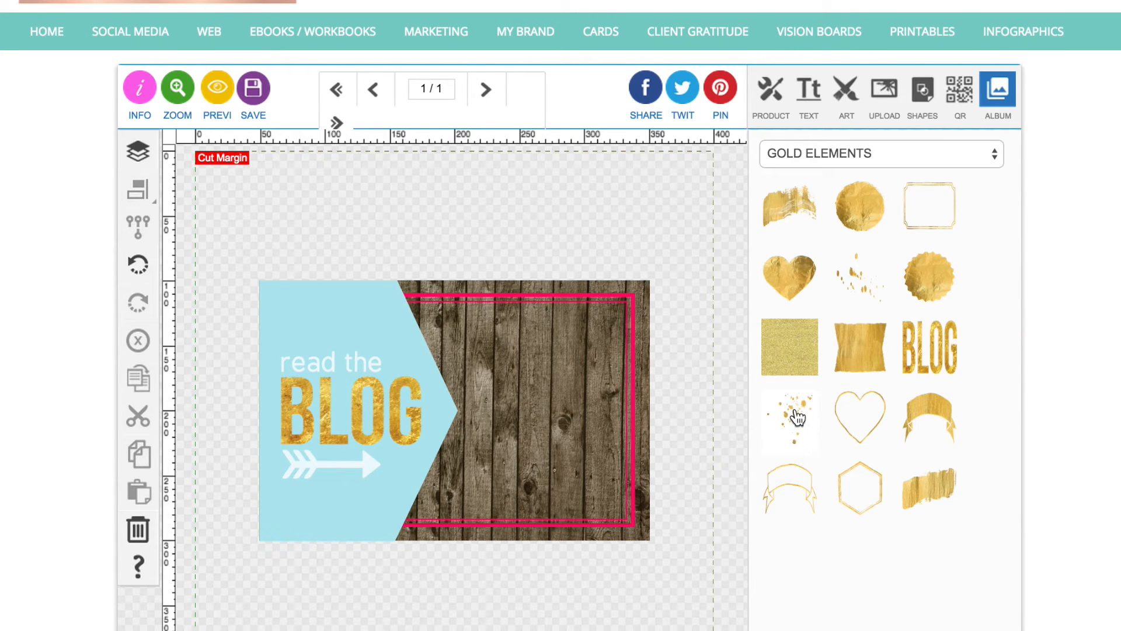
pyautogui.click(788, 421)
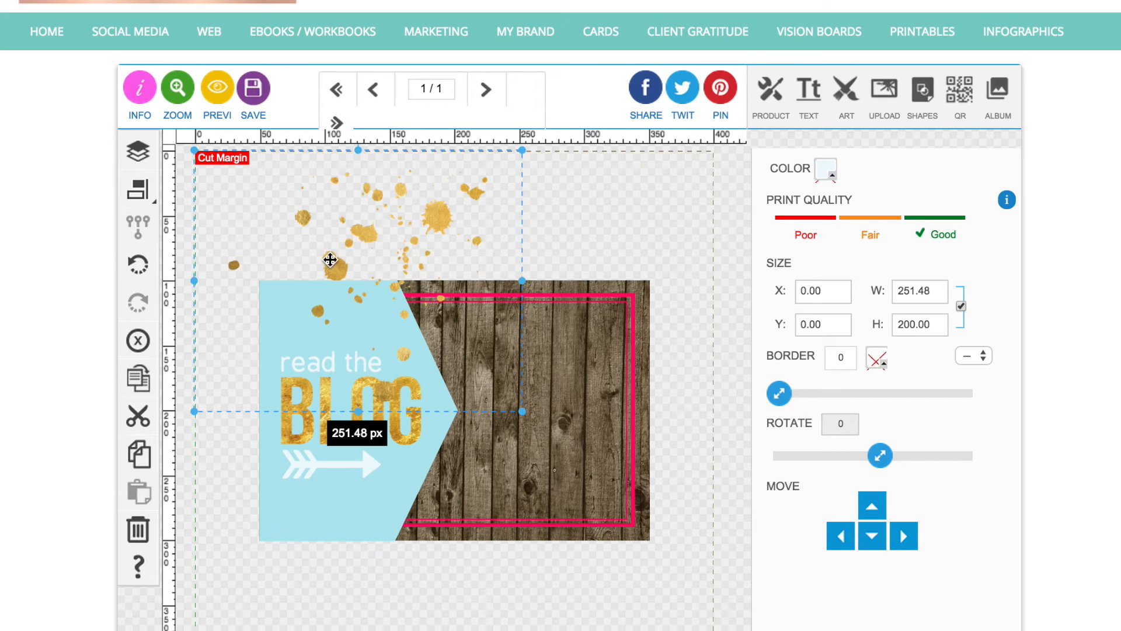
pyautogui.moveTo(329, 259); pyautogui.dragTo(488, 343)
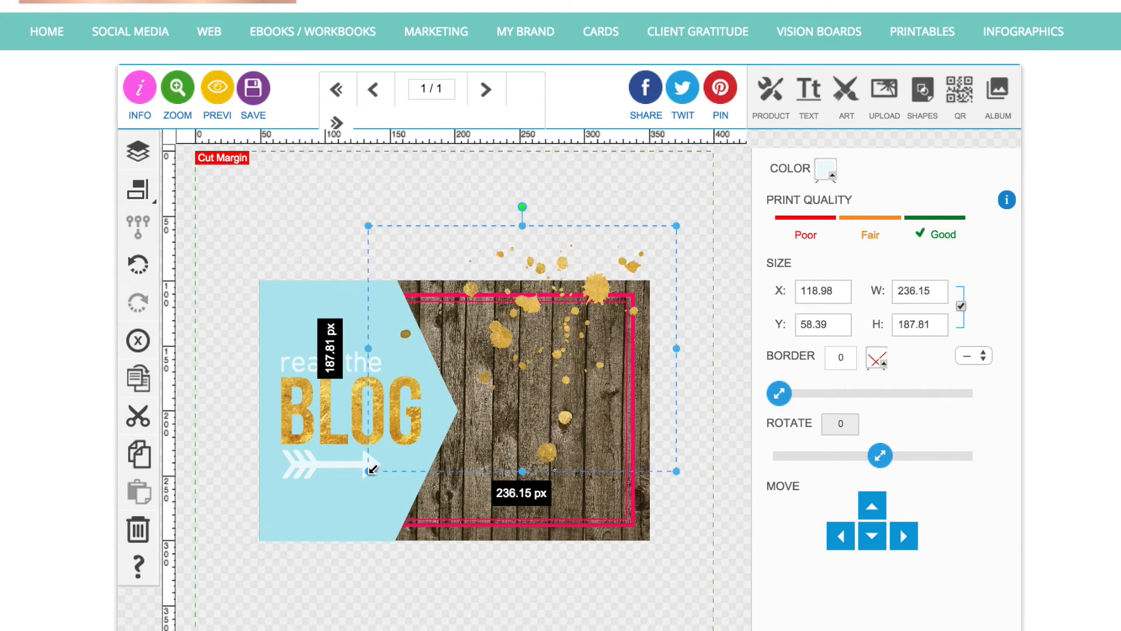
pyautogui.moveTo(372, 469); pyautogui.dragTo(496, 370)
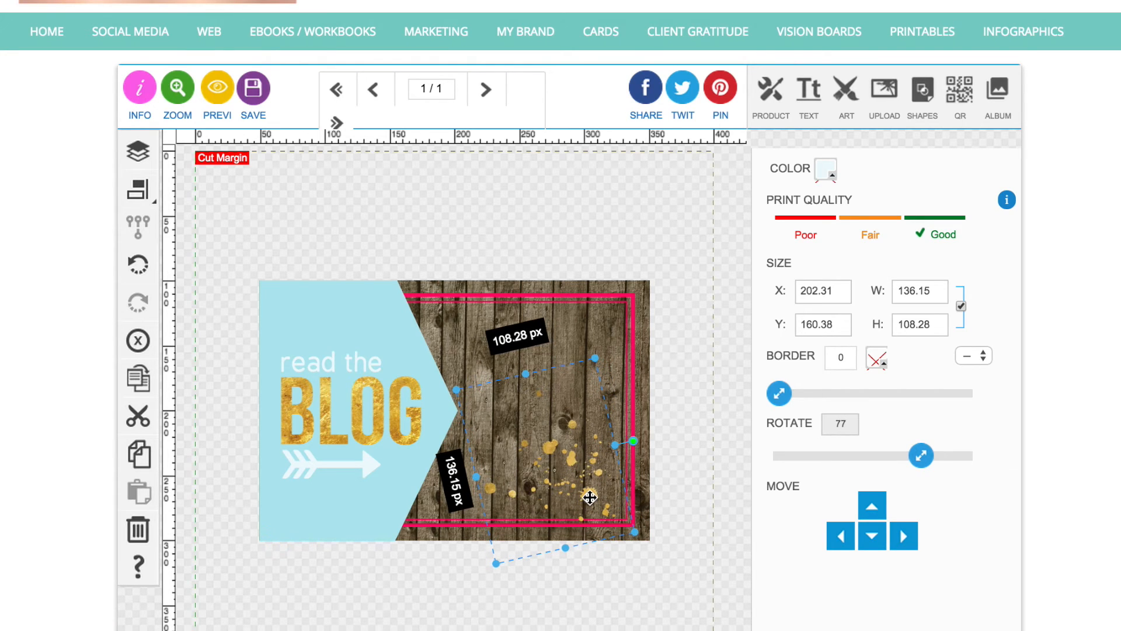
pyautogui.moveTo(590, 498); pyautogui.dragTo(471, 408)
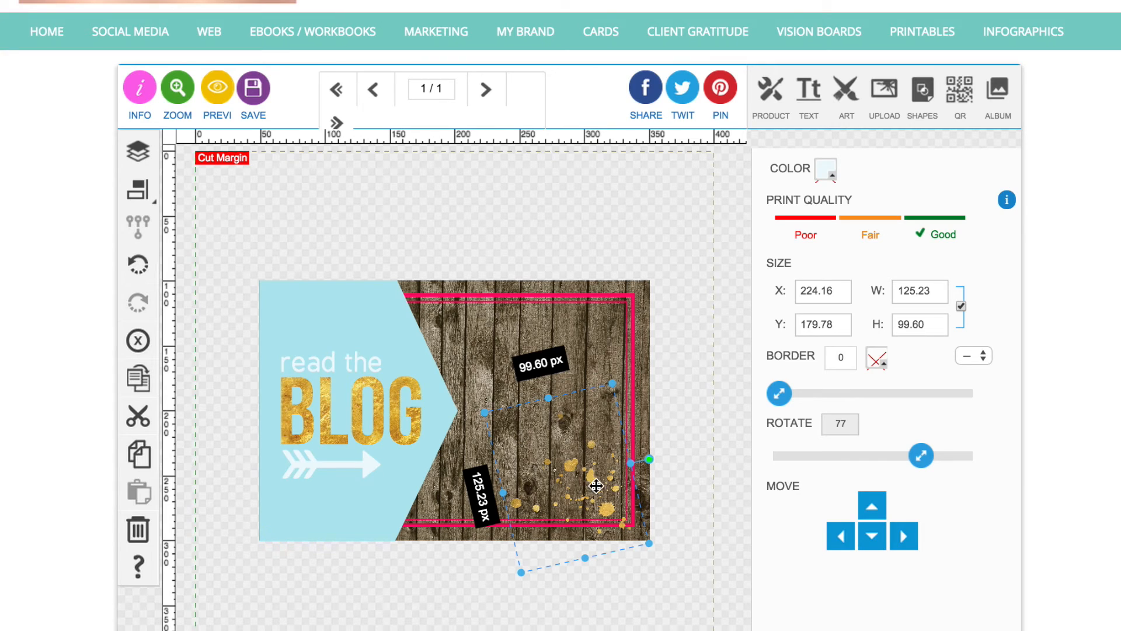
pyautogui.moveTo(596, 487); pyautogui.dragTo(434, 424)
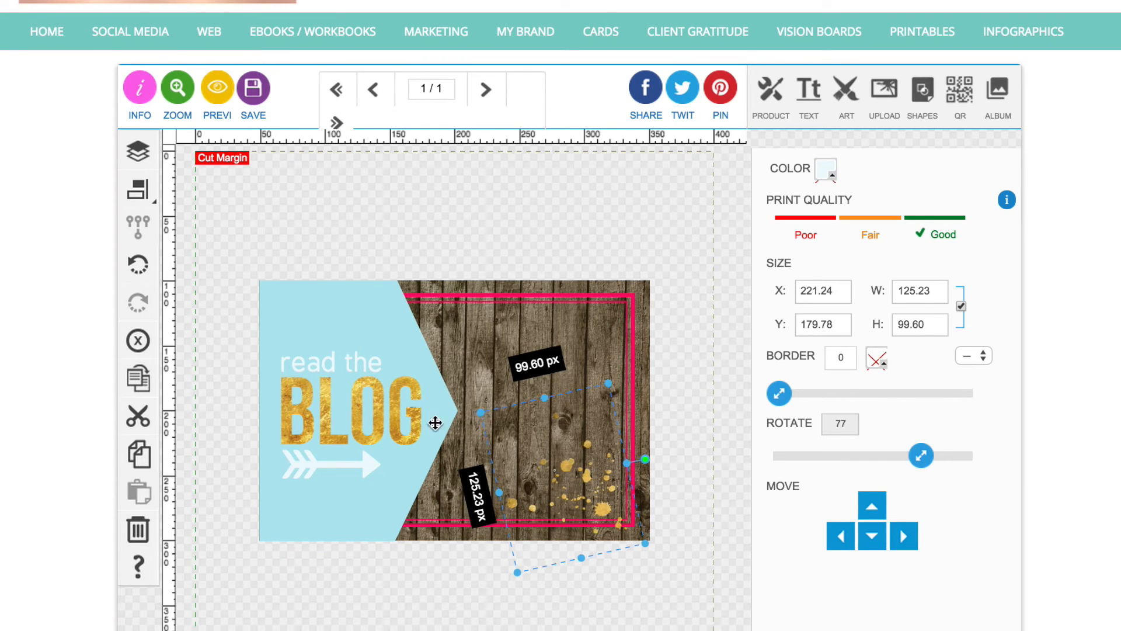
# Step: Move the splatter image layer down below the pink frame rectangle in the Layers list
pyautogui.click(137, 150)
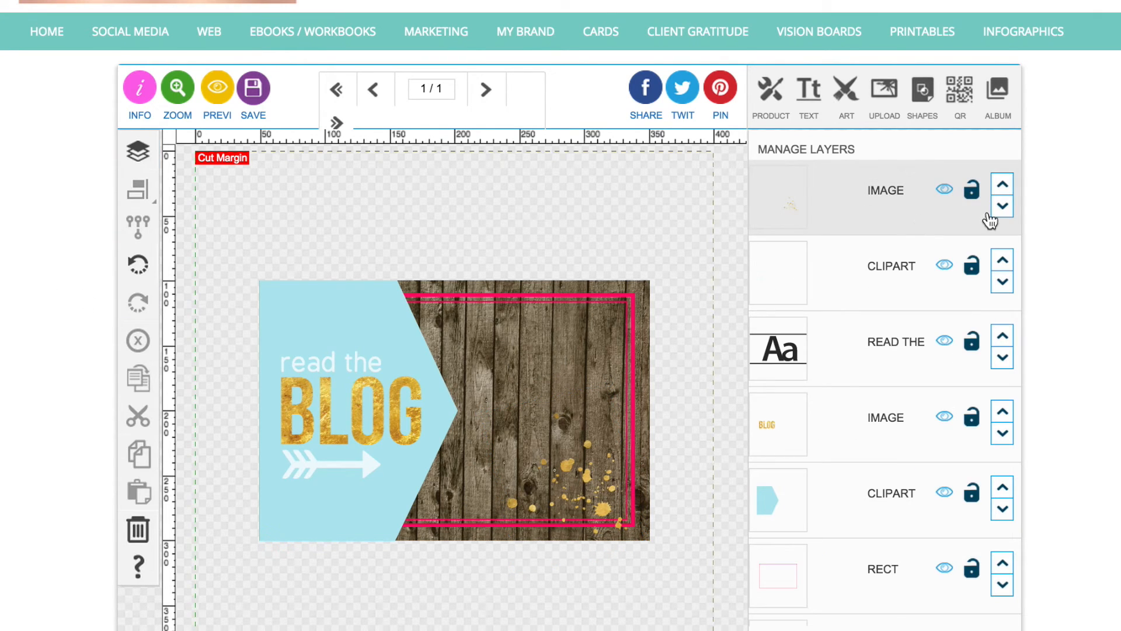
pyautogui.click(1002, 207)
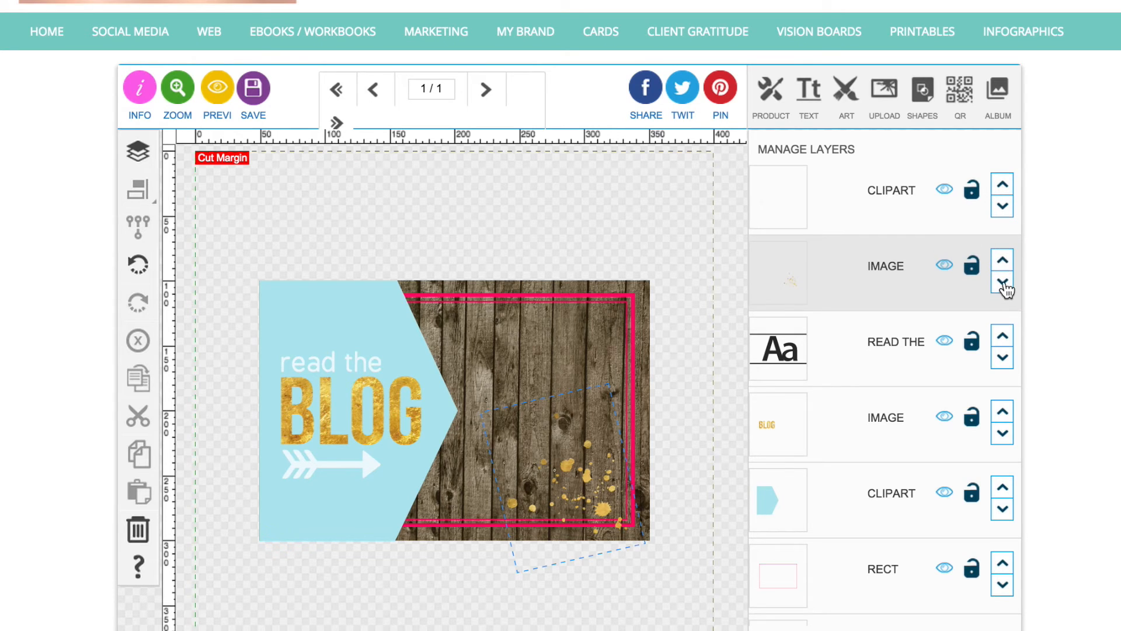
pyautogui.click(1003, 284)
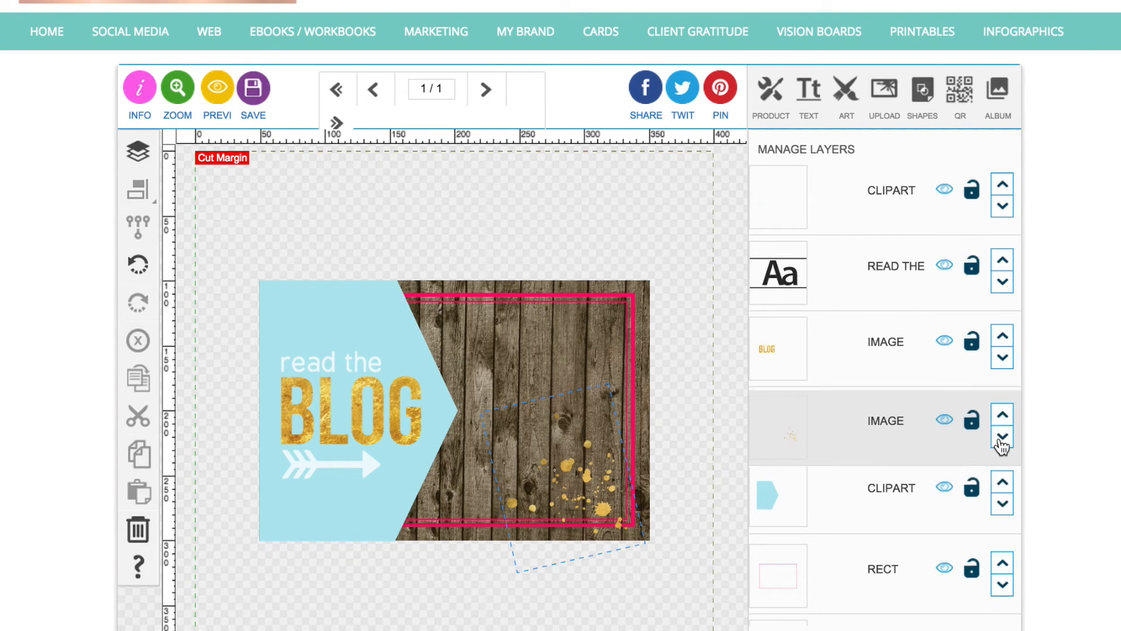
pyautogui.click(1003, 440)
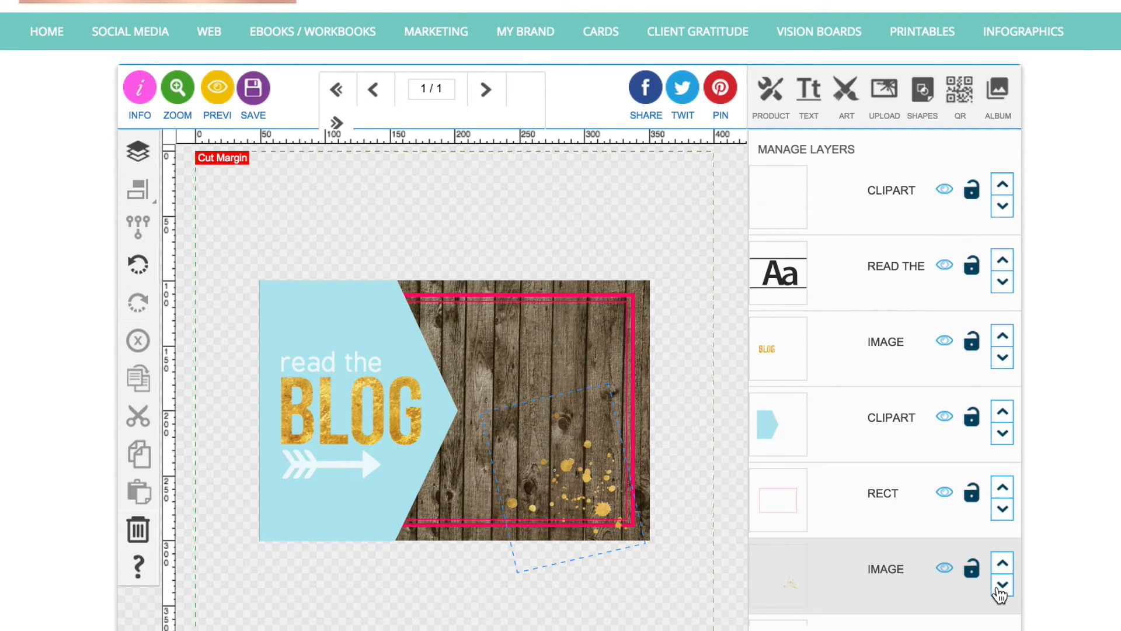
pyautogui.click(1000, 586)
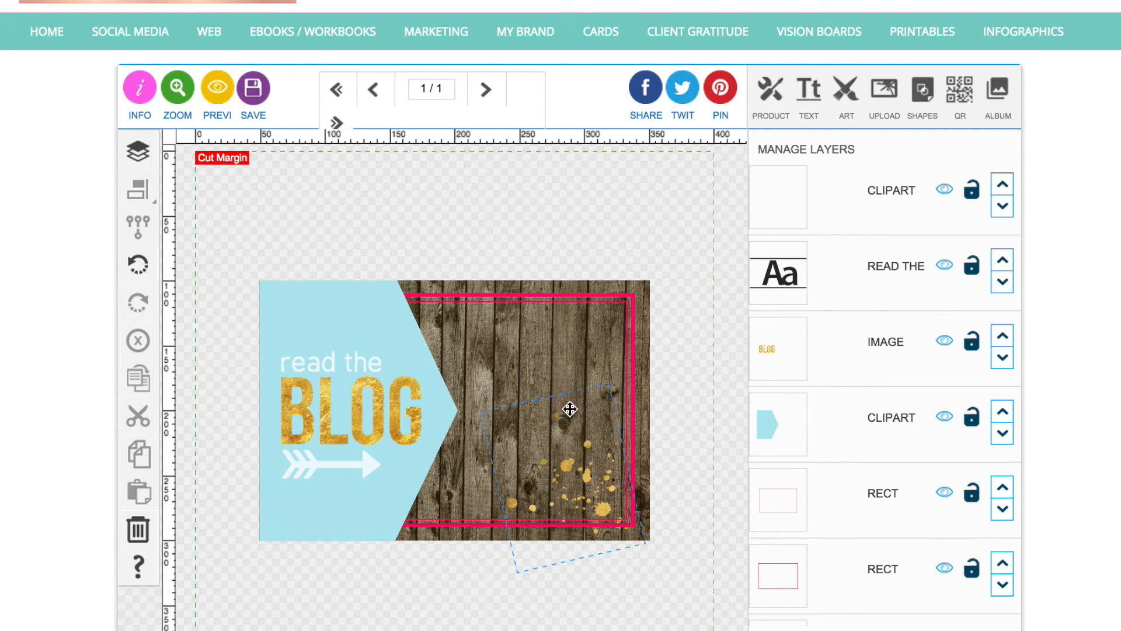
pyautogui.click(808, 91)
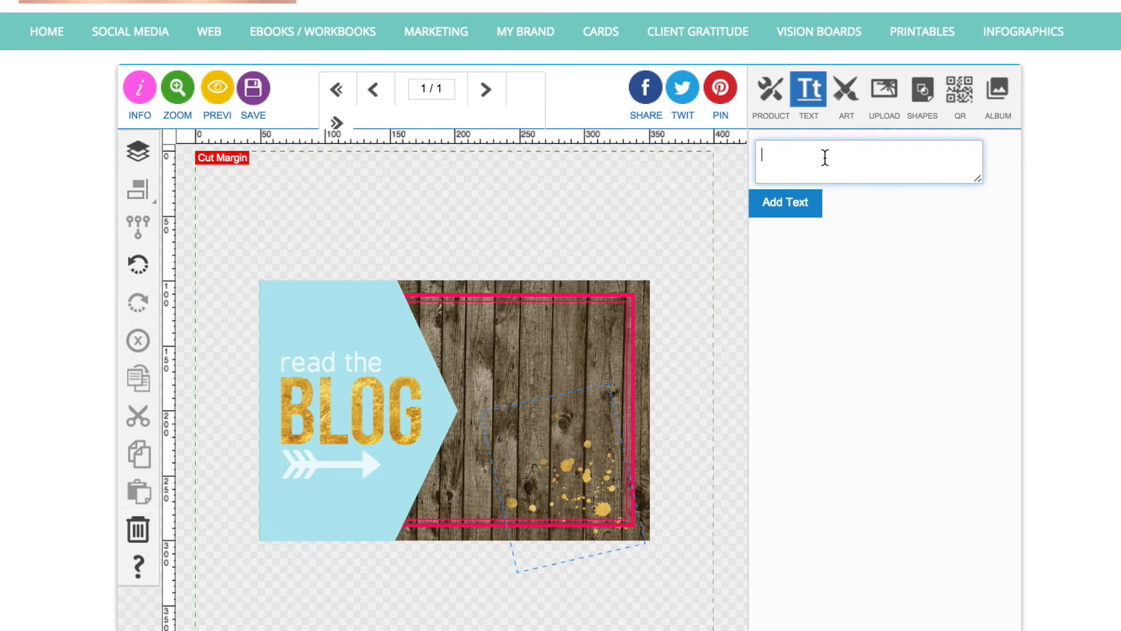
# Step: Add a six-line text: Decoration, Colour Palettes, Upcycling, Vintage Finds, Tutorials, Where to find
pyautogui.write('Deco')
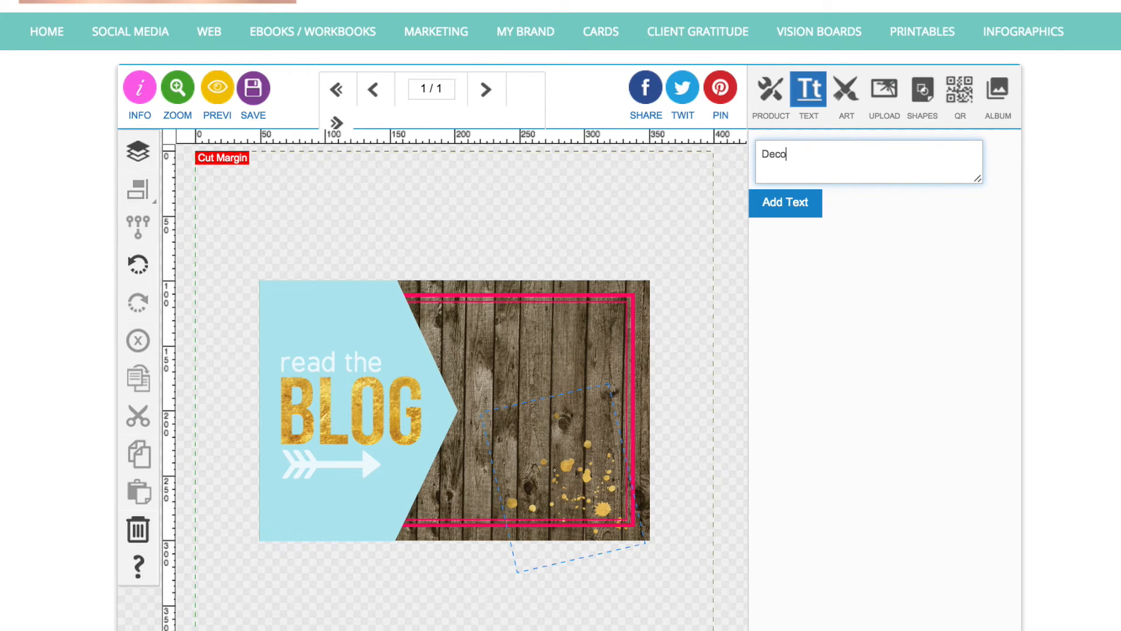
pyautogui.write('ration')
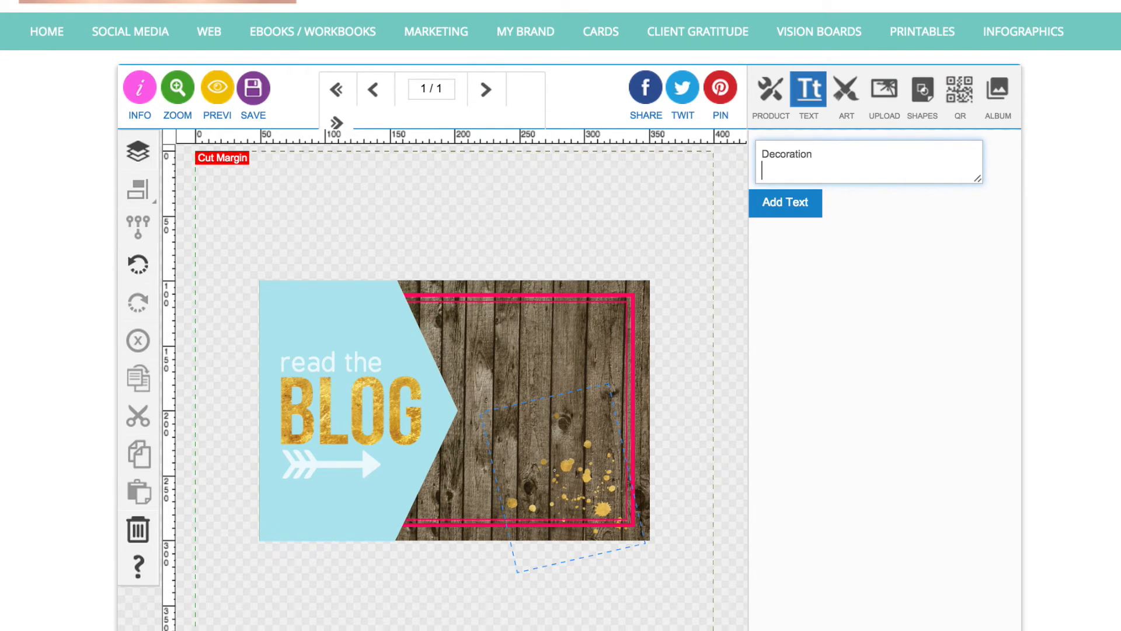
pyautogui.write('Colour')
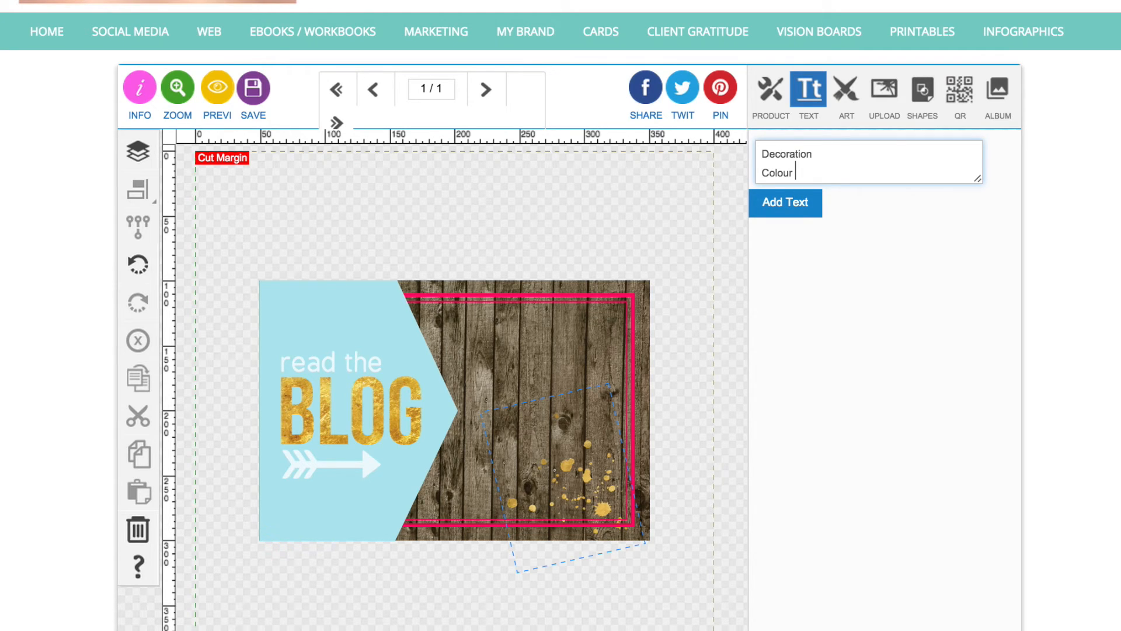
pyautogui.write('Palettes')
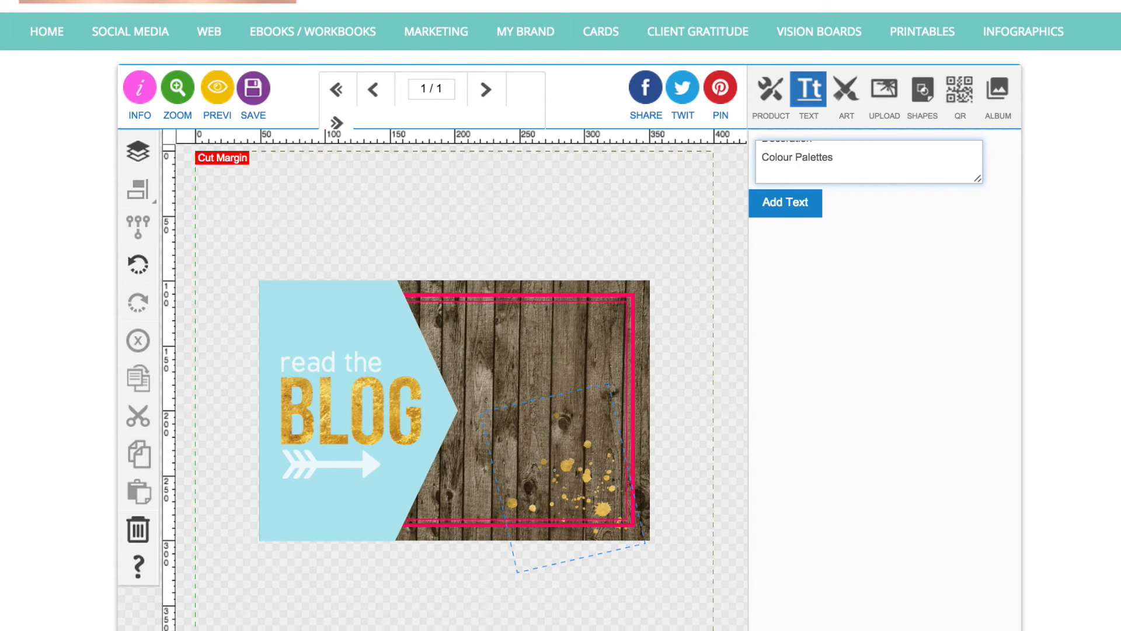
pyautogui.write('Upcycling')
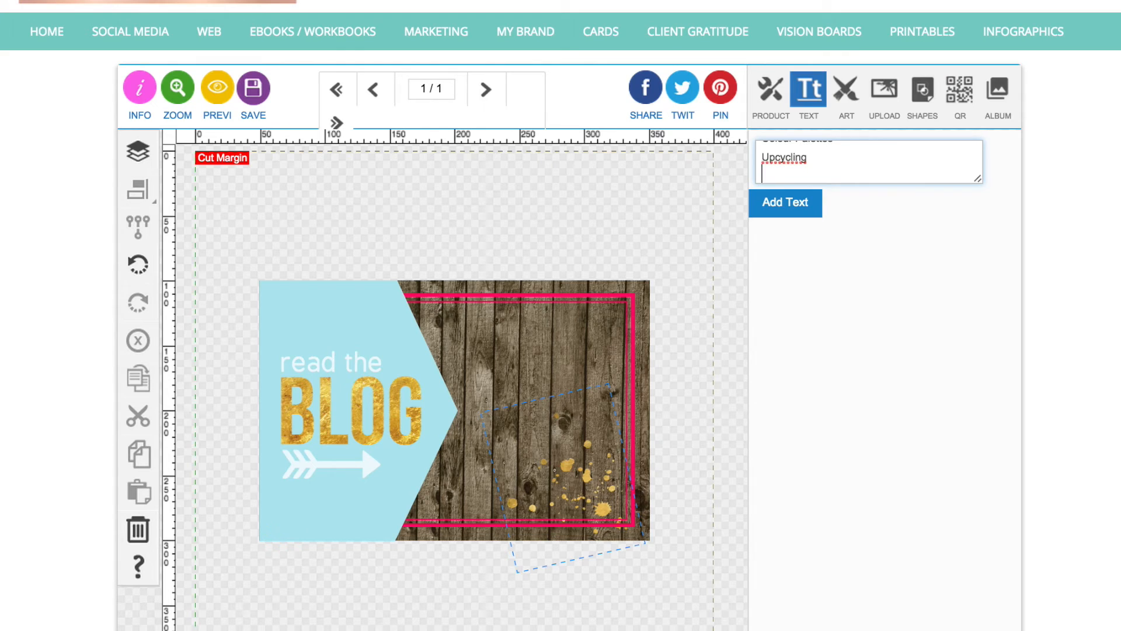
pyautogui.write('Vintage Finds')
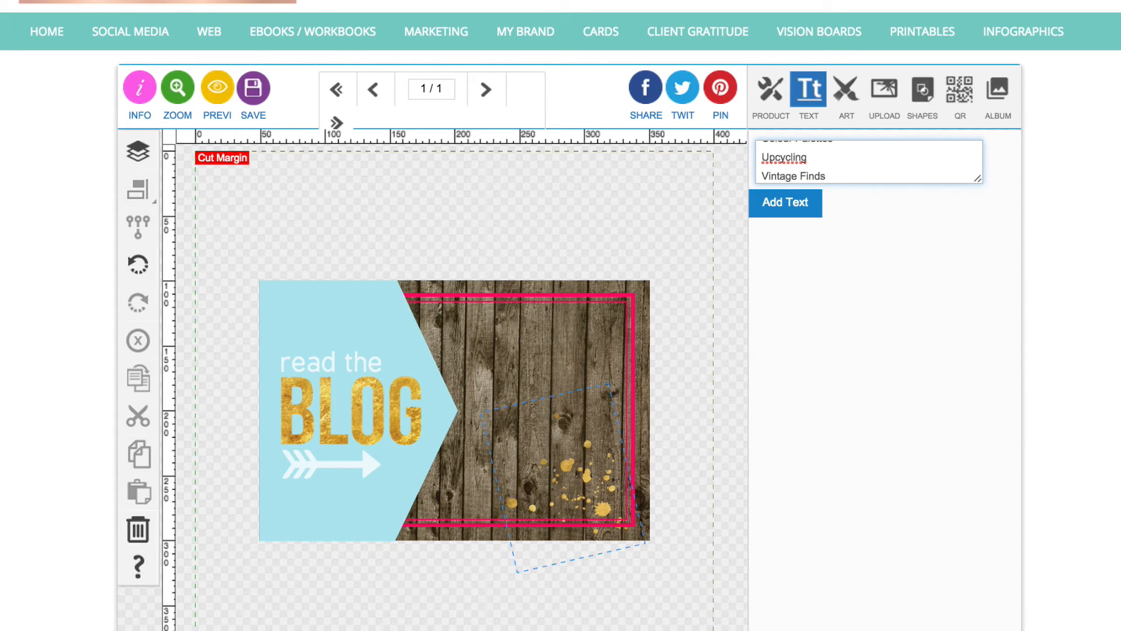
pyautogui.write('Tutorials')
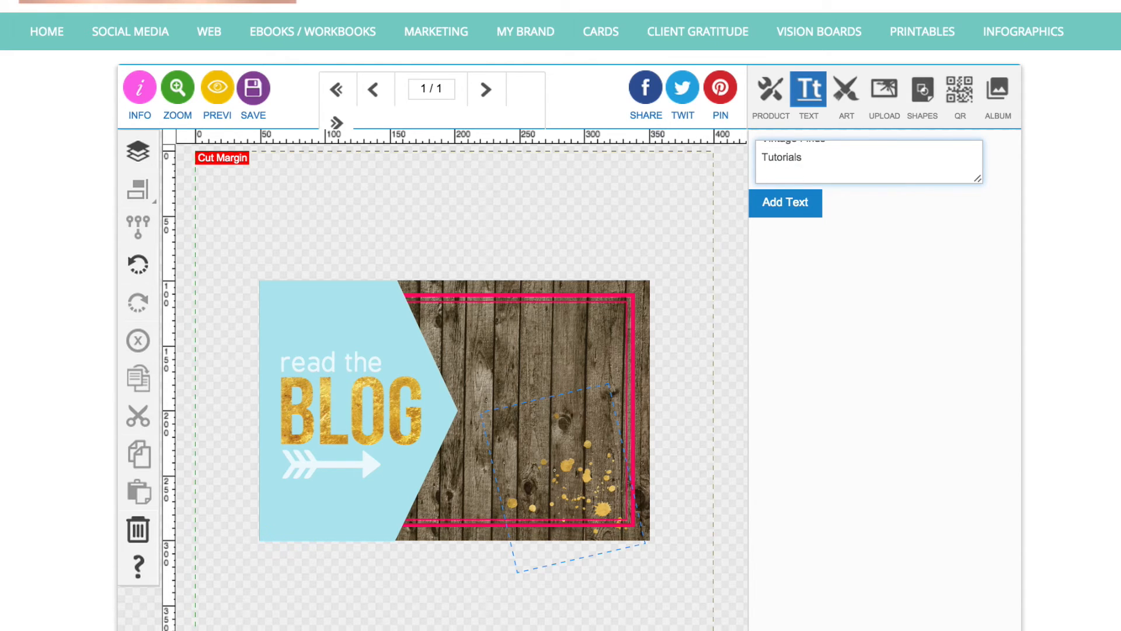
pyautogui.write('Where to find')
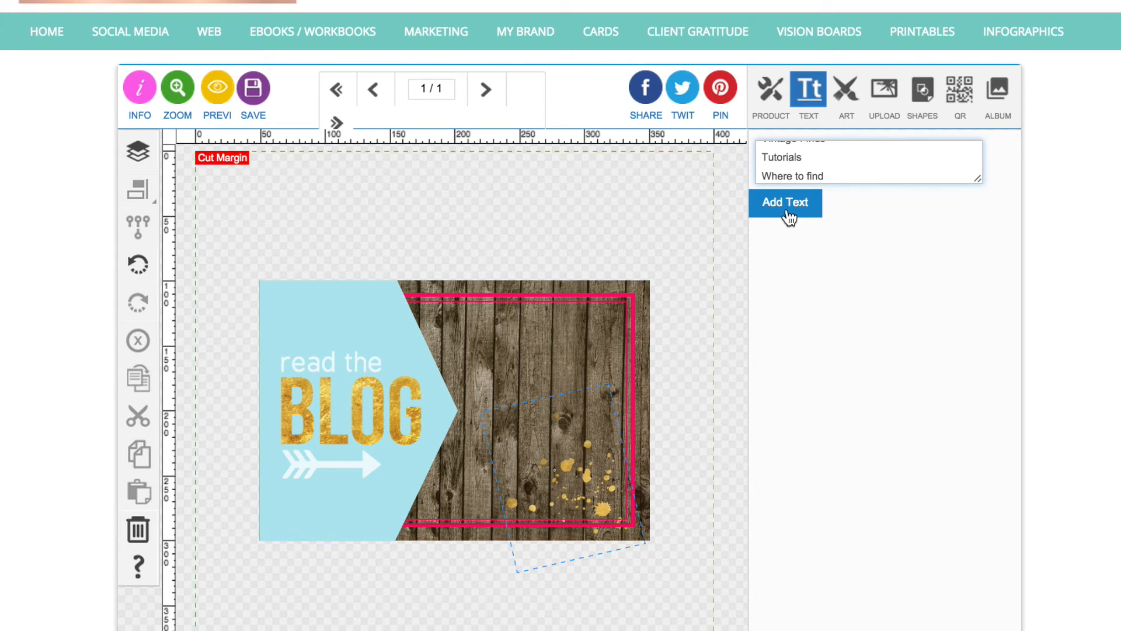
pyautogui.click(785, 203)
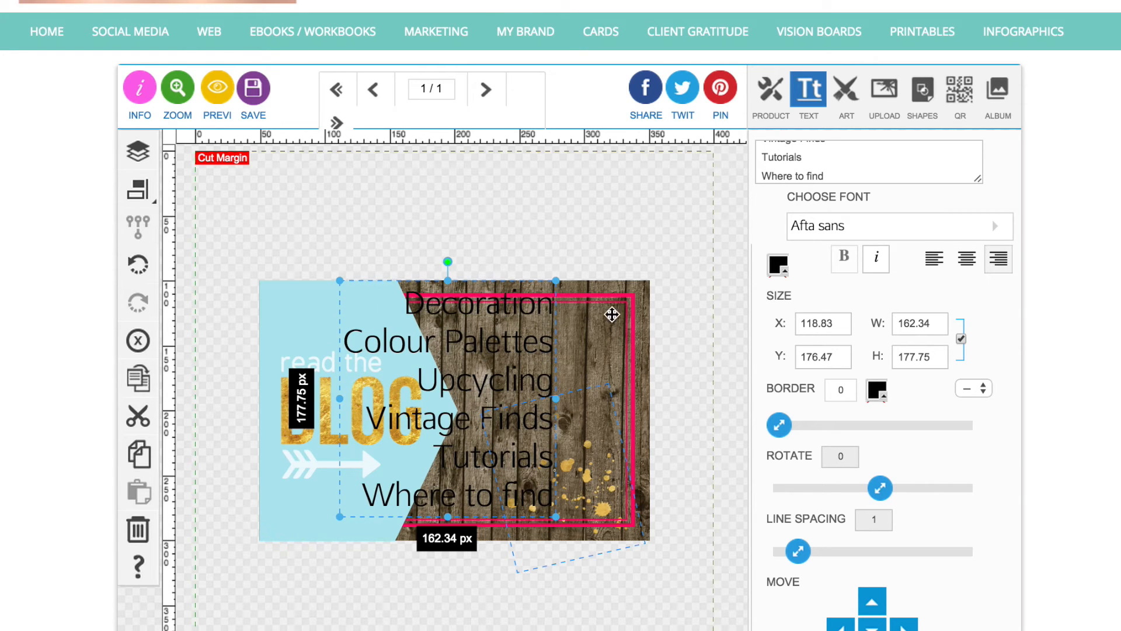
pyautogui.moveTo(565, 480)
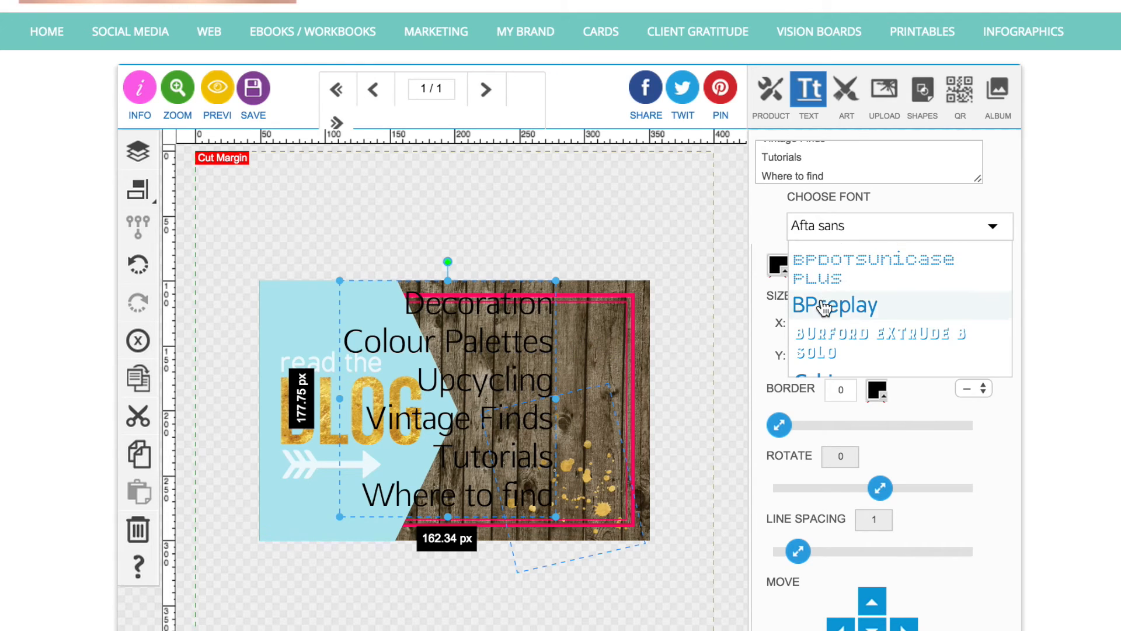
# Step: Make the category list white BPreplay, shrunk to about 109 × 105 px at top right
pyautogui.click(834, 305)
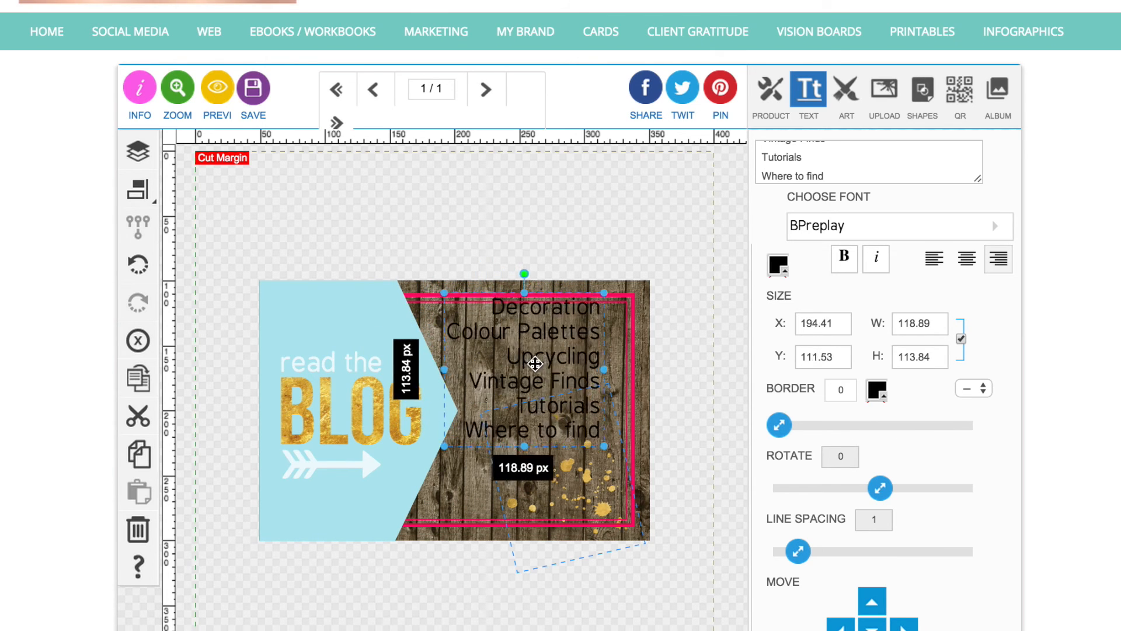
pyautogui.moveTo(533, 365); pyautogui.dragTo(474, 450)
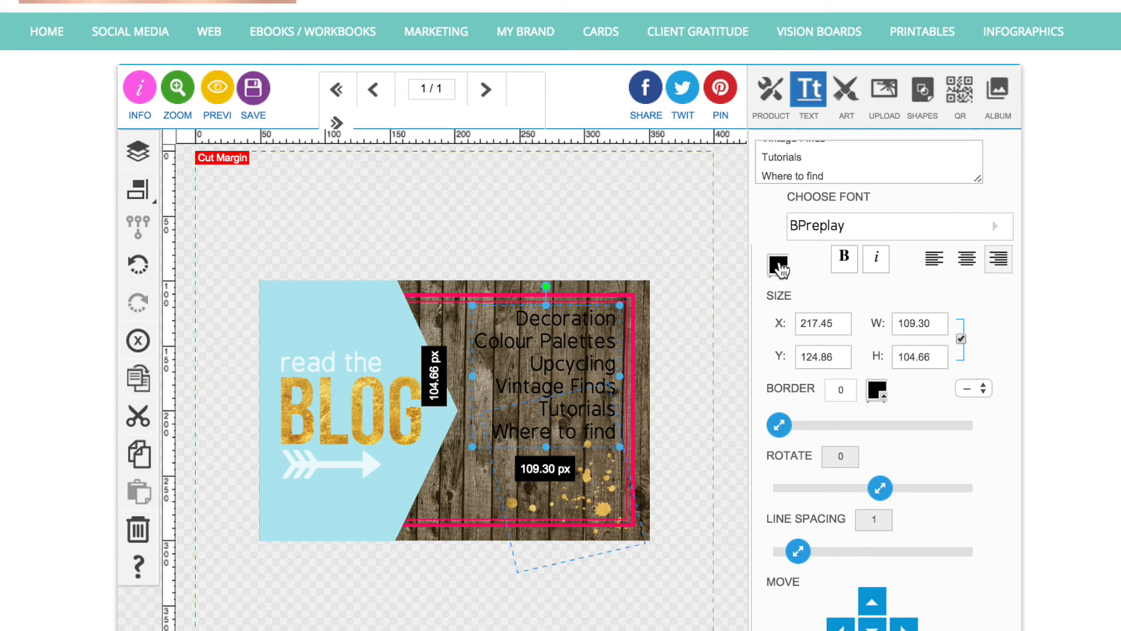
pyautogui.click(777, 258)
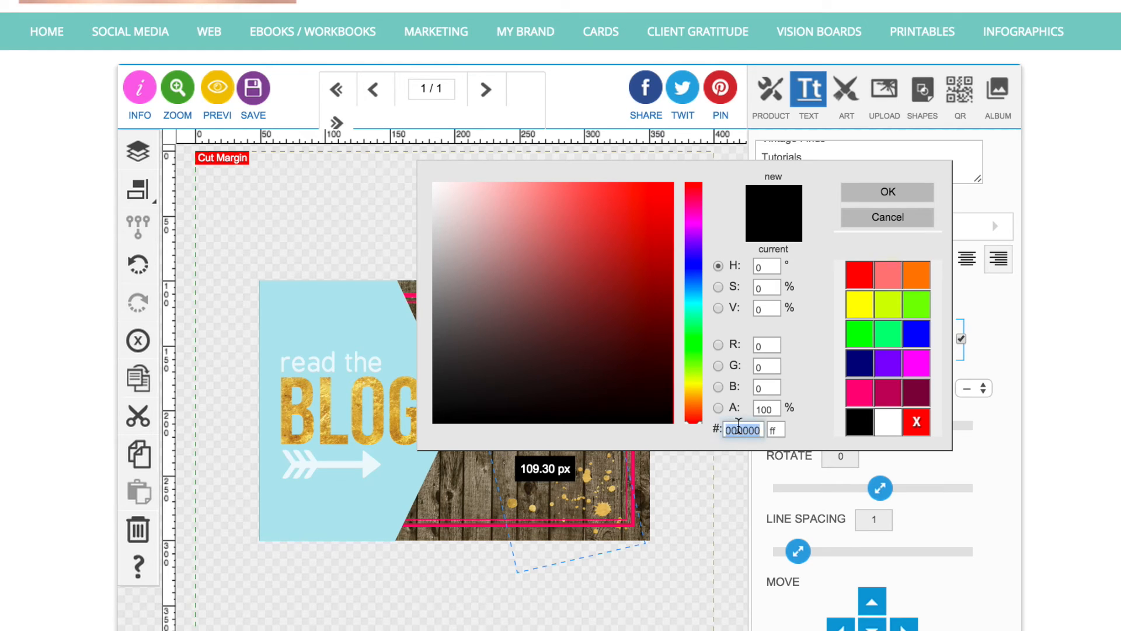
pyautogui.click(887, 192)
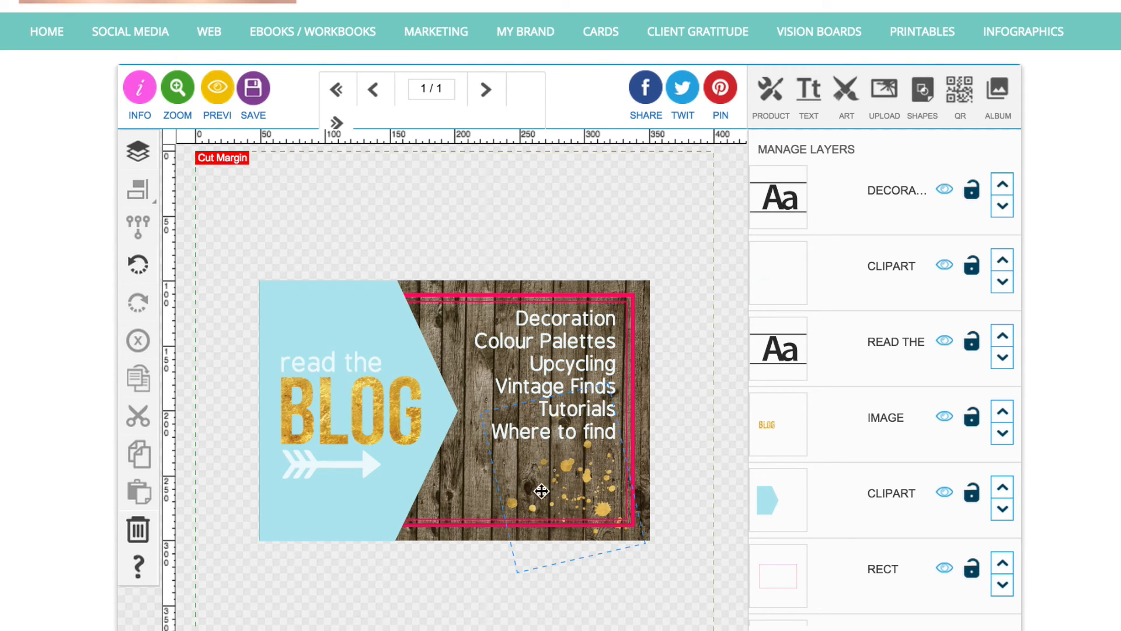
pyautogui.moveTo(516, 529)
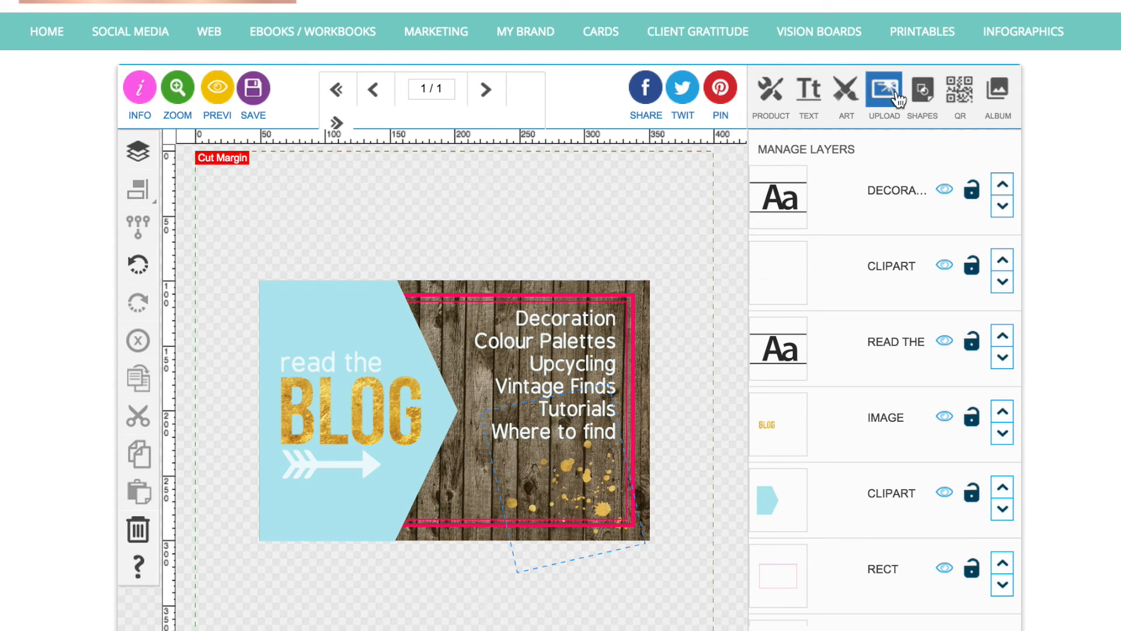
# Step: Insert the dark call-to-action scalloped badge and size it to about 72 × 71 px below the list
pyautogui.click(809, 89)
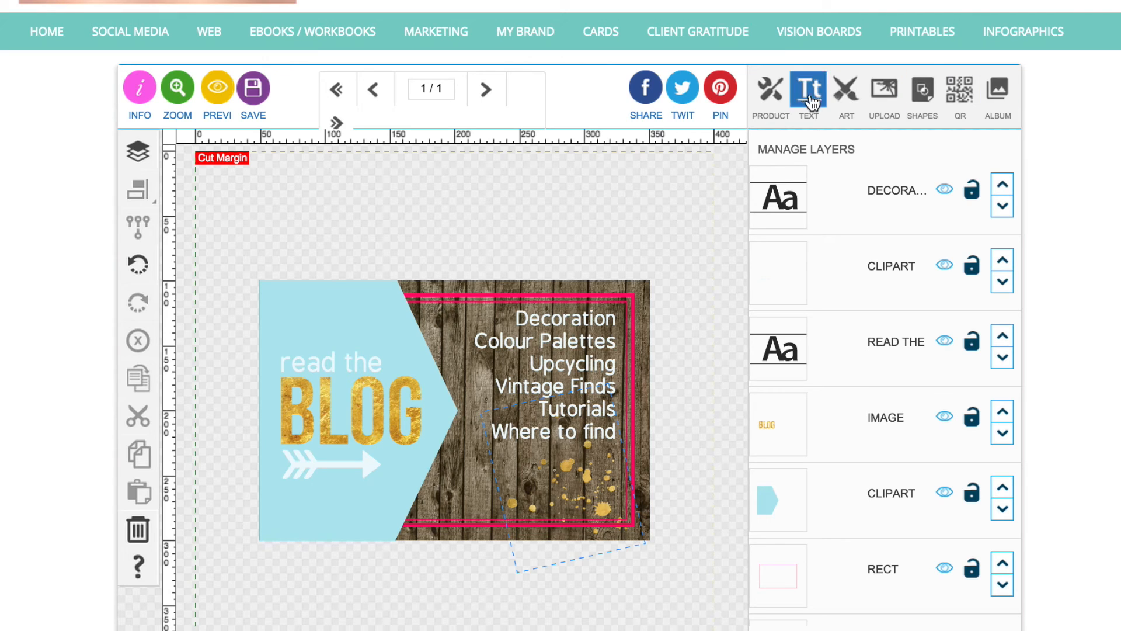
pyautogui.click(846, 89)
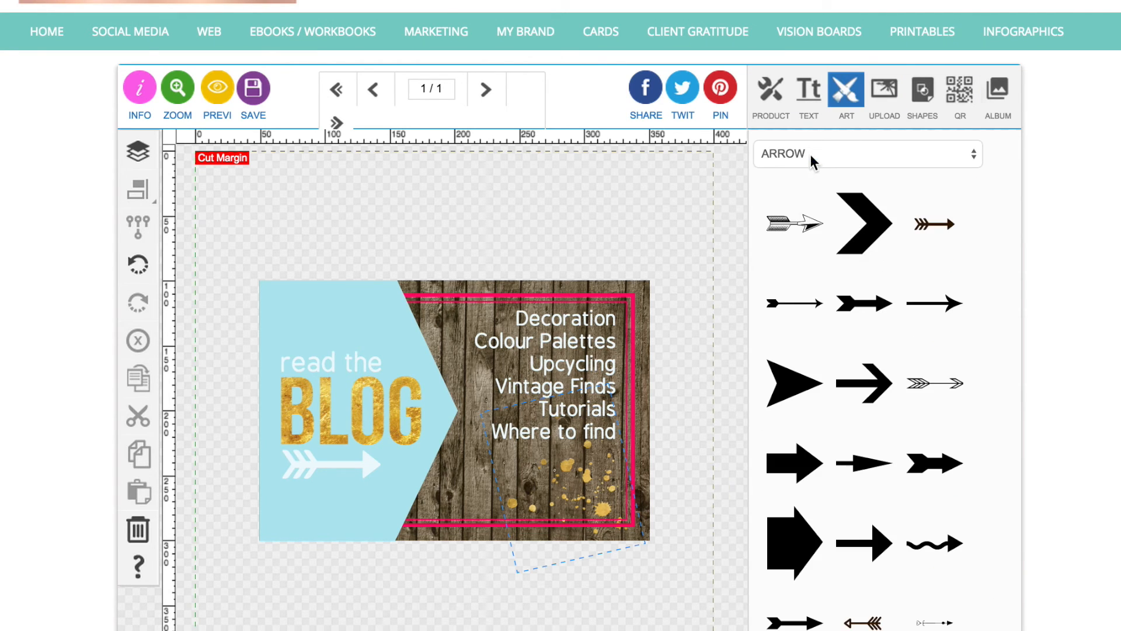
pyautogui.click(865, 153)
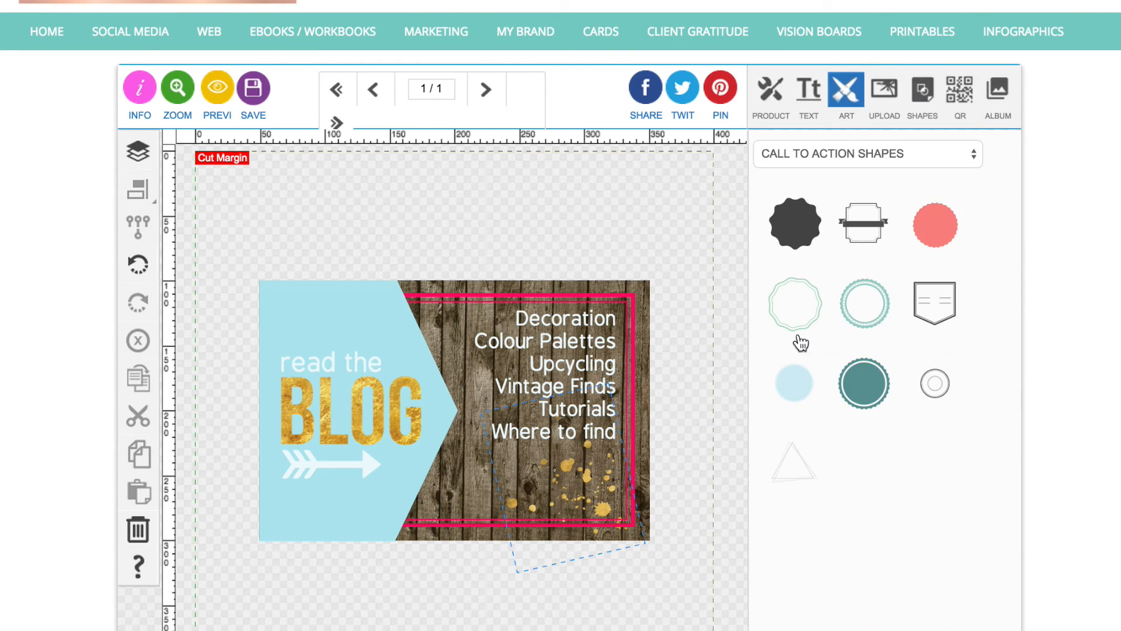
pyautogui.click(793, 223)
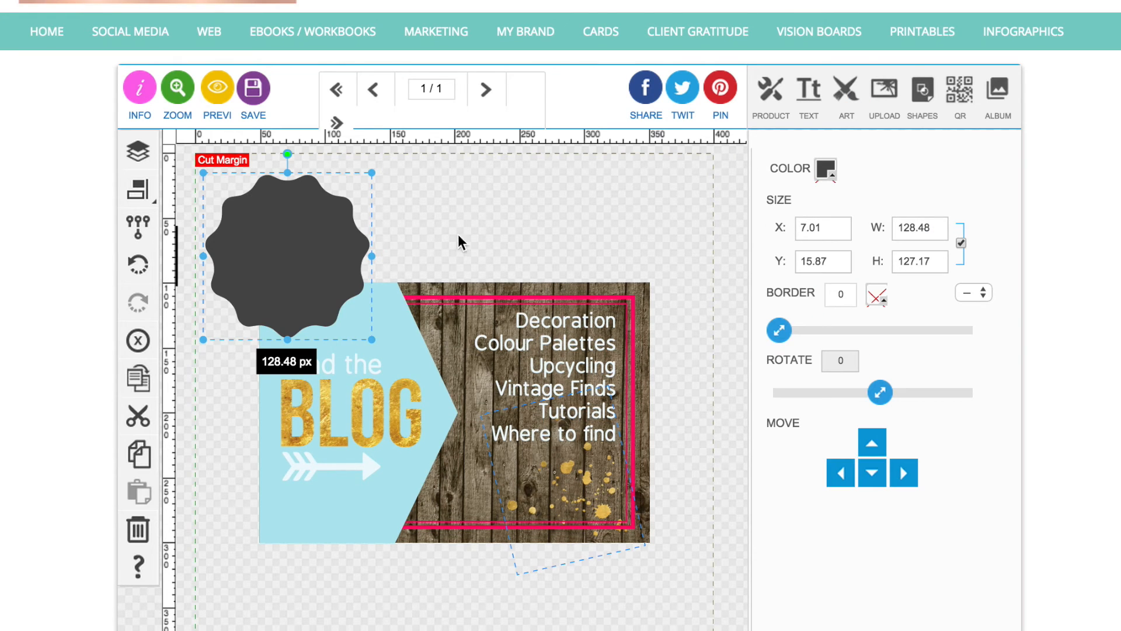
pyautogui.moveTo(288, 255); pyautogui.dragTo(452, 432)
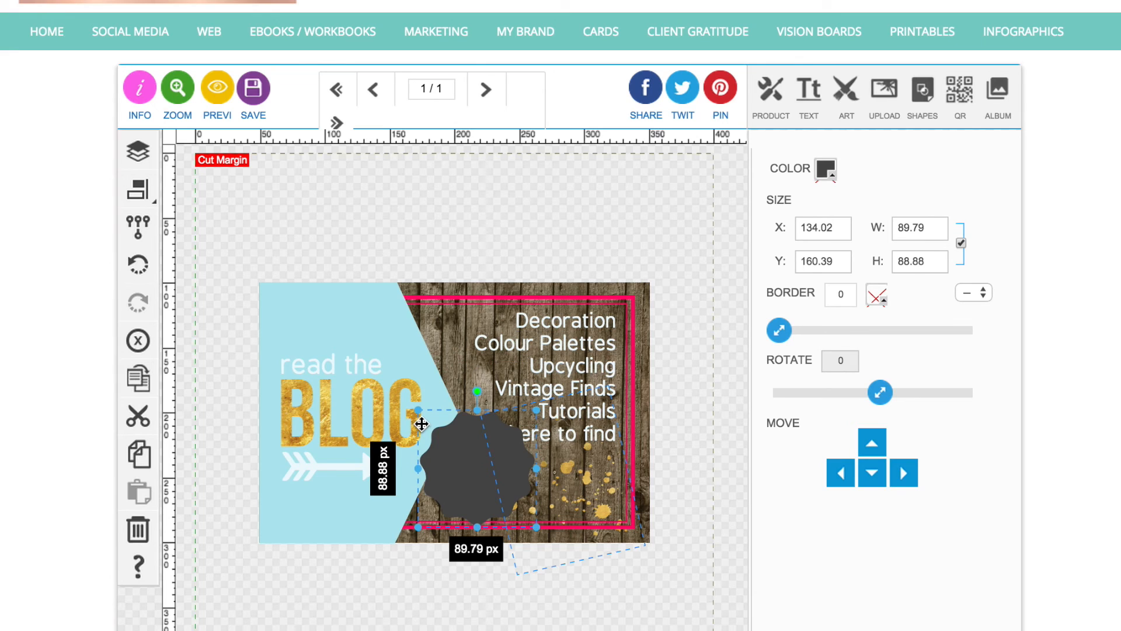
pyautogui.moveTo(418, 426); pyautogui.dragTo(461, 497)
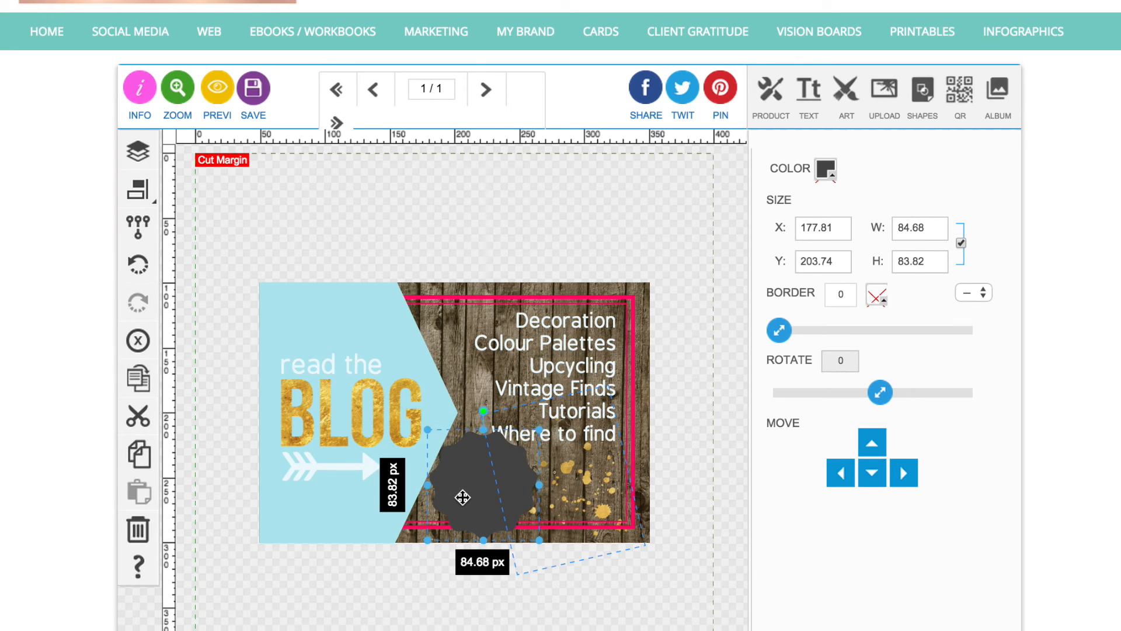
pyautogui.moveTo(463, 497); pyautogui.dragTo(475, 486)
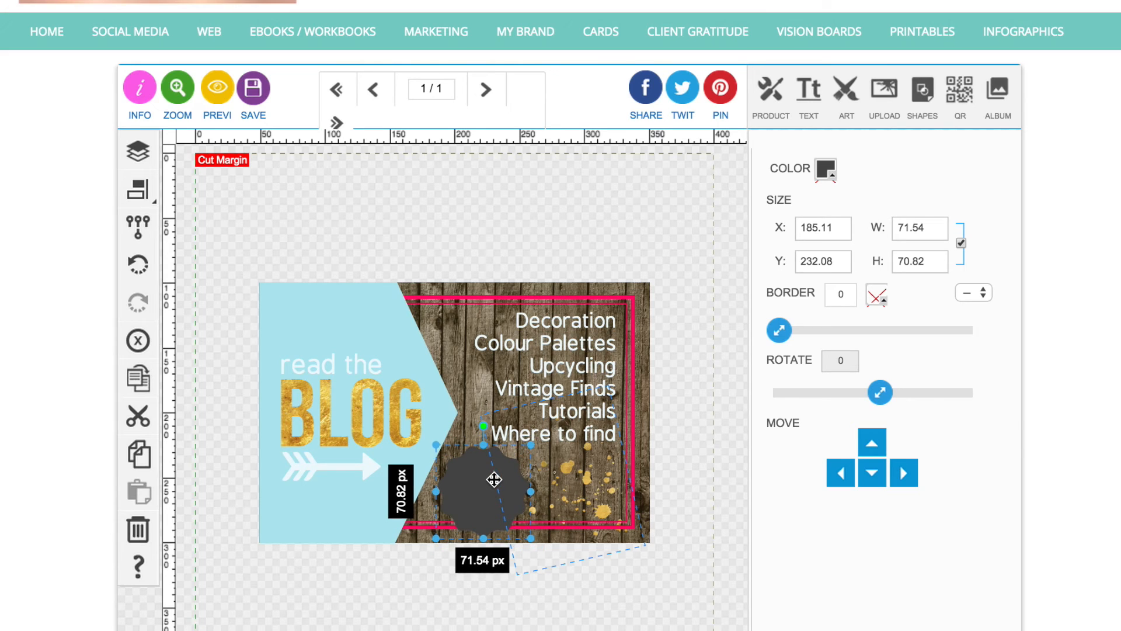
pyautogui.click(808, 91)
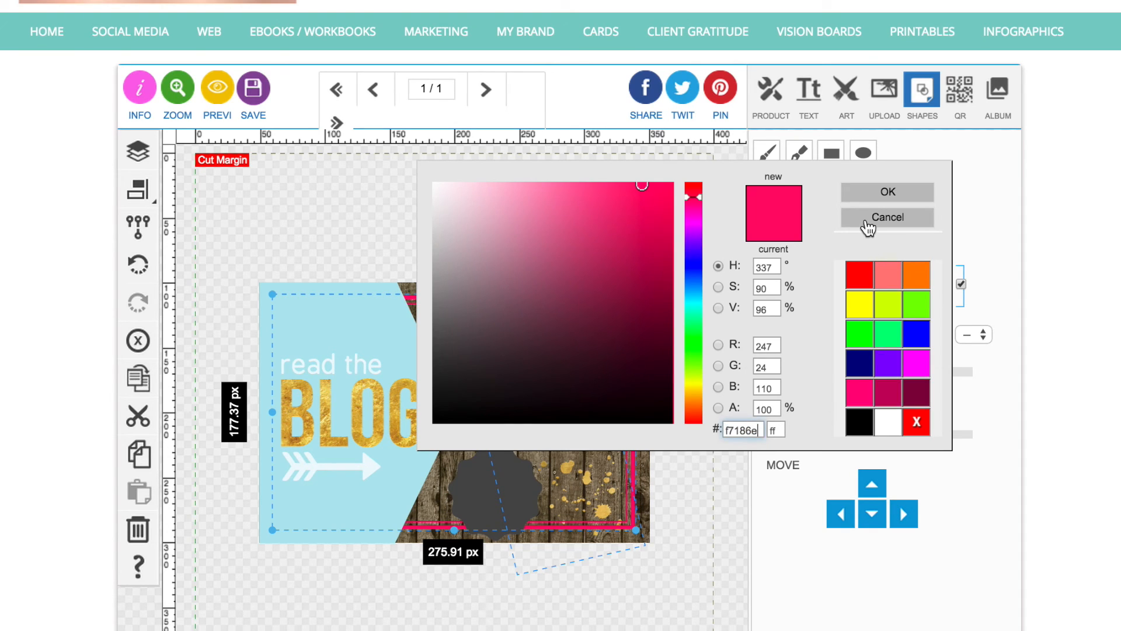
# Step: Recolour the scalloped badge to the frame's hot pink, #f7186e
pyautogui.click(887, 218)
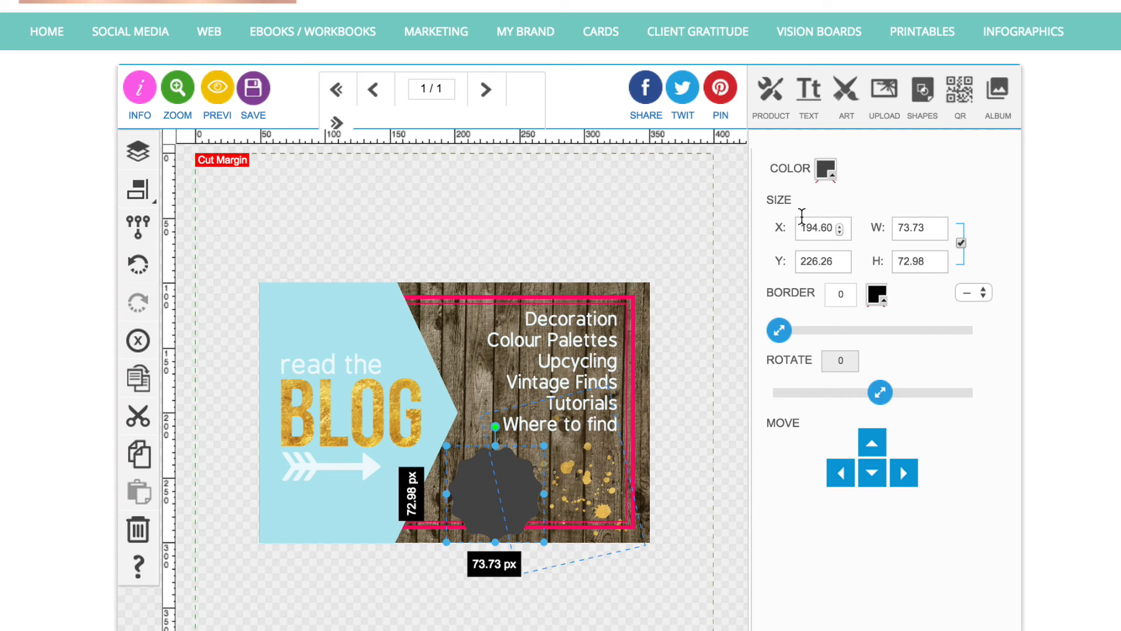
pyautogui.click(826, 170)
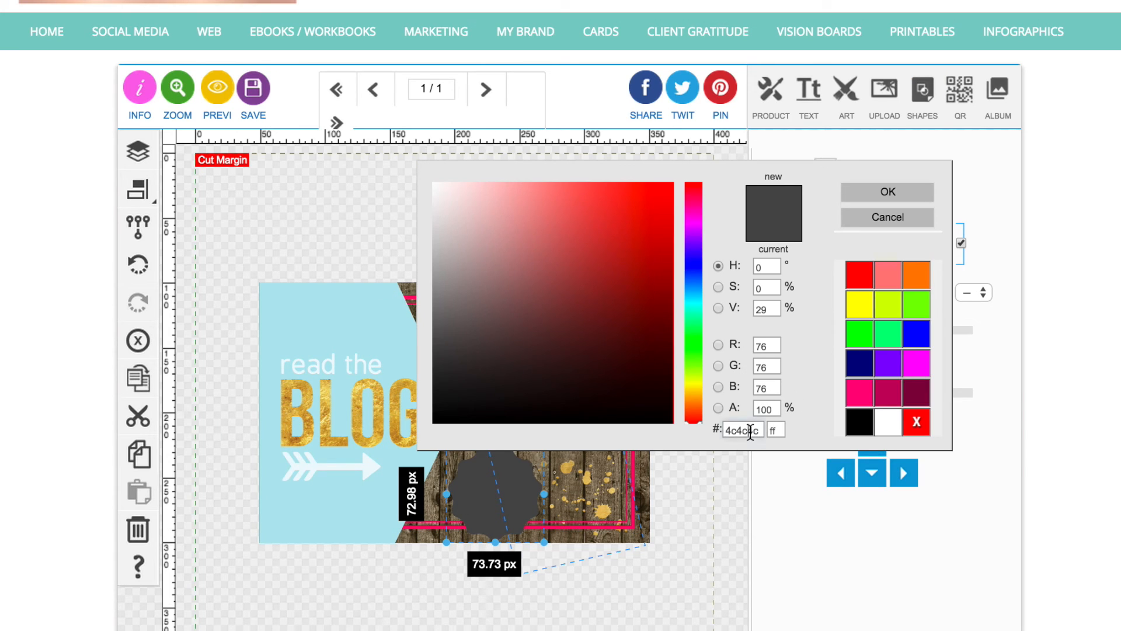
pyautogui.click(887, 192)
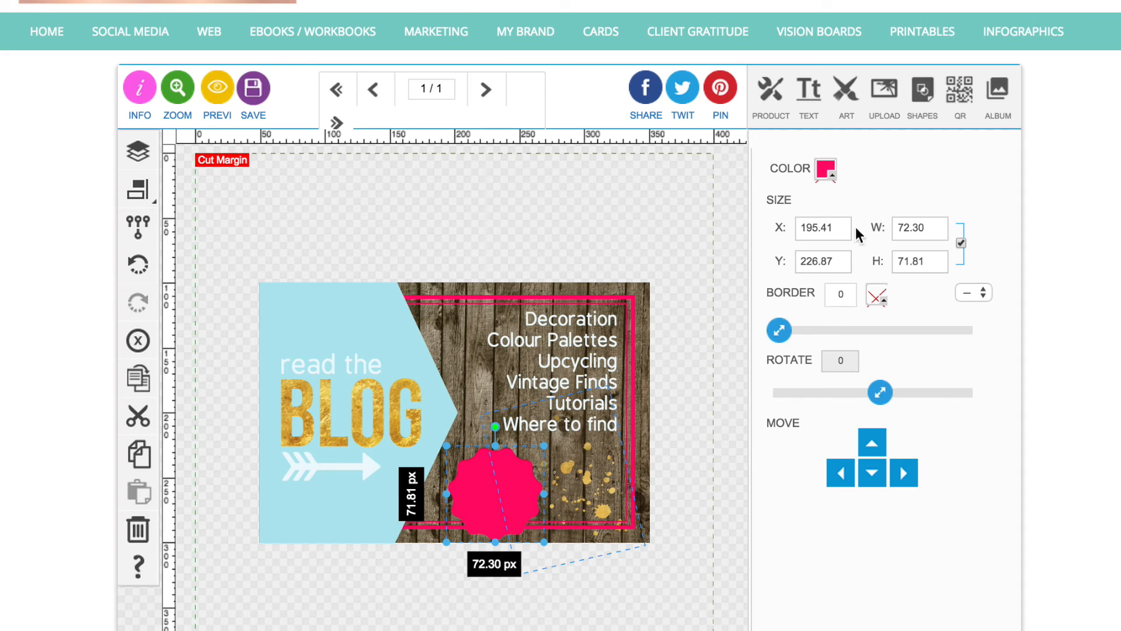
pyautogui.click(136, 151)
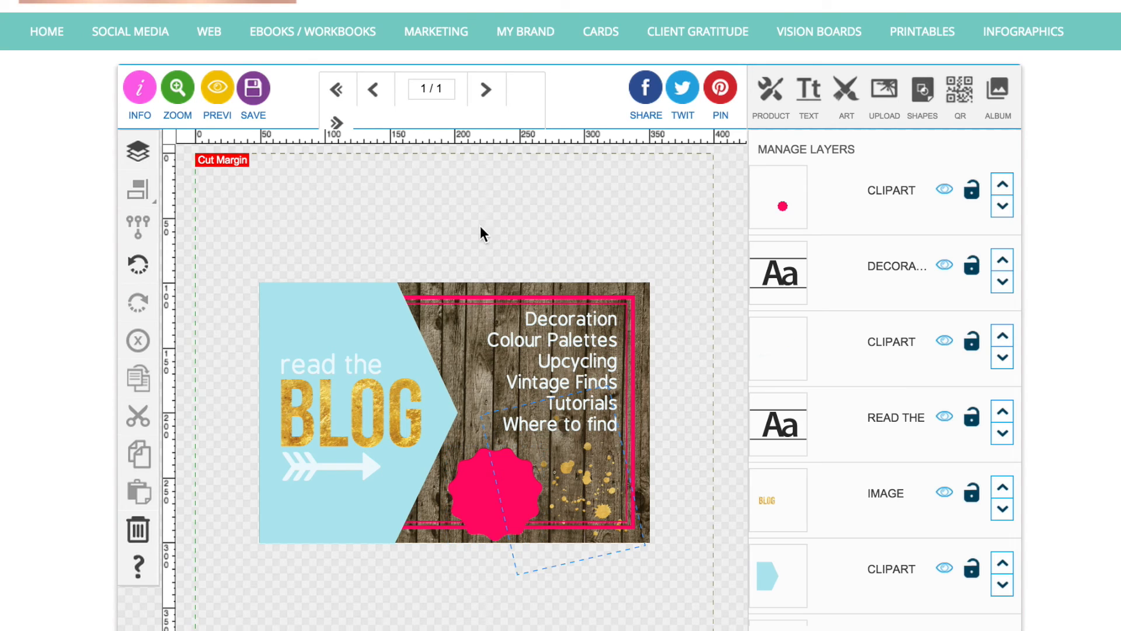
pyautogui.click(808, 89)
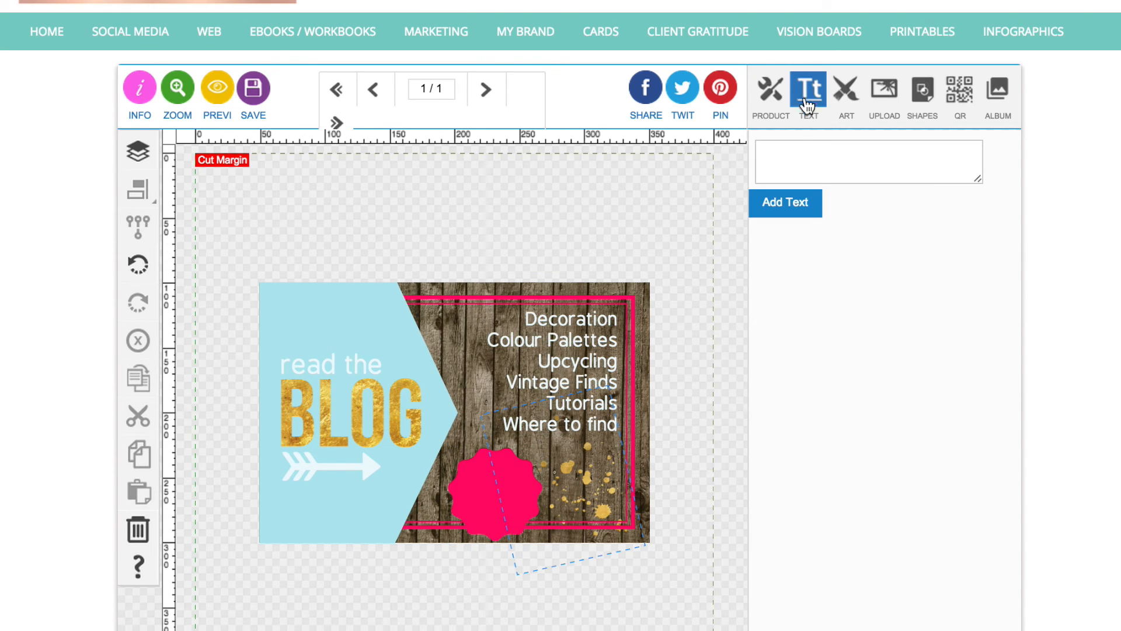
# Step: Add the three-line text 'Award winning Blog' to the design
pyautogui.write('A')
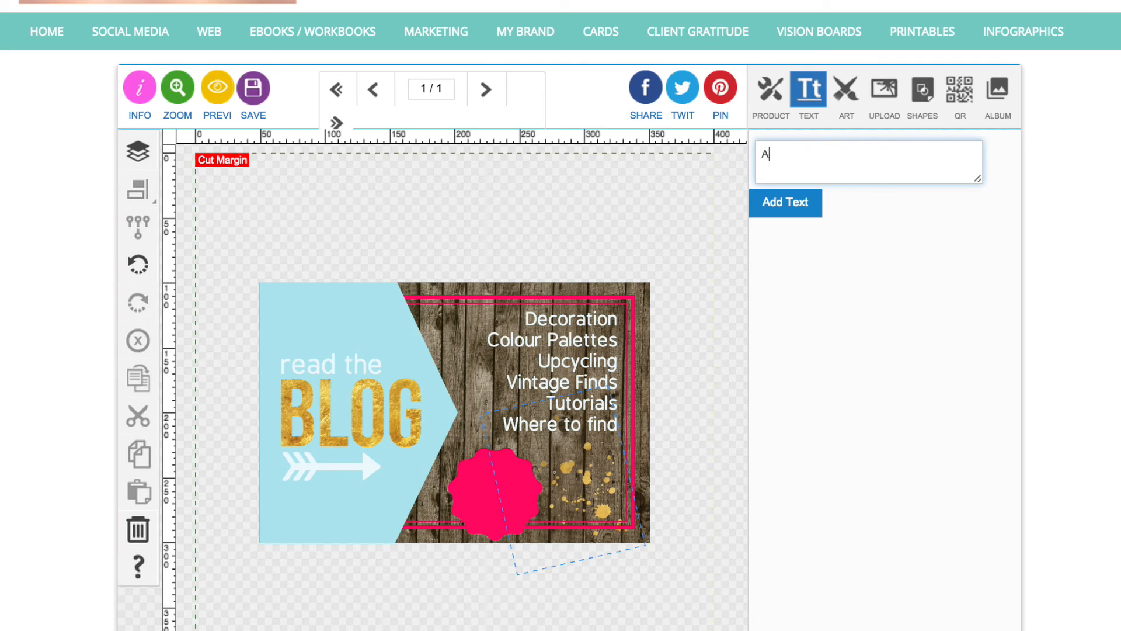
pyautogui.write('ward')
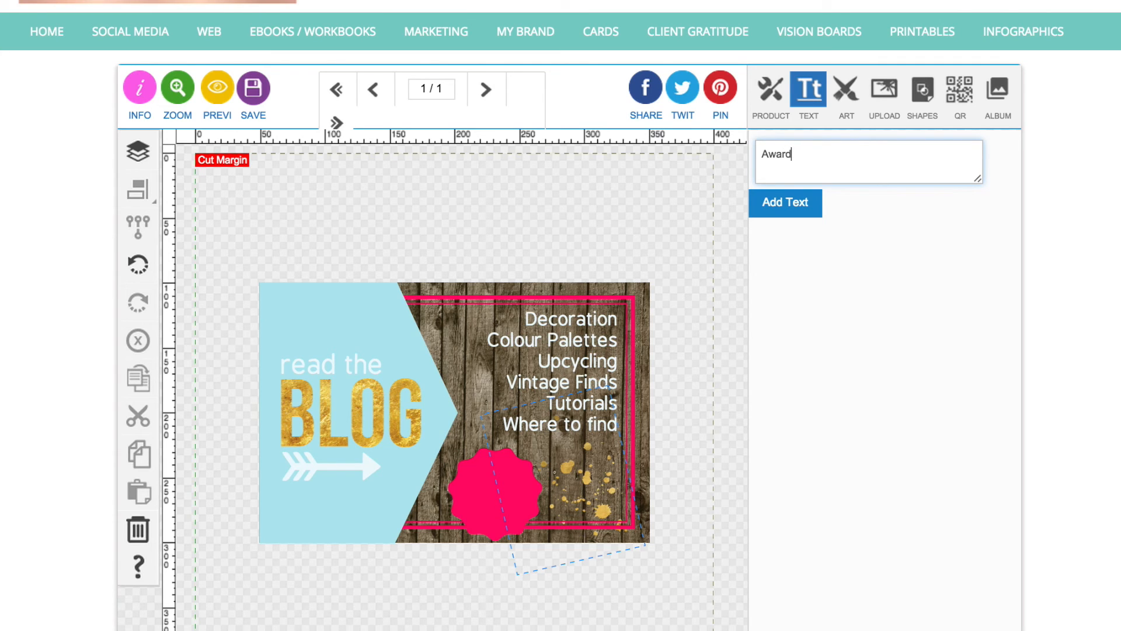
pyautogui.write('winning')
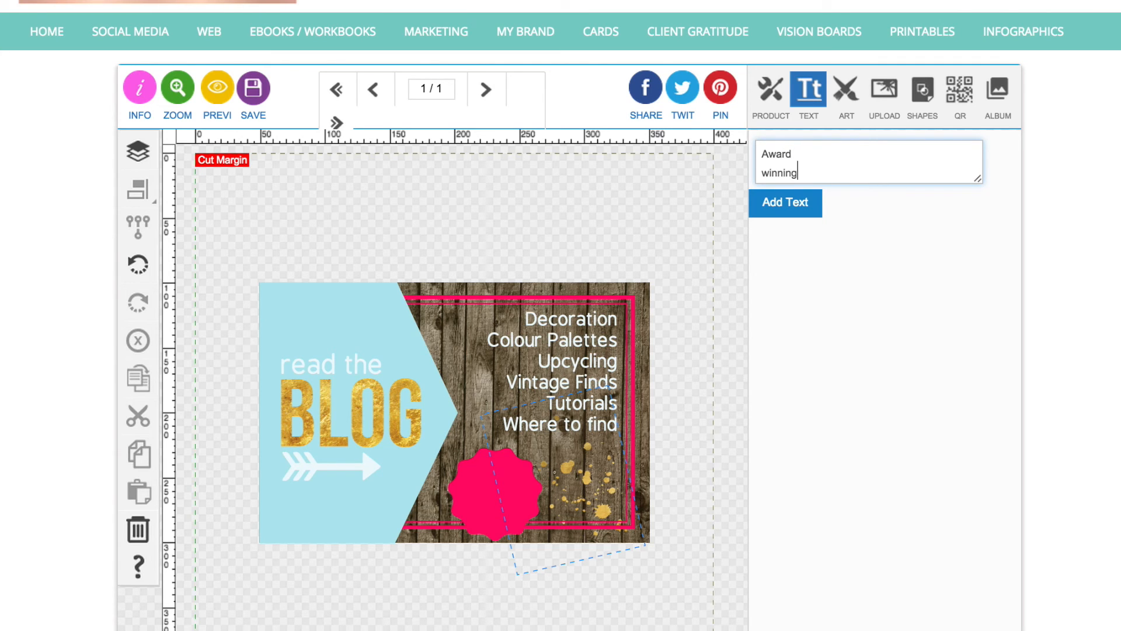
pyautogui.write('Blog')
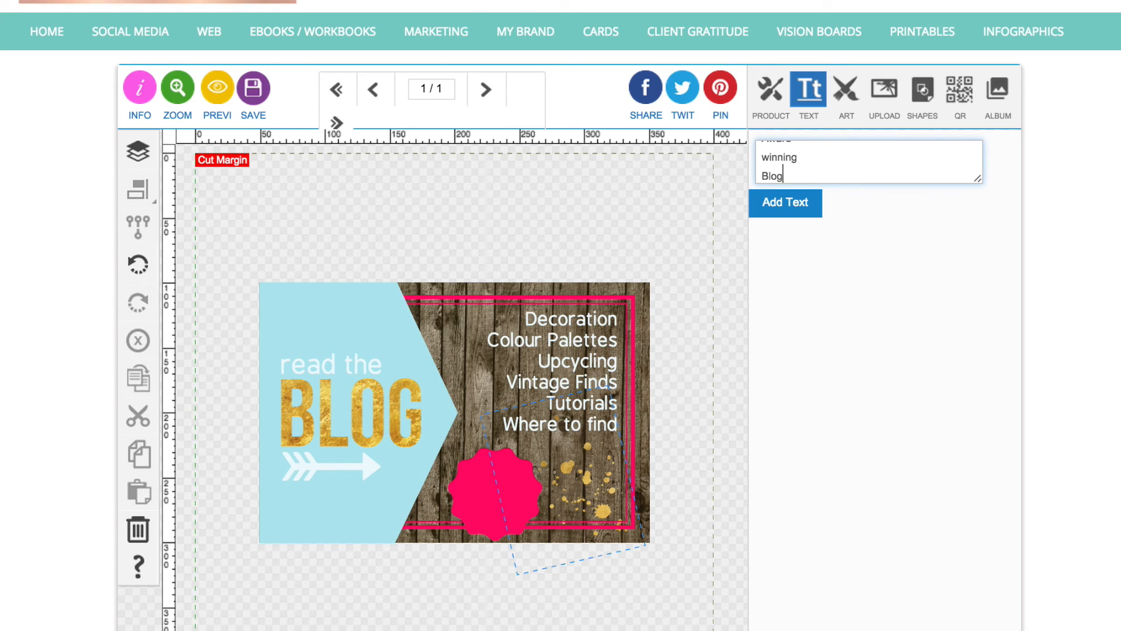
pyautogui.click(785, 202)
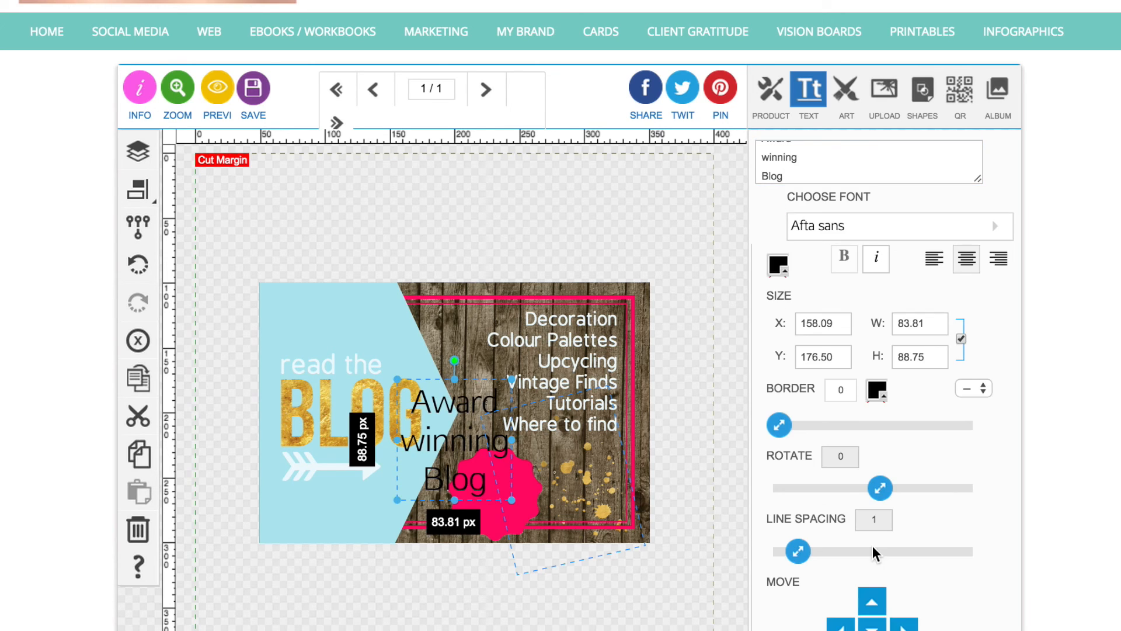
# Step: Set the 'Award winning Blog' text to the Kathya script font
pyautogui.click(897, 226)
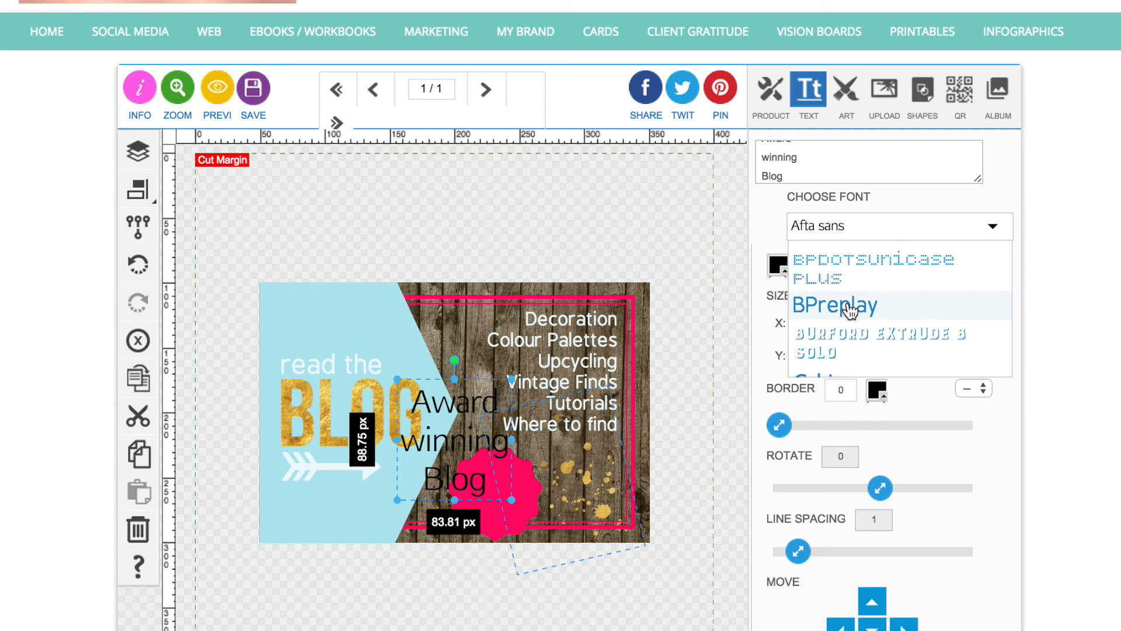
pyautogui.scroll(-3)
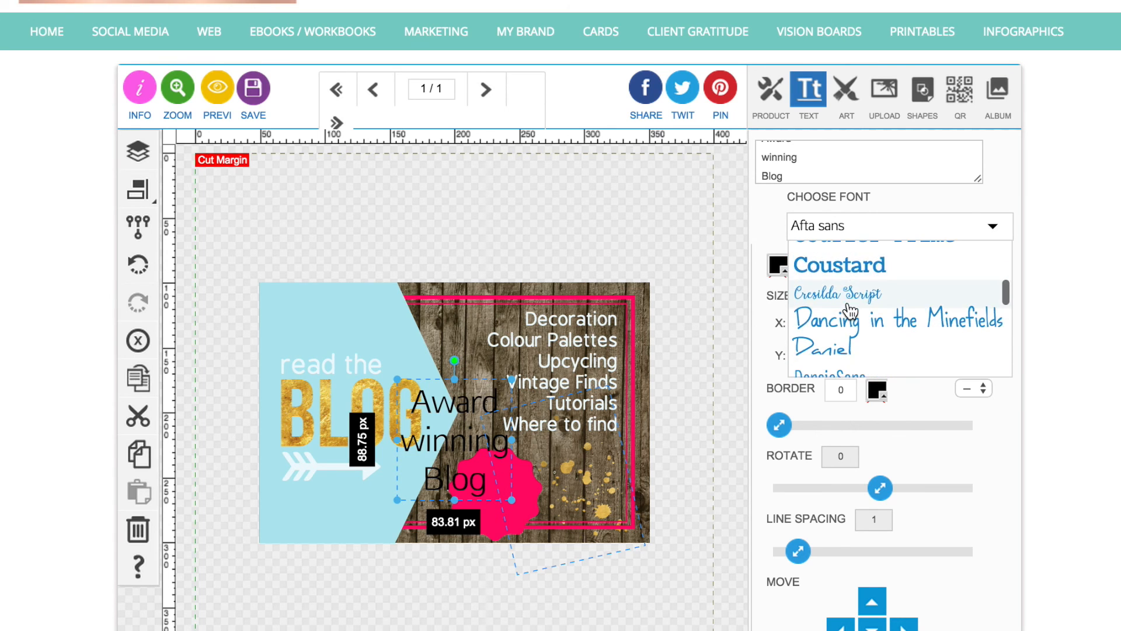
pyautogui.scroll(-3)
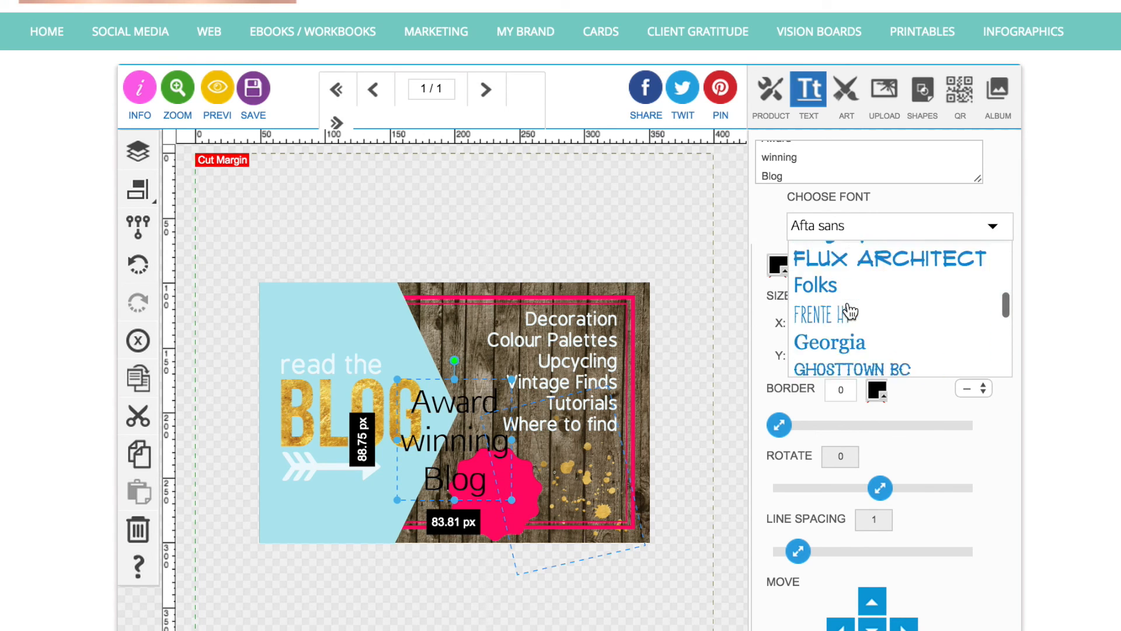
pyautogui.scroll(-3)
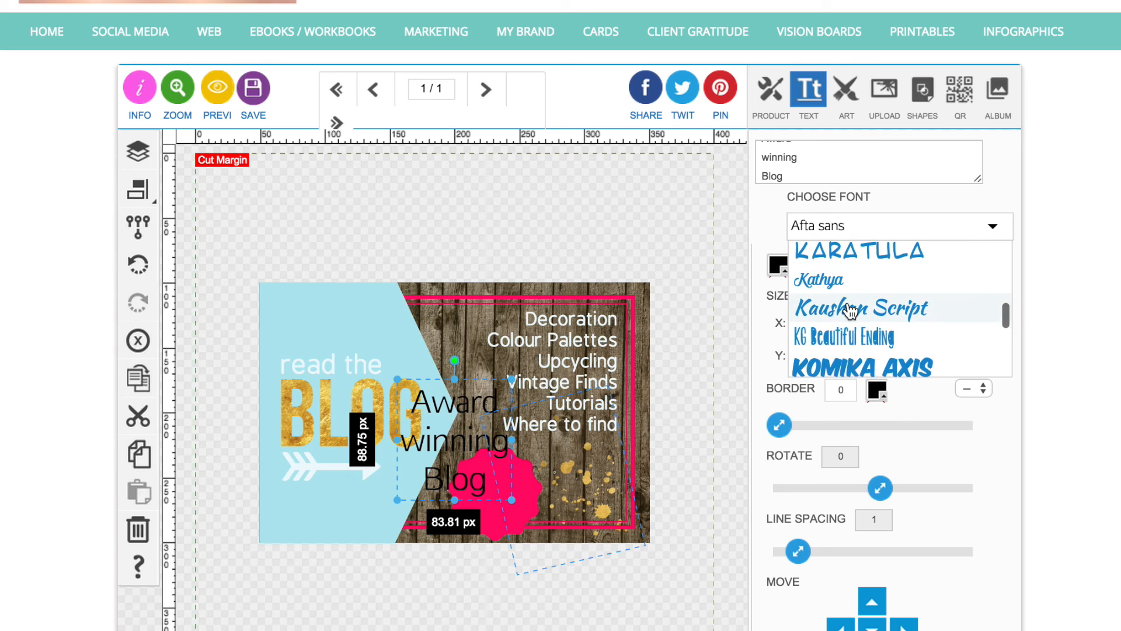
pyautogui.click(820, 280)
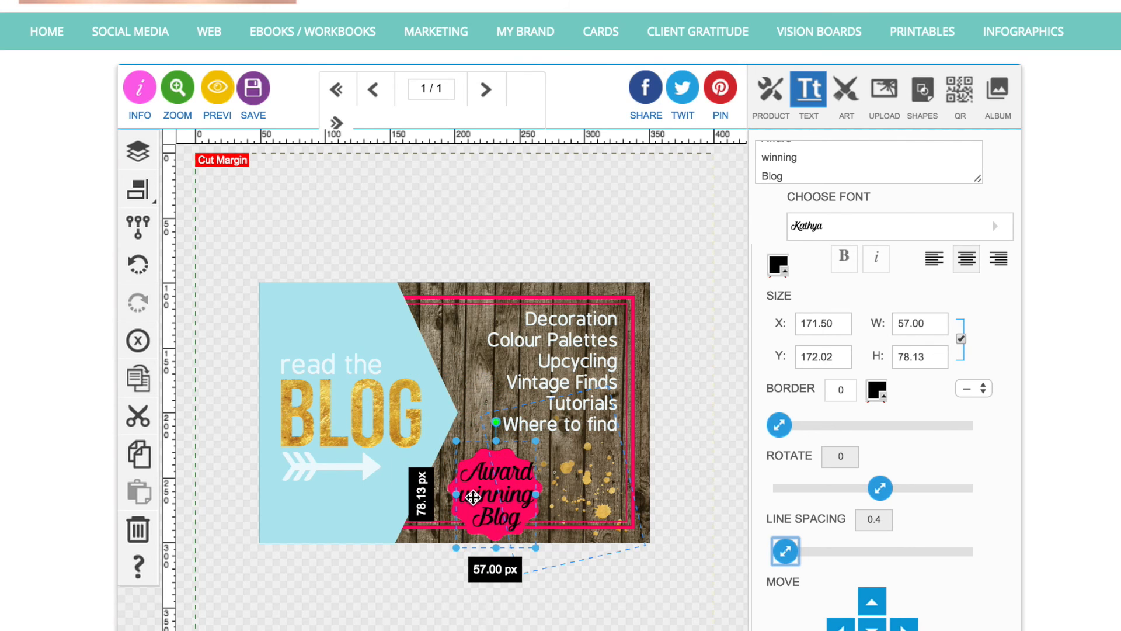
pyautogui.click(777, 268)
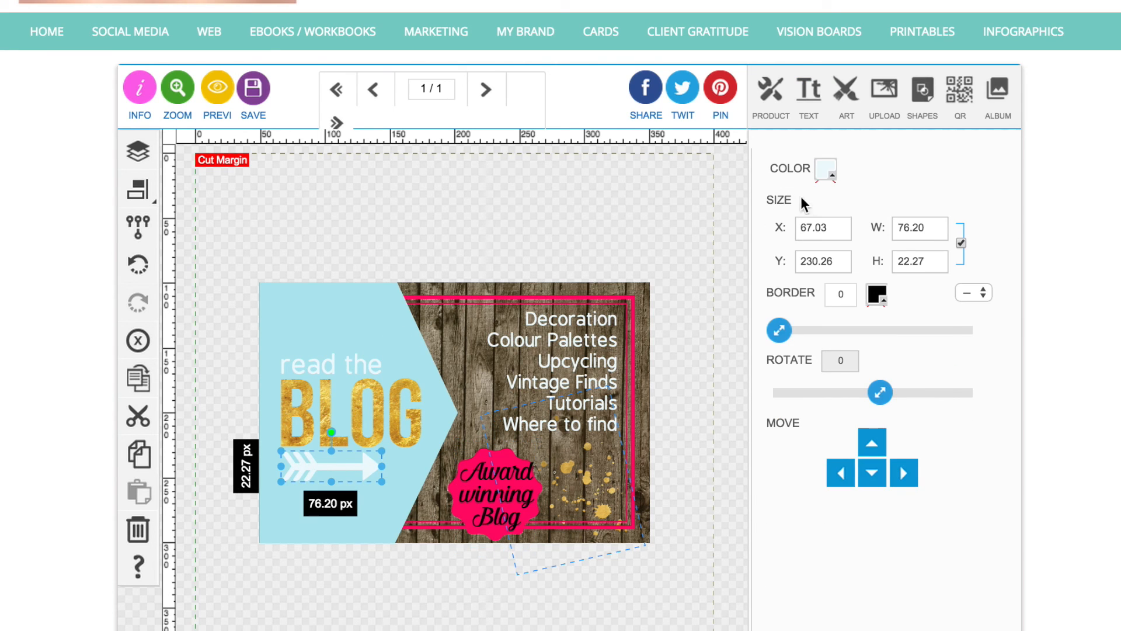
# Step: Apply the arrow's off-white colour to 'Award winning Blog' and fine-tune its tilted placement
pyautogui.click(825, 169)
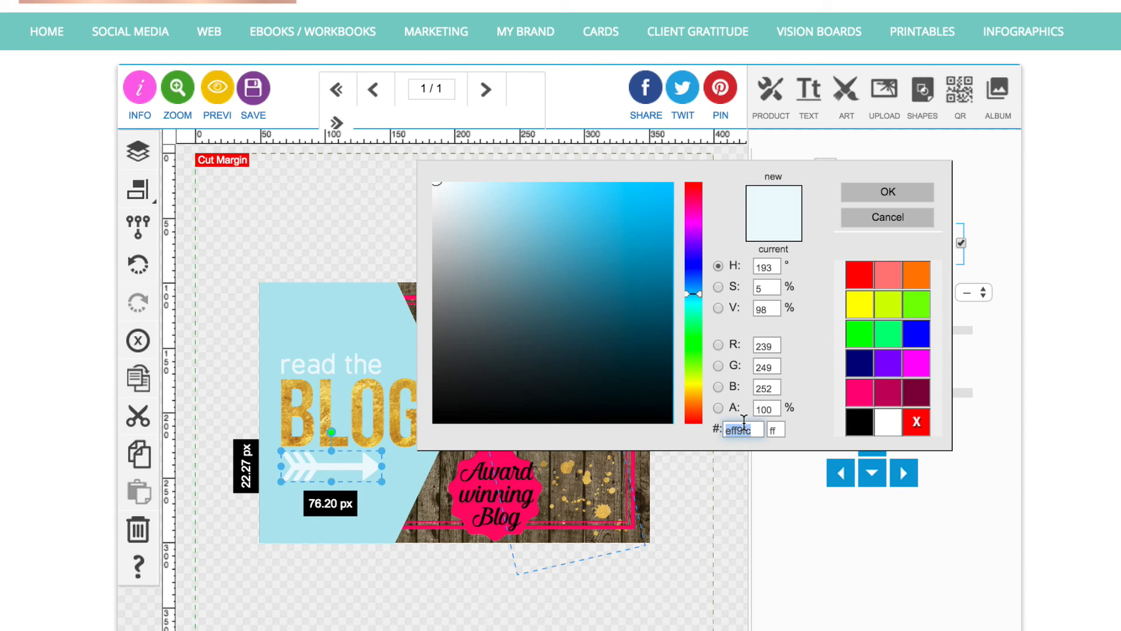
pyautogui.click(887, 192)
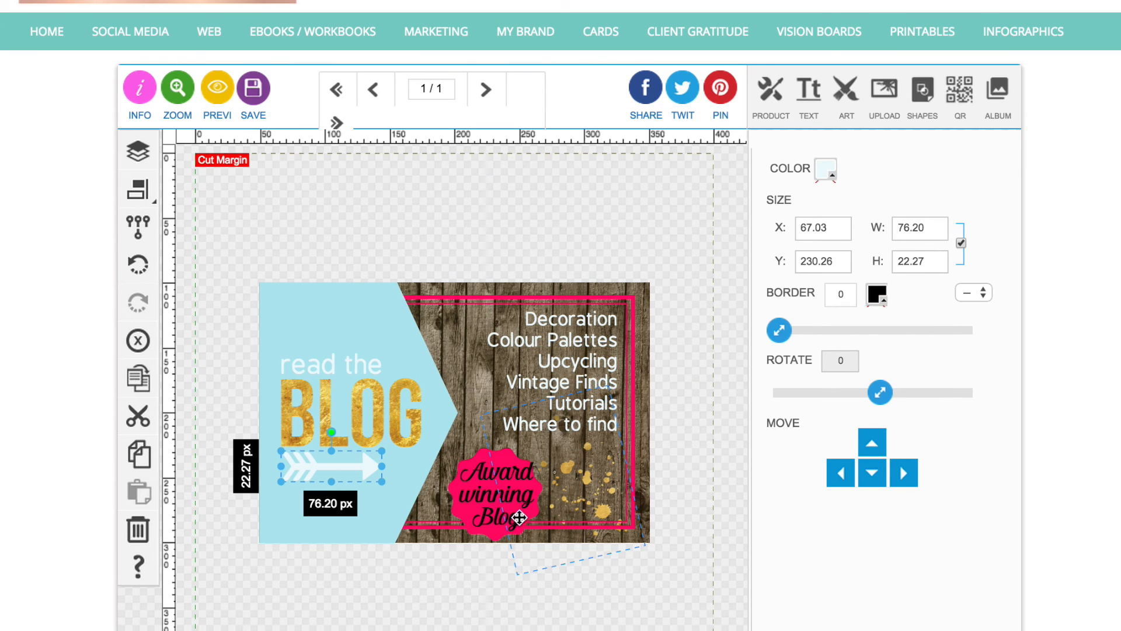
pyautogui.click(809, 91)
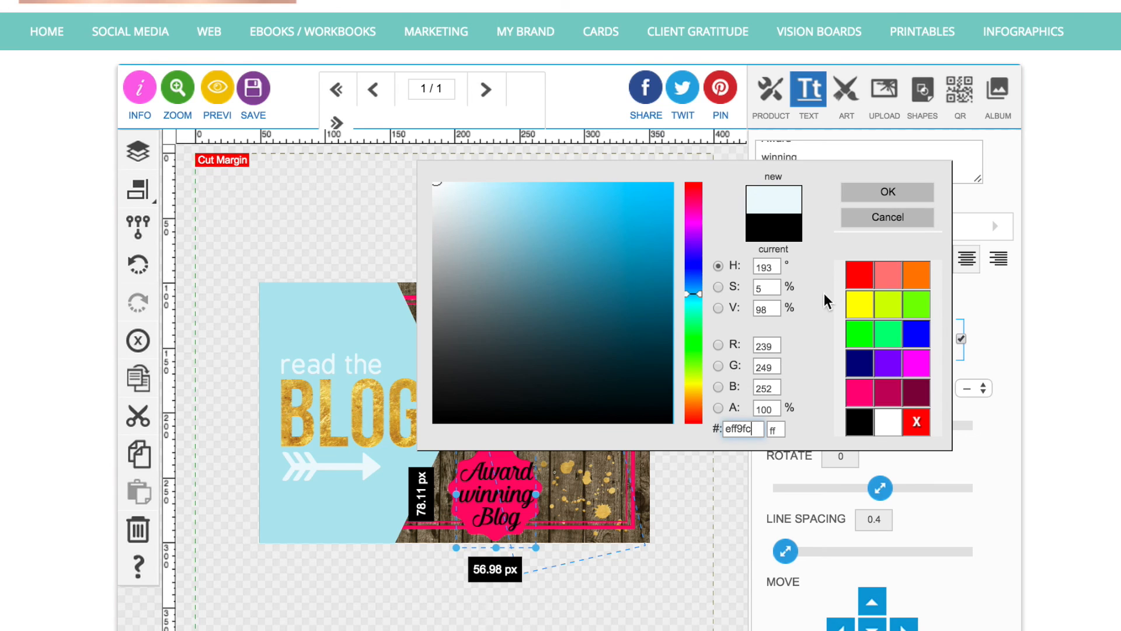
pyautogui.click(887, 192)
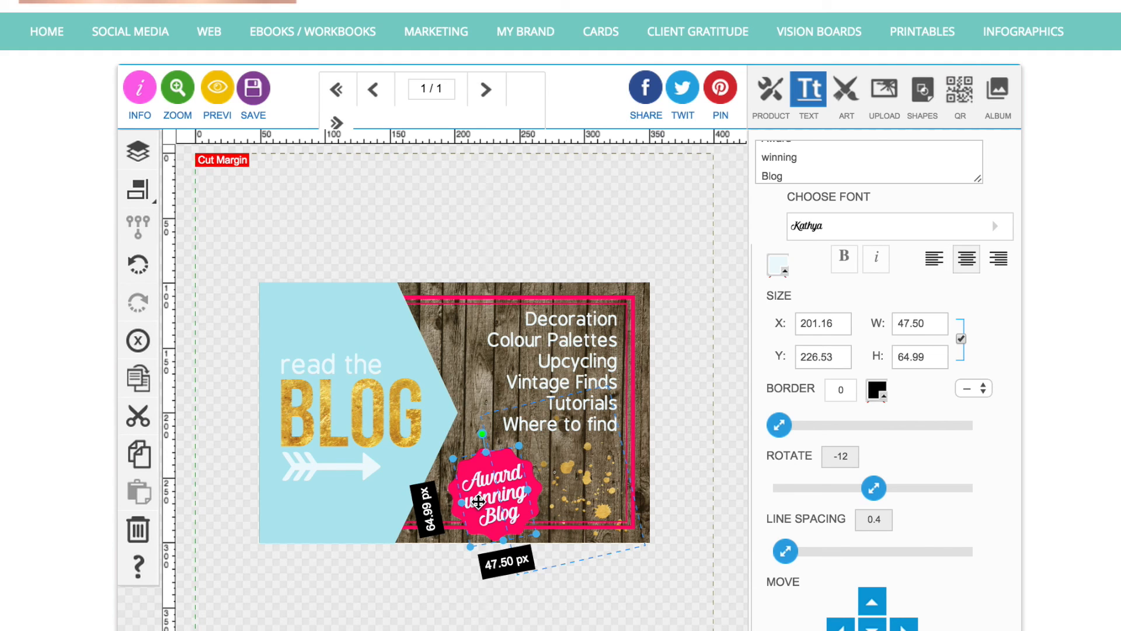
pyautogui.moveTo(494, 493); pyautogui.dragTo(490, 501)
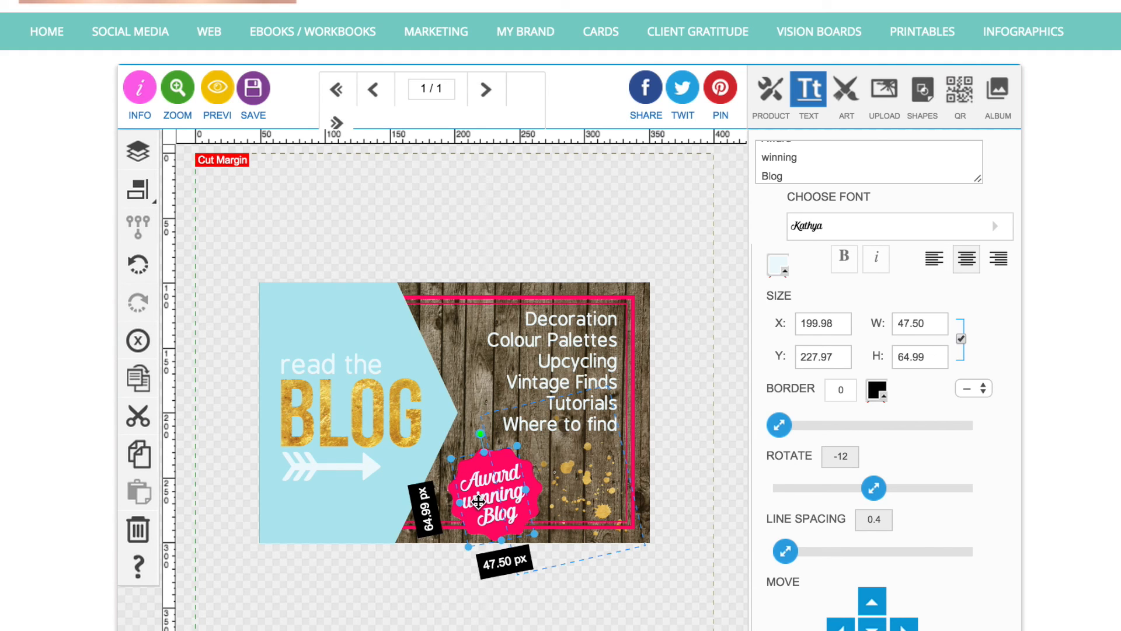
pyautogui.moveTo(501, 494); pyautogui.dragTo(486, 500)
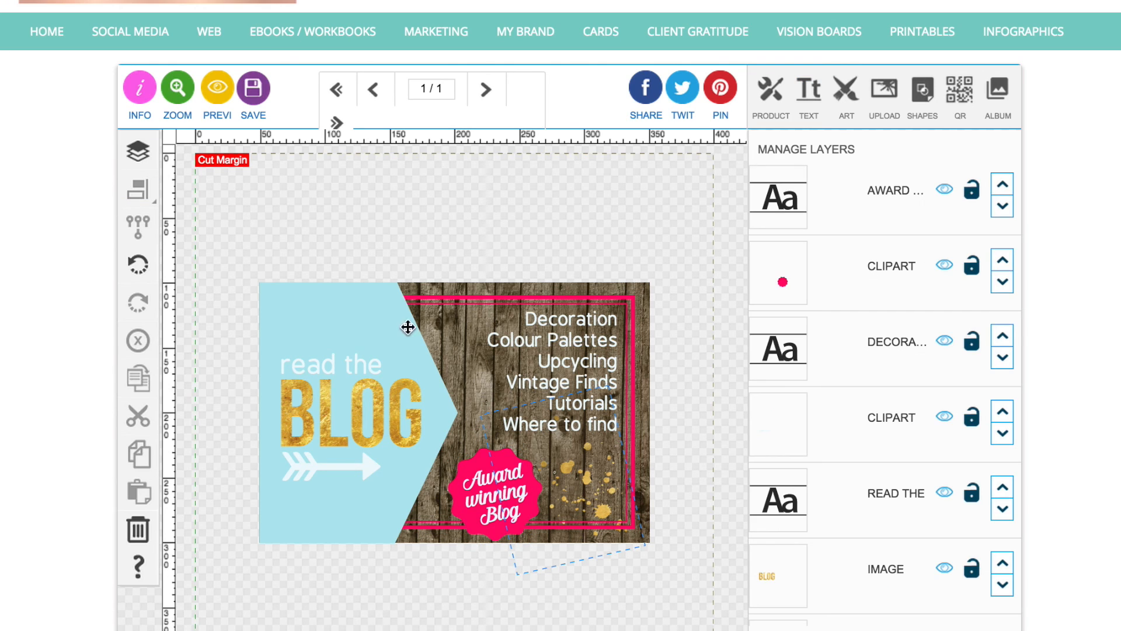
pyautogui.moveTo(442, 209)
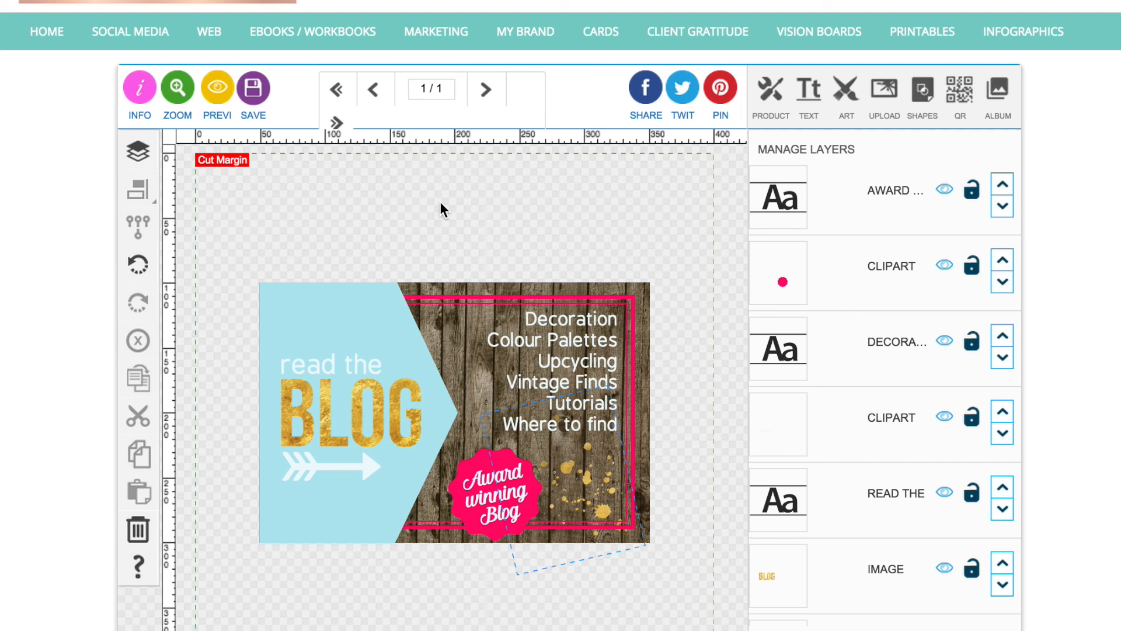
pyautogui.moveTo(278, 576)
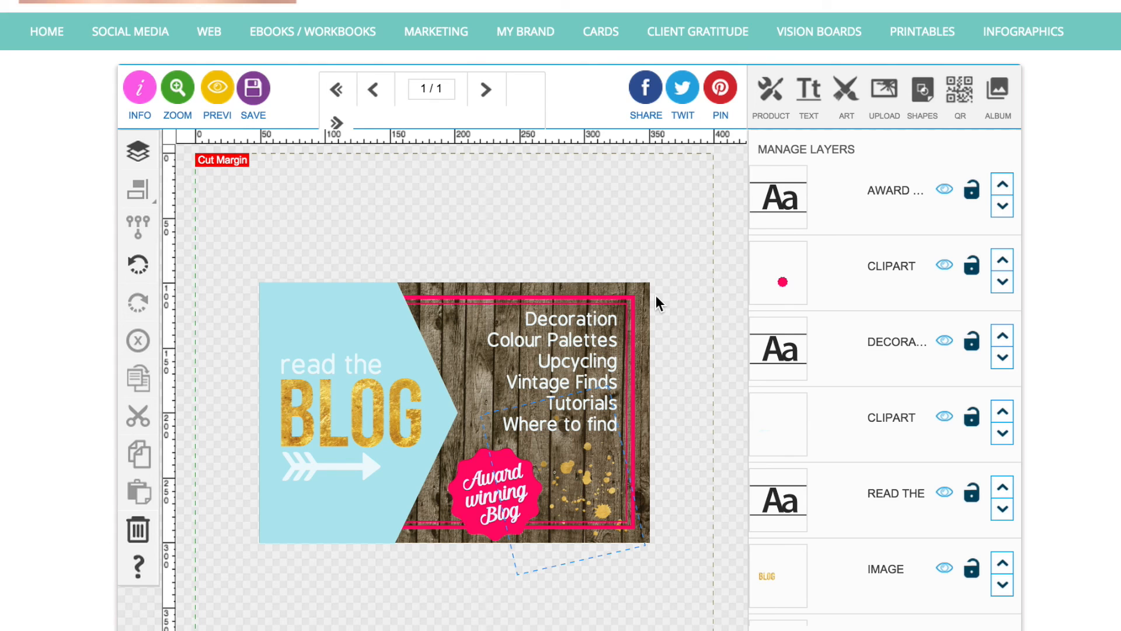
pyautogui.moveTo(421, 573)
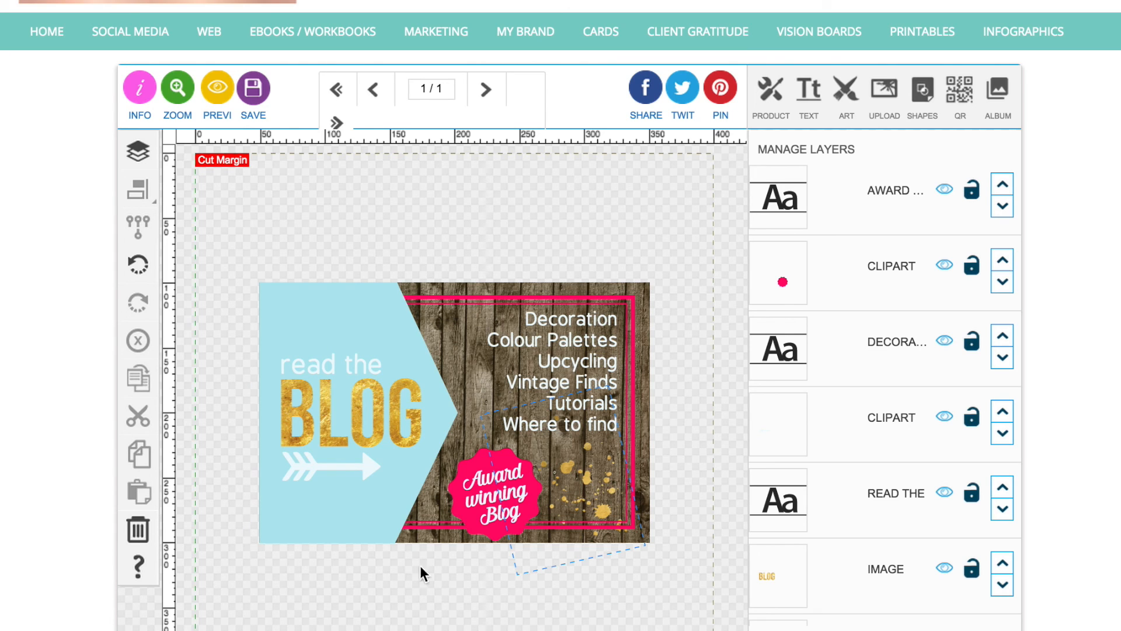
pyautogui.moveTo(495, 289)
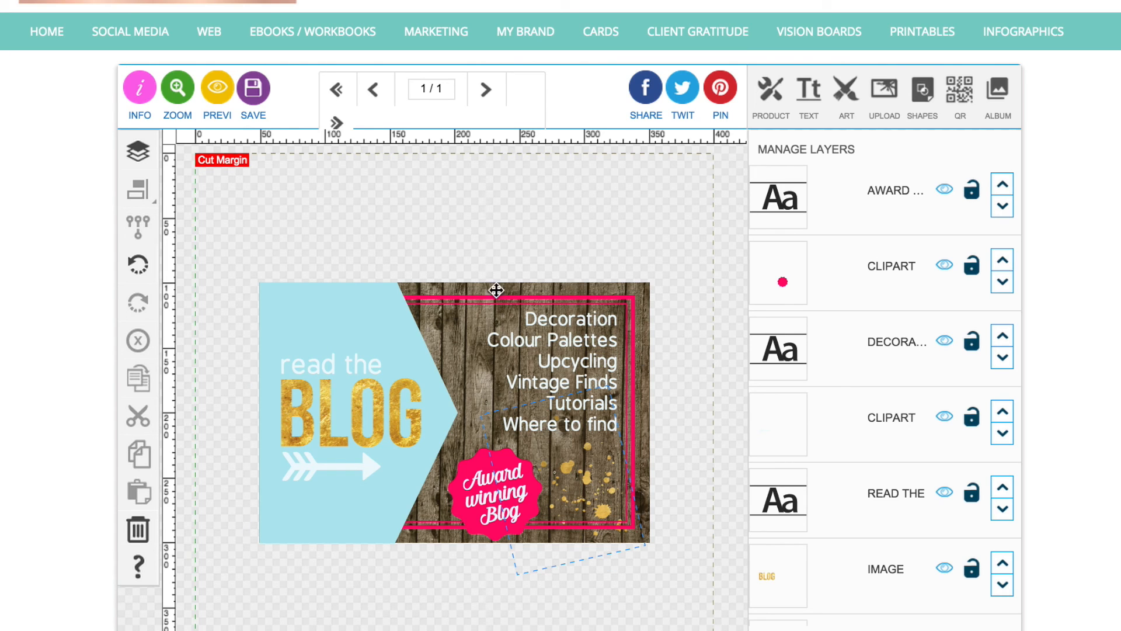